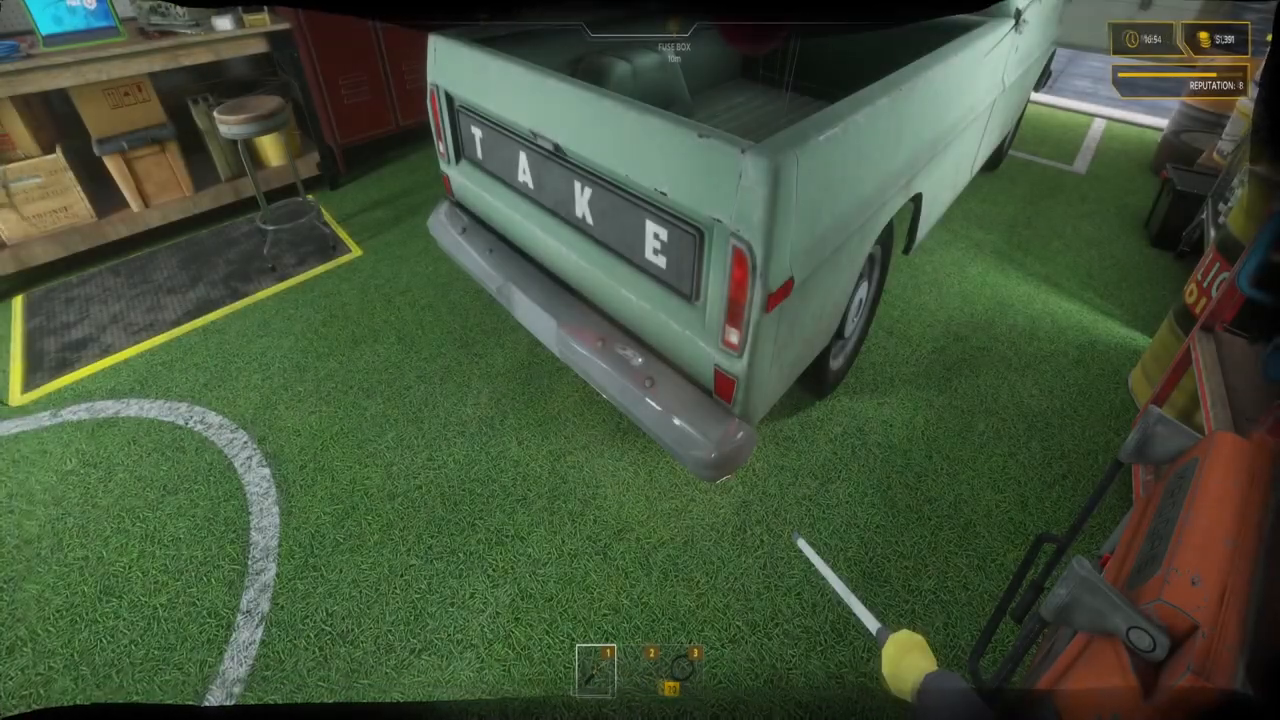
mouse_move(640, 360)
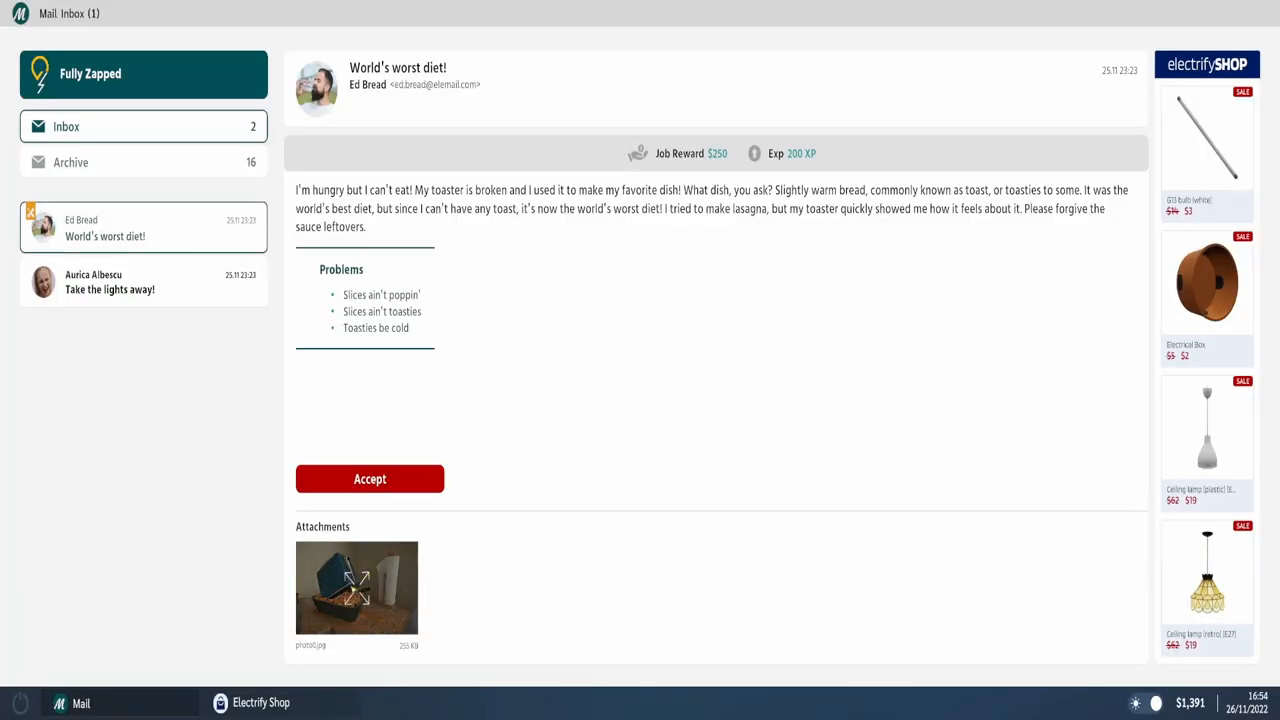
- Accept the 'World's worst diet!' toaster repair job from the email
click(368, 478)
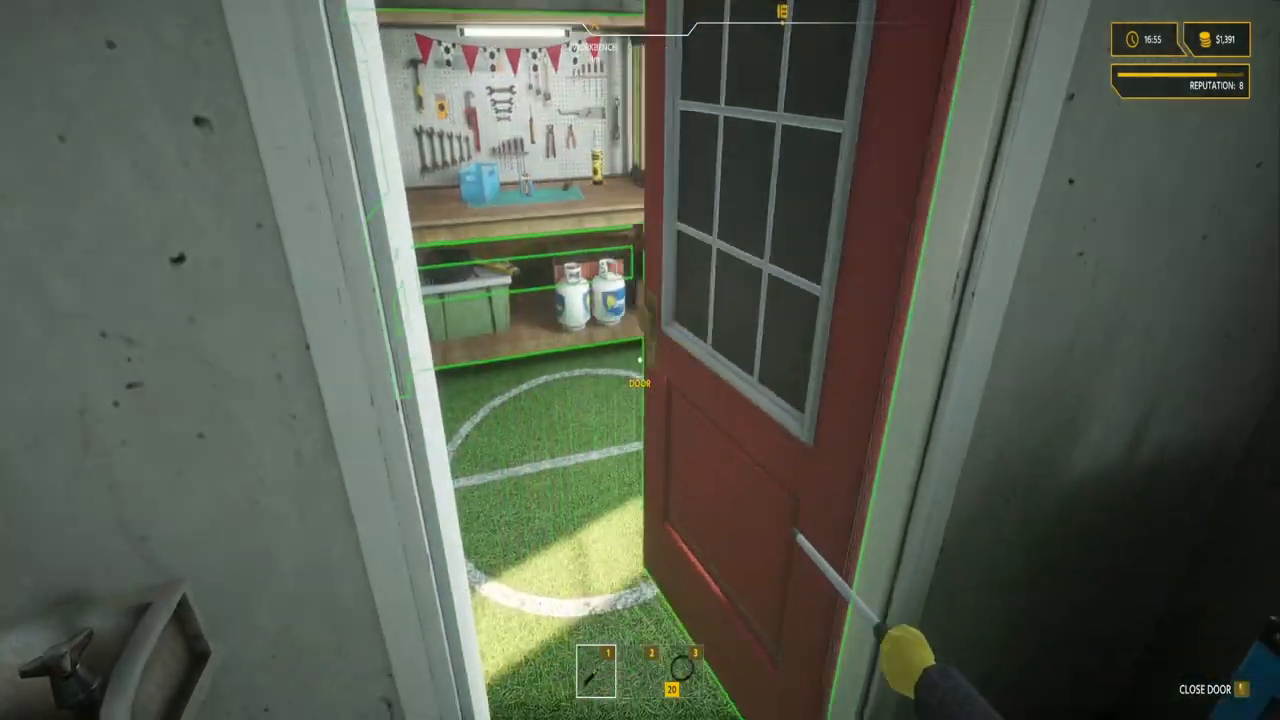
mouse_move(640, 360)
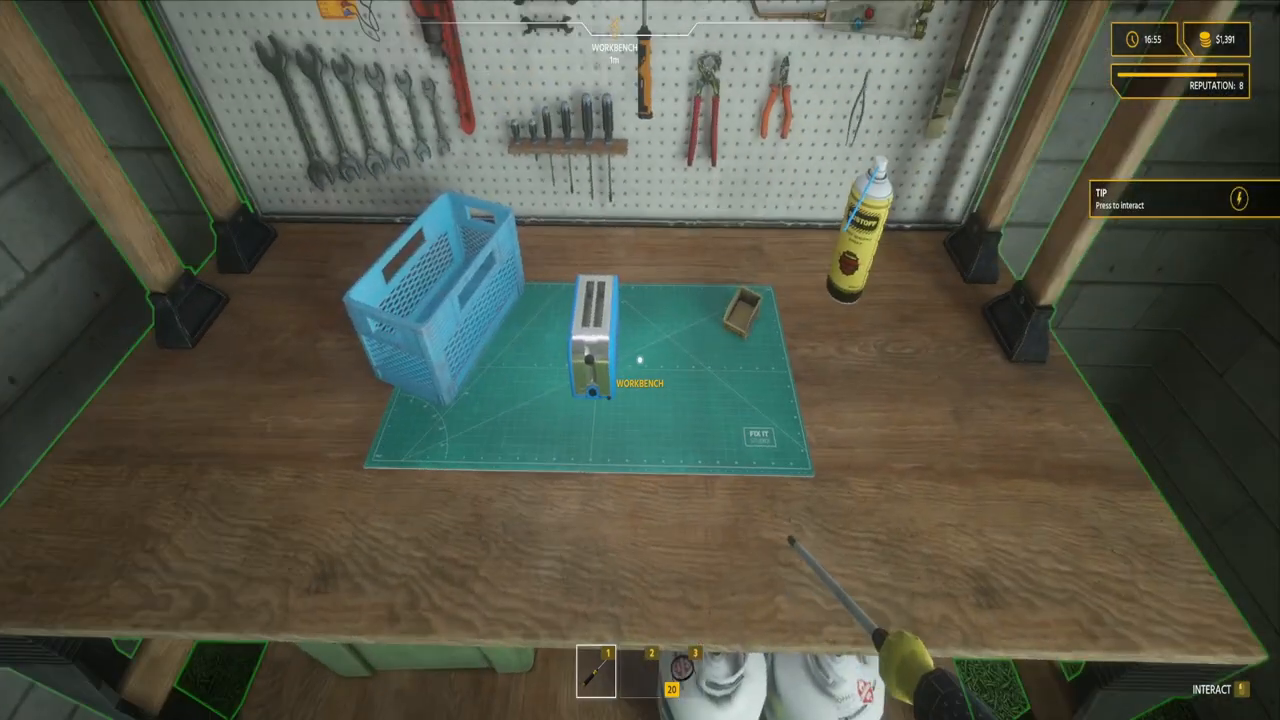
- Start on the toaster and remove the handle and an underside fastener with the screwdriver
click(594, 370)
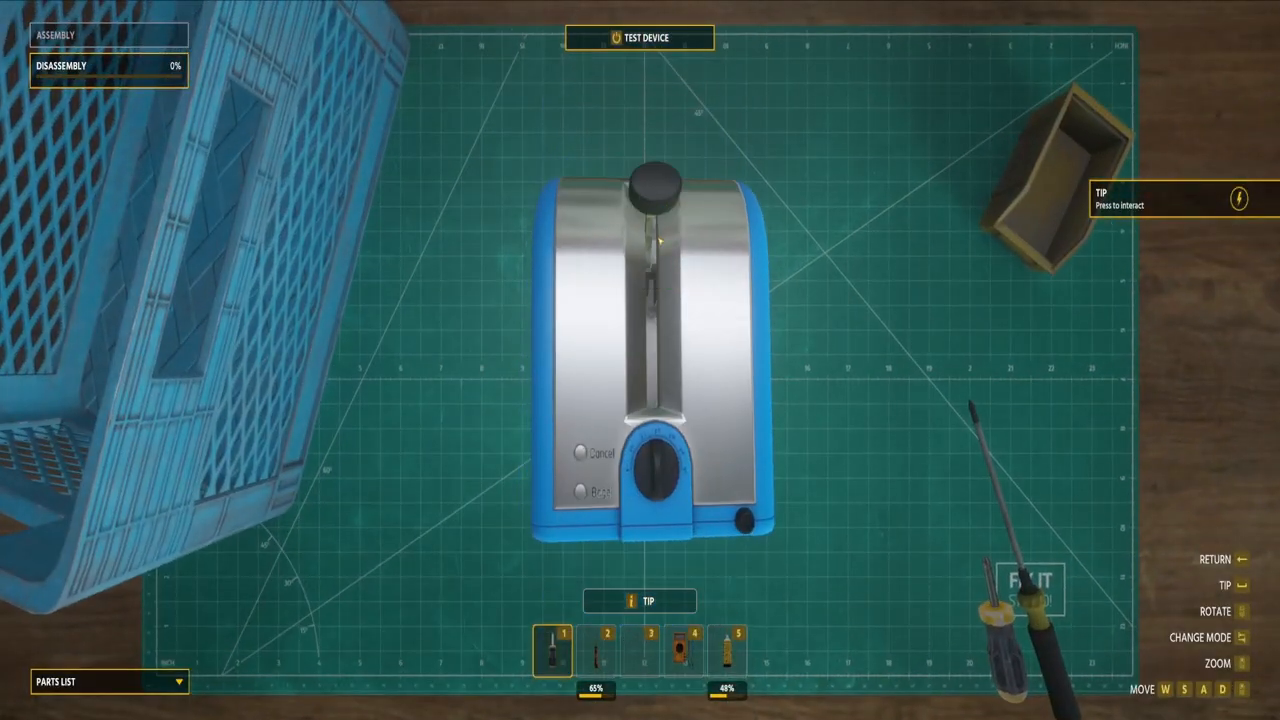
click(656, 470)
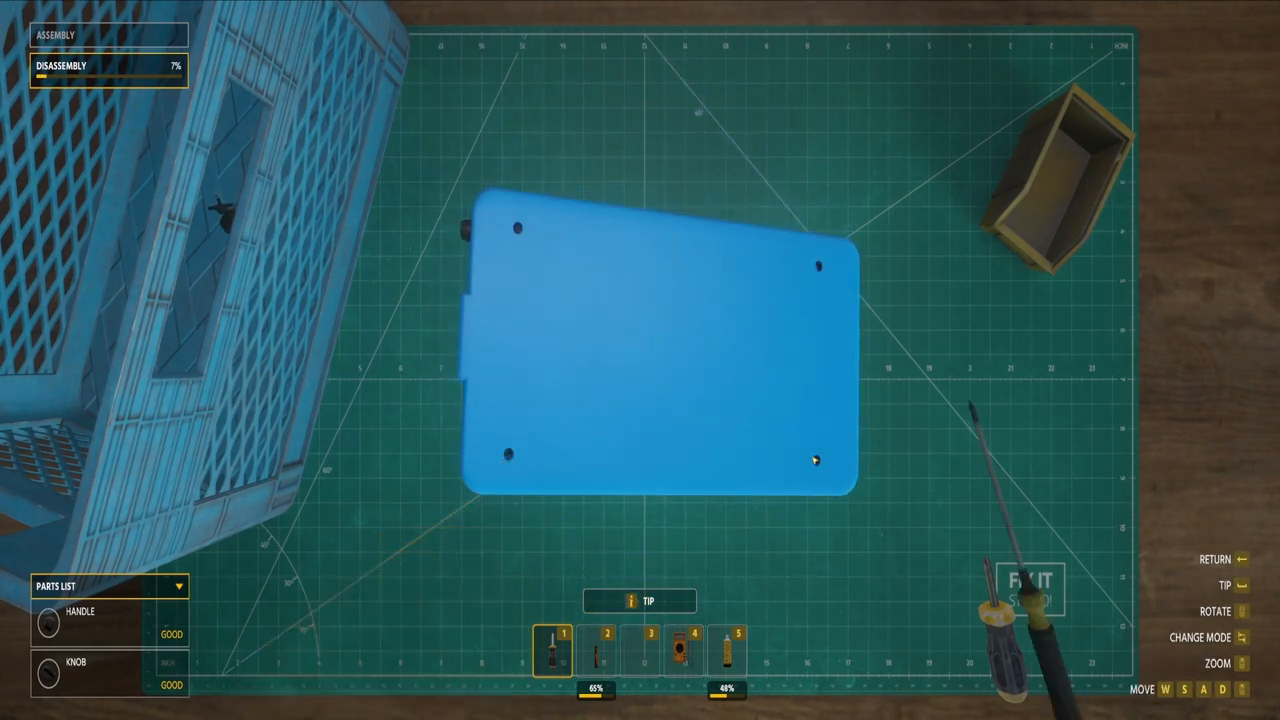
click(726, 650)
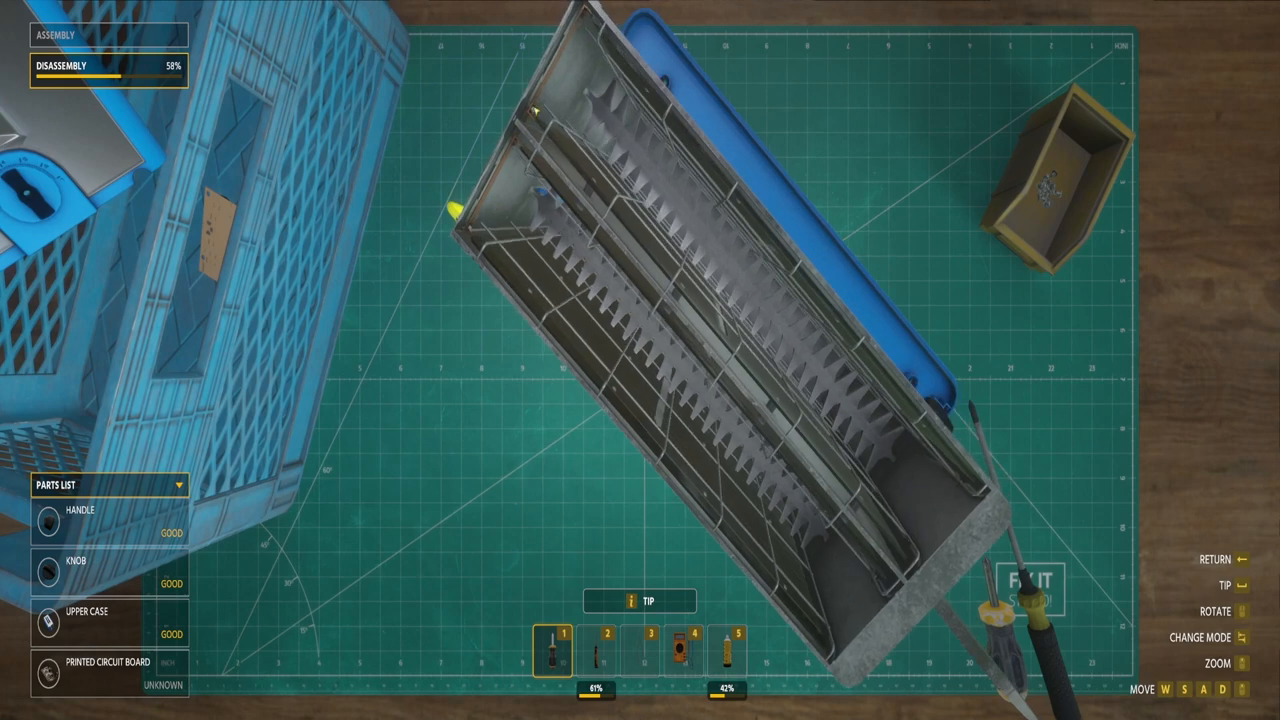
mouse_move(460, 220)
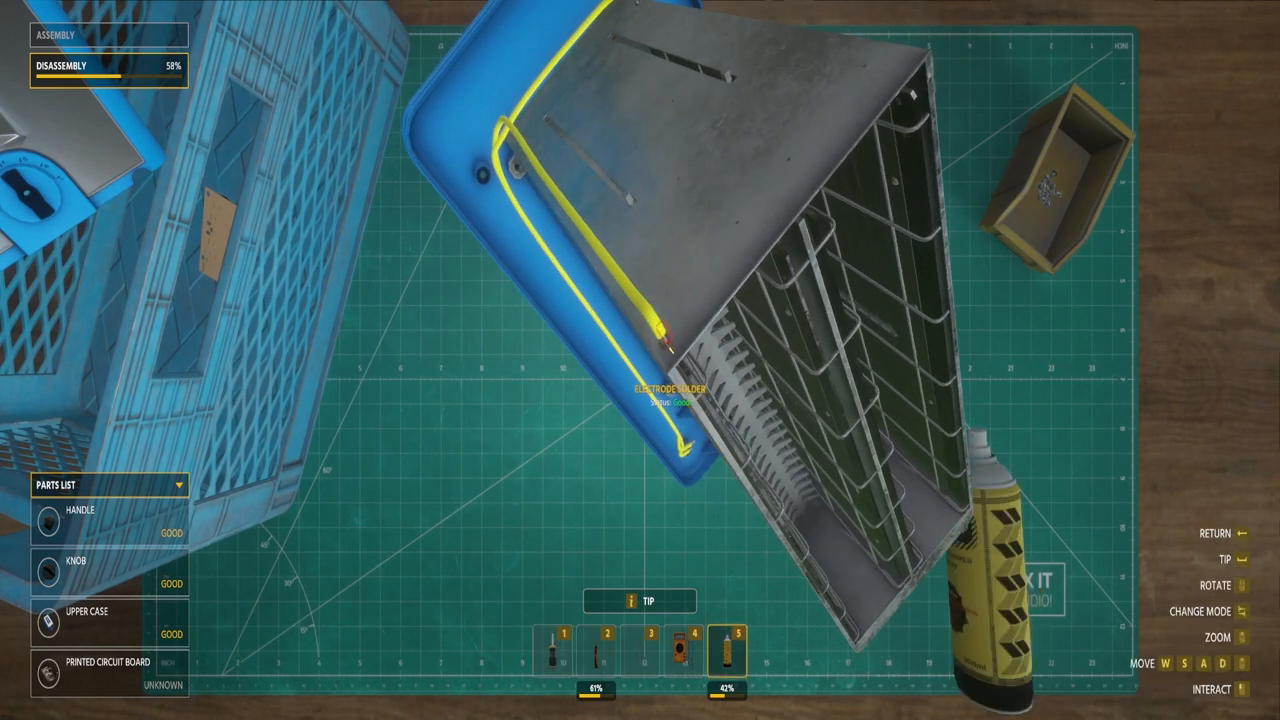
- Take out the outlined inner component of the toaster
click(602, 650)
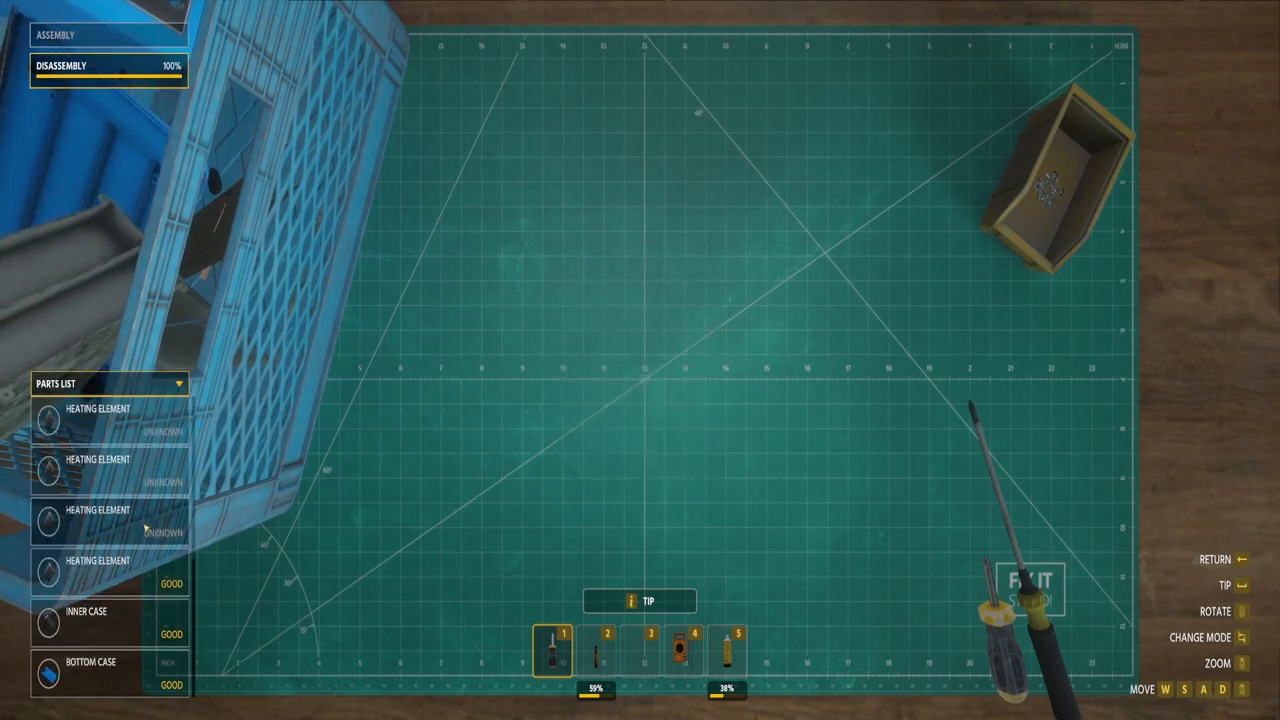
- Inspect a removed heating element's condition in the Parts List
right_click(108, 520)
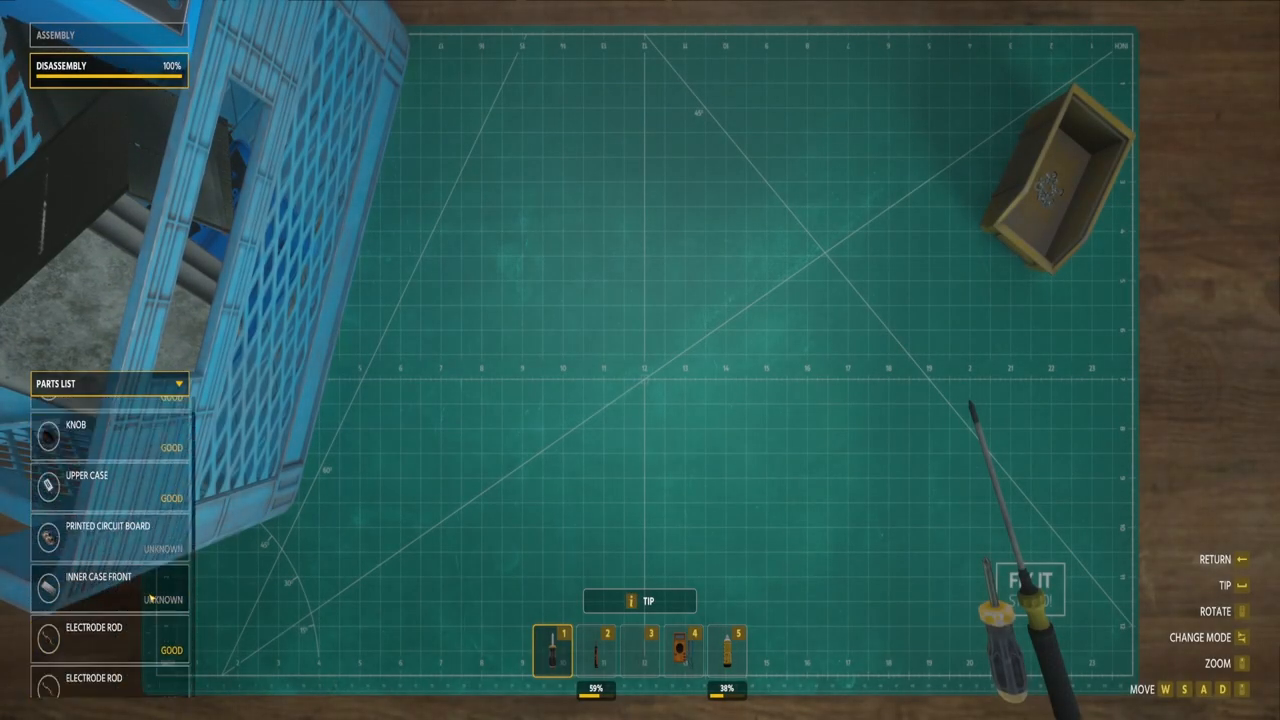
- Buy the $26 replacement for the unknown part so every toaster part reads good
click(98, 588)
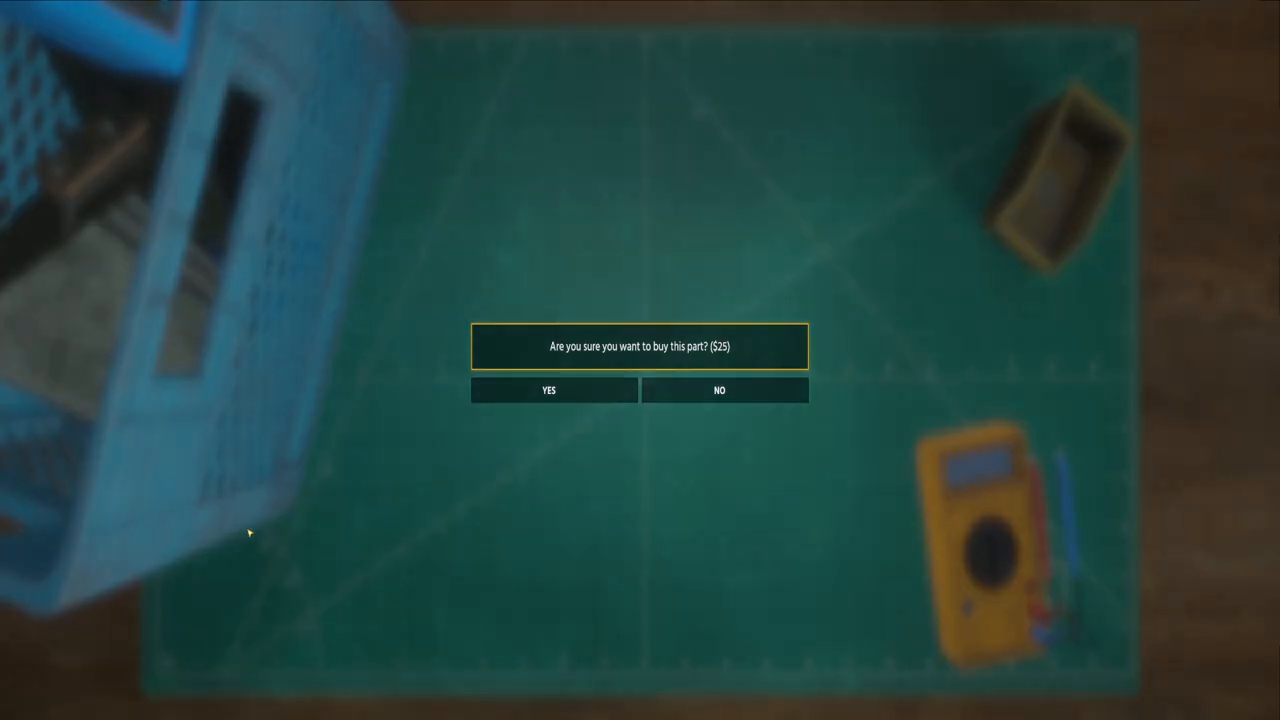
click(548, 390)
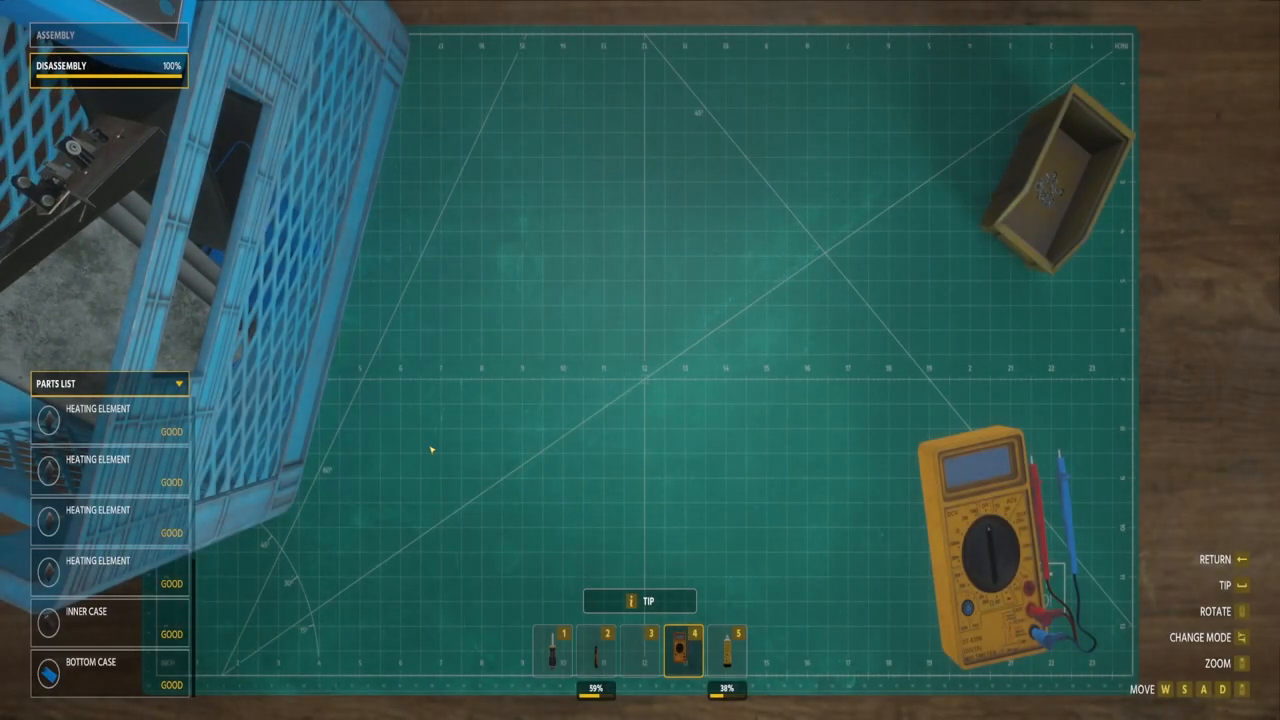
scroll(down, 3)
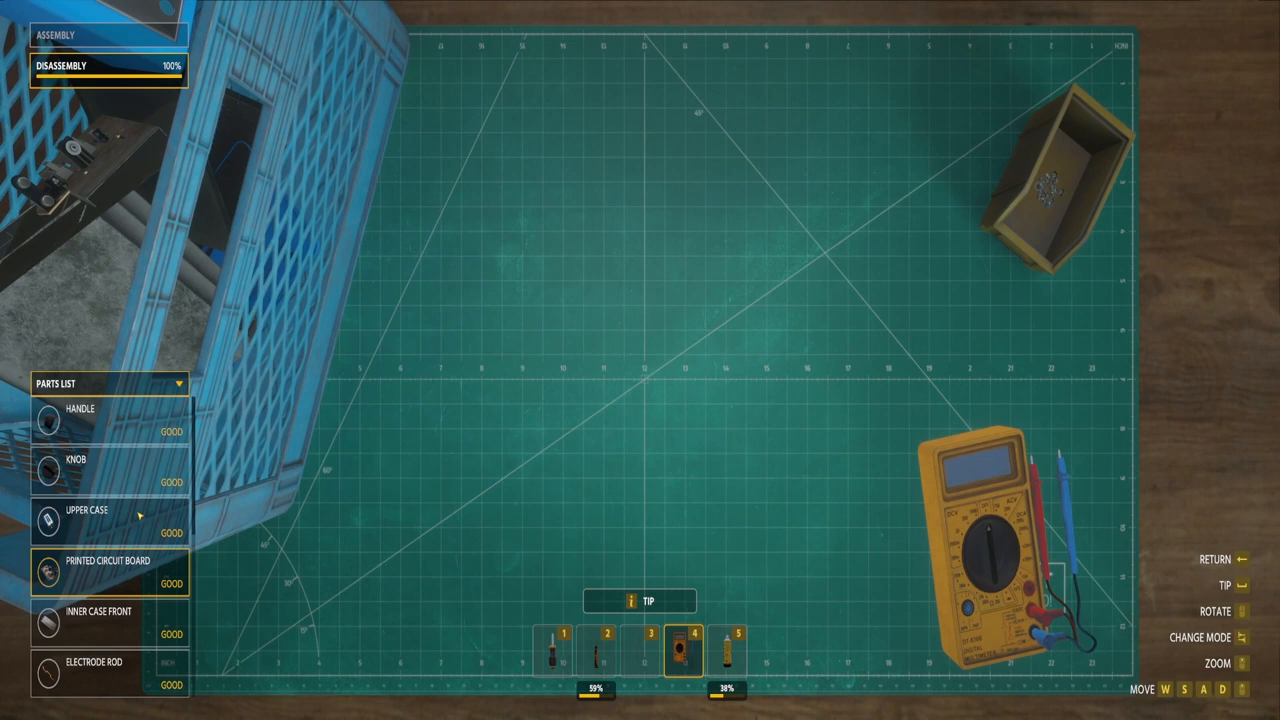
scroll(down, 3)
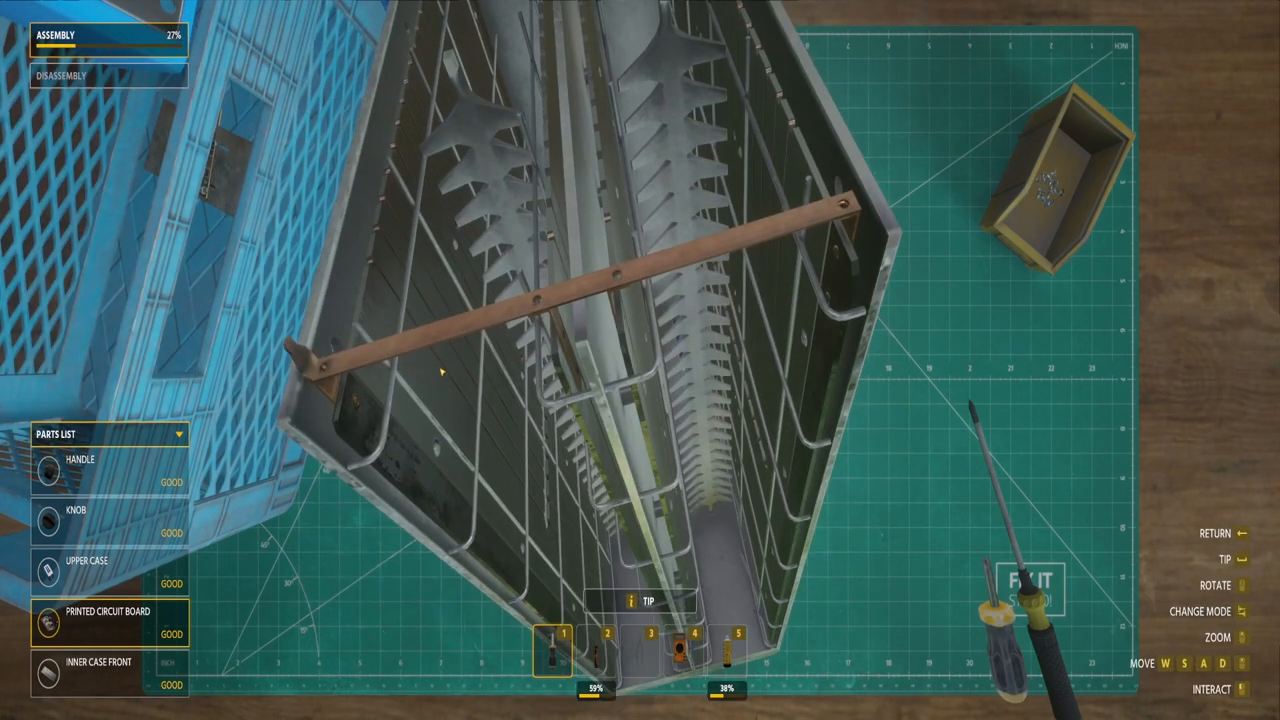
- Fit the copper rod back inside the toaster case
click(540, 298)
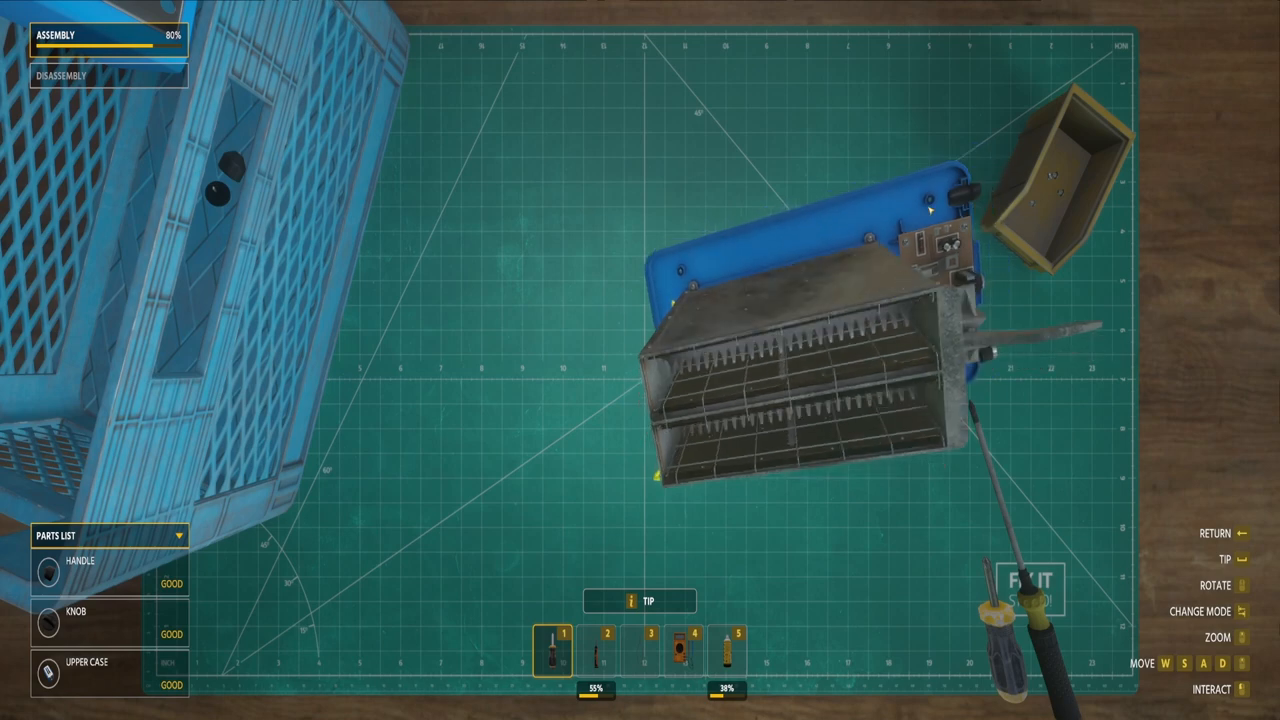
mouse_move(728, 356)
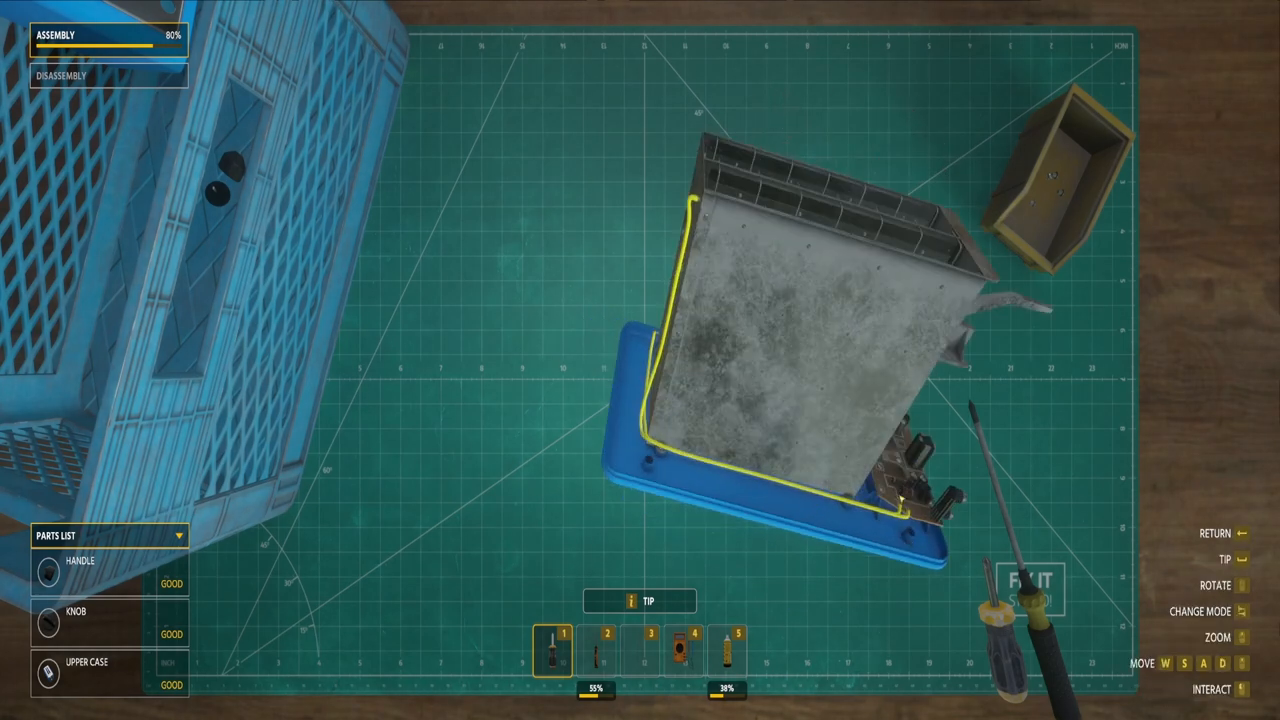
- Fit the inner case onto the toaster base
click(598, 648)
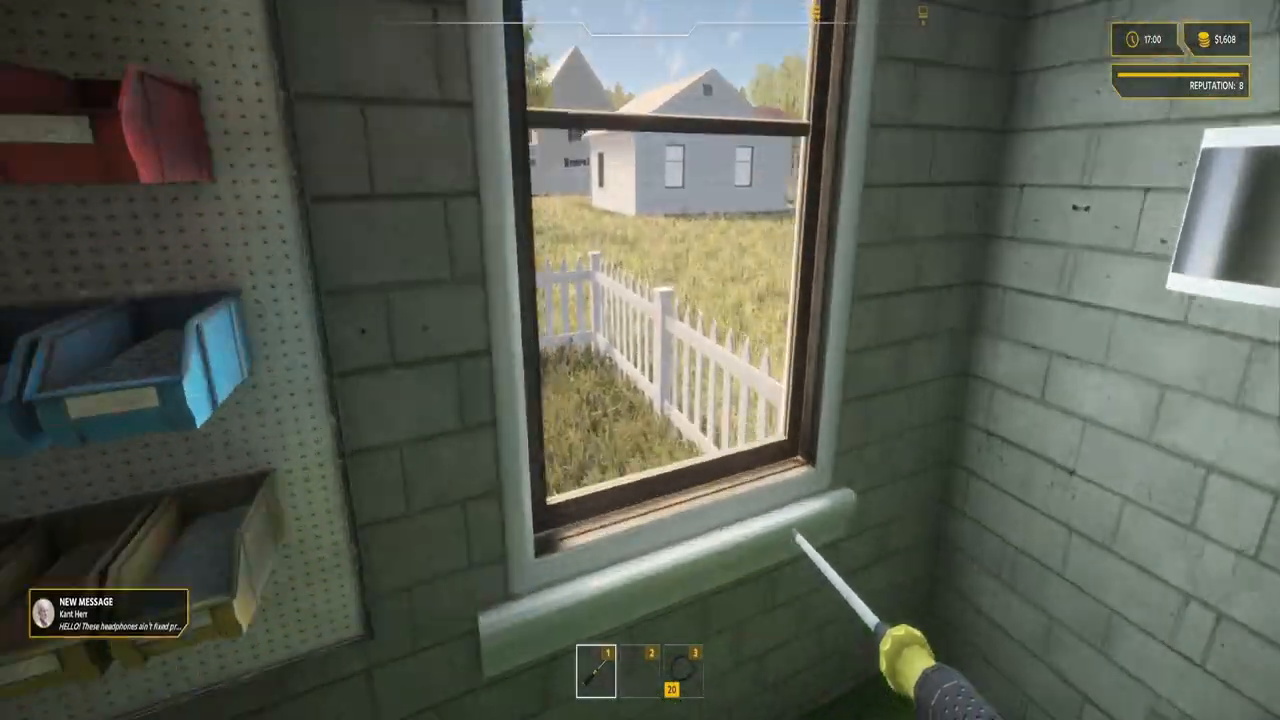
mouse_move(640, 360)
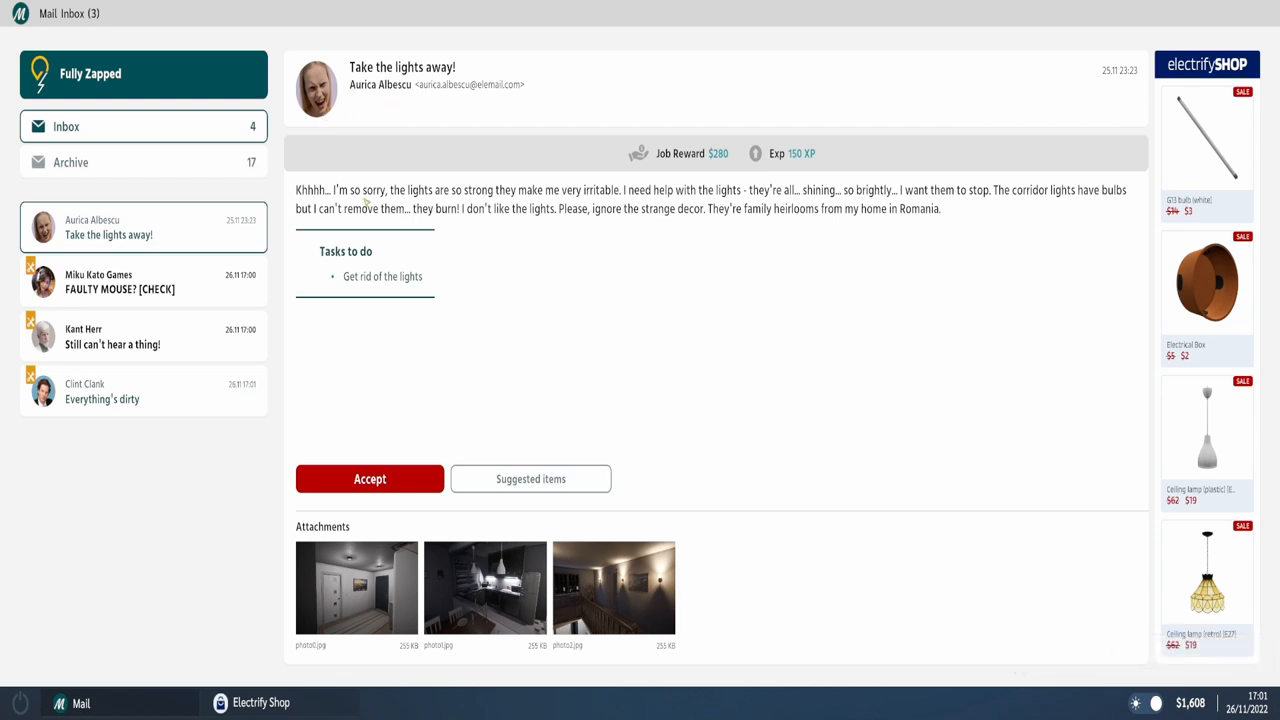
mouse_move(558, 400)
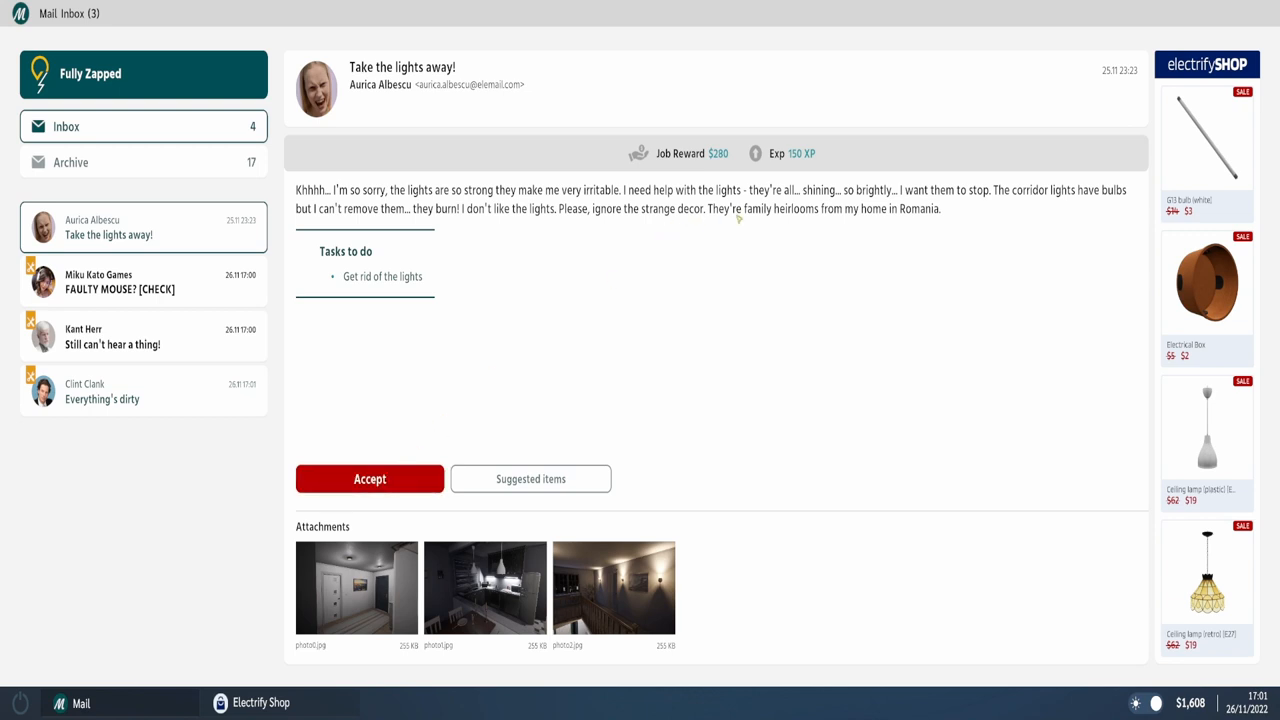
- Accept the 'Take the lights away!' job from the inbox email
click(368, 478)
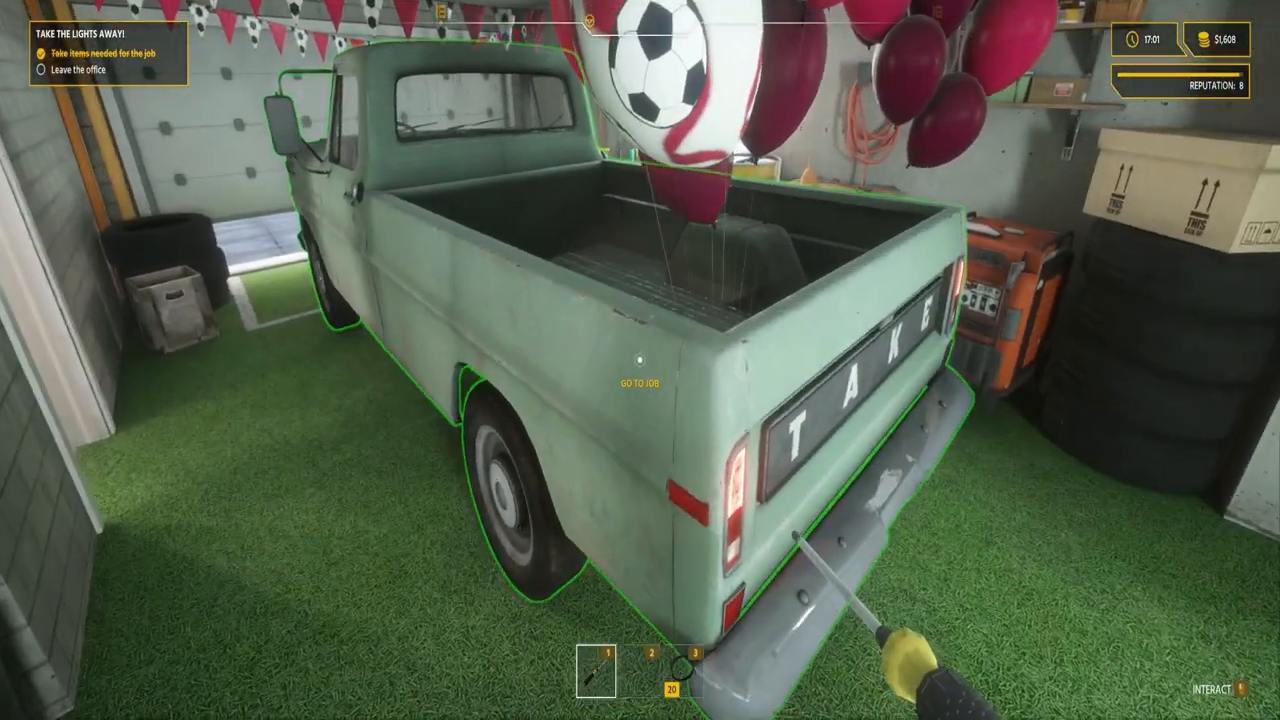
- Start the job from the truck, choosing Yes to travel to the client's house
click(640, 382)
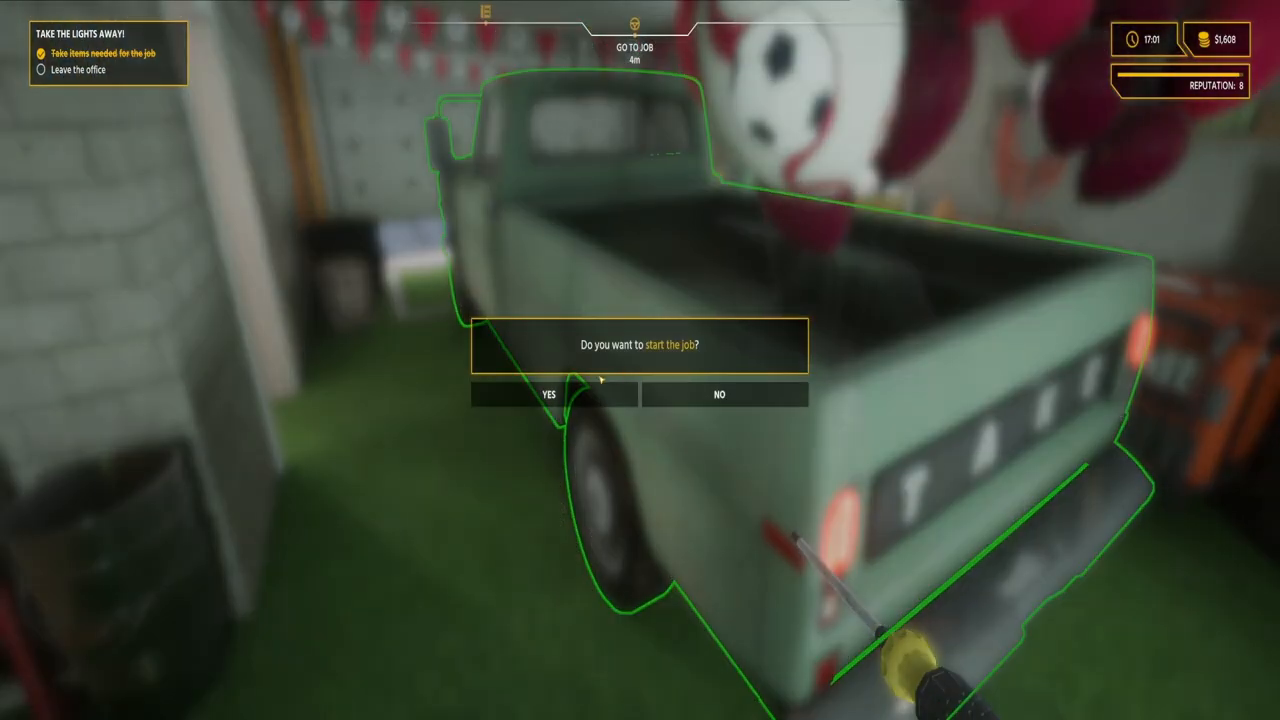
click(548, 394)
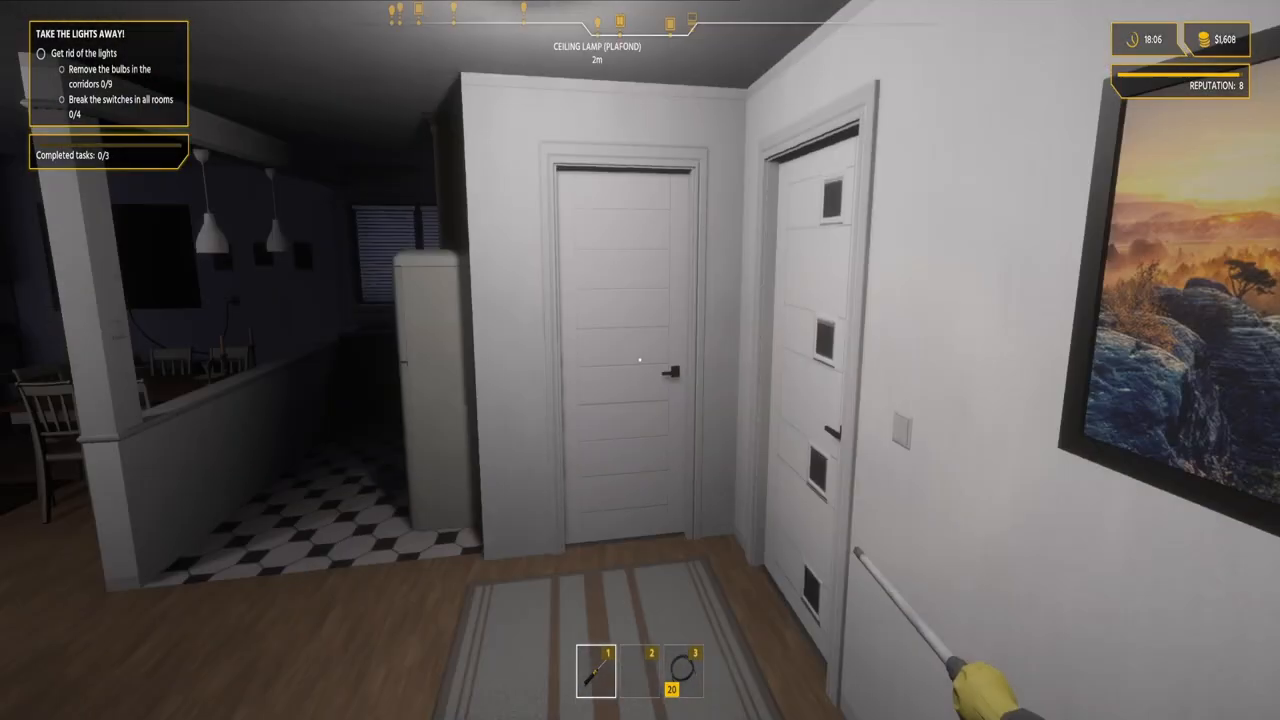
mouse_move(640, 360)
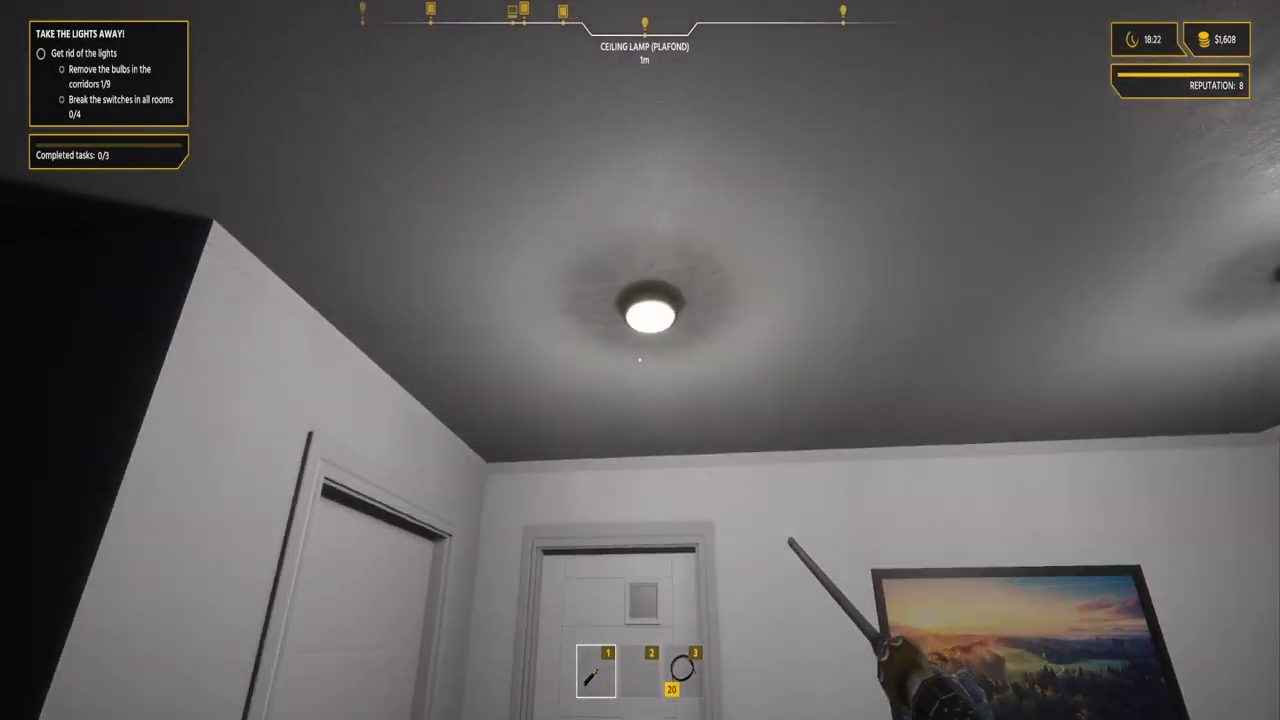
mouse_move(644, 350)
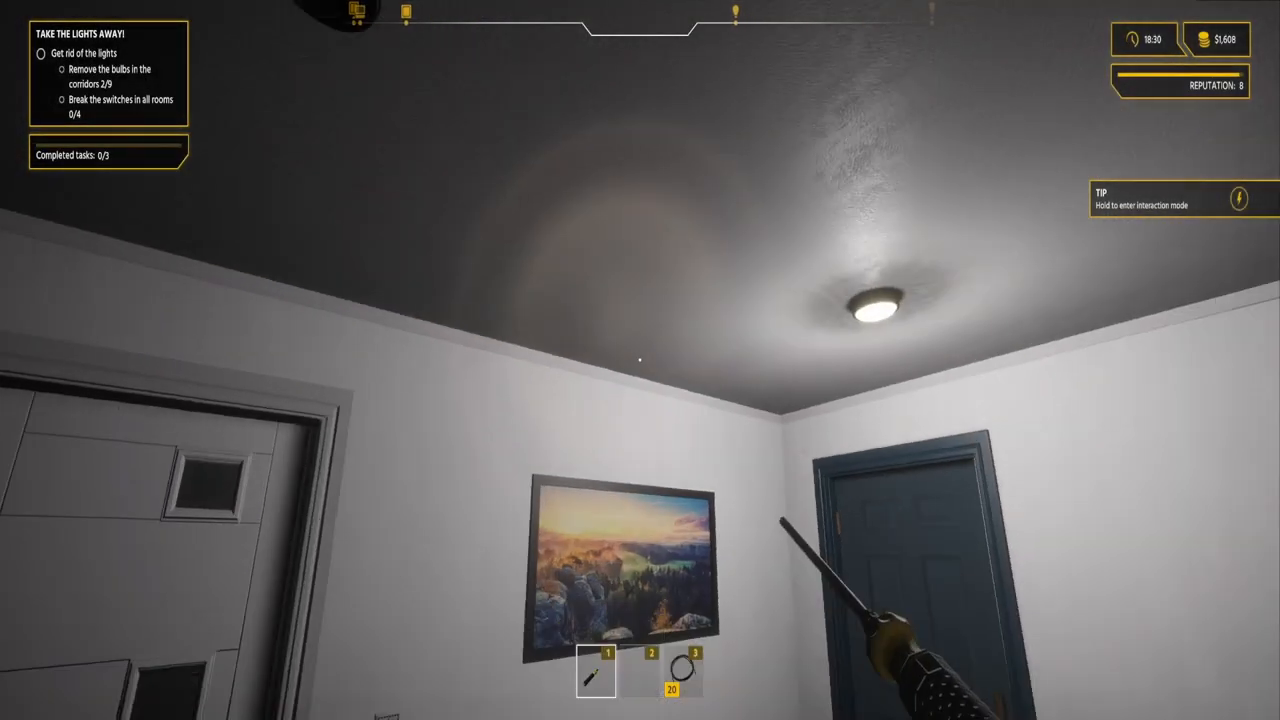
mouse_move(640, 360)
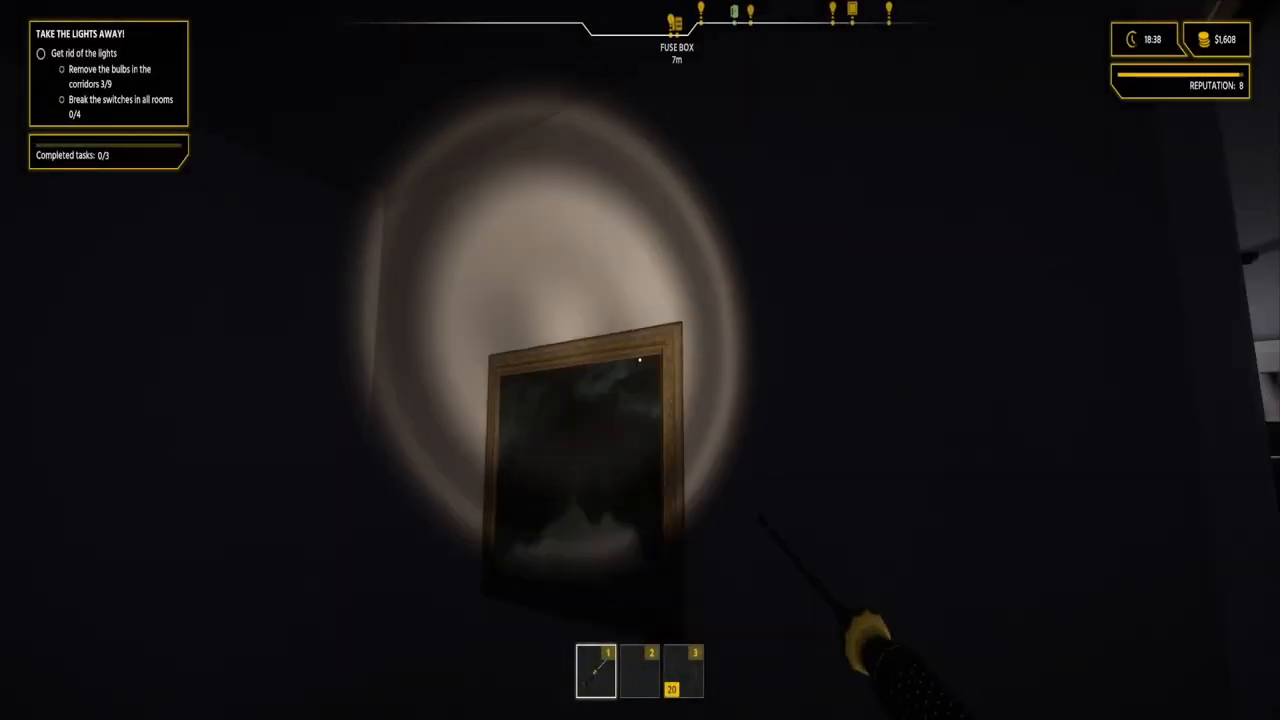
mouse_move(640, 360)
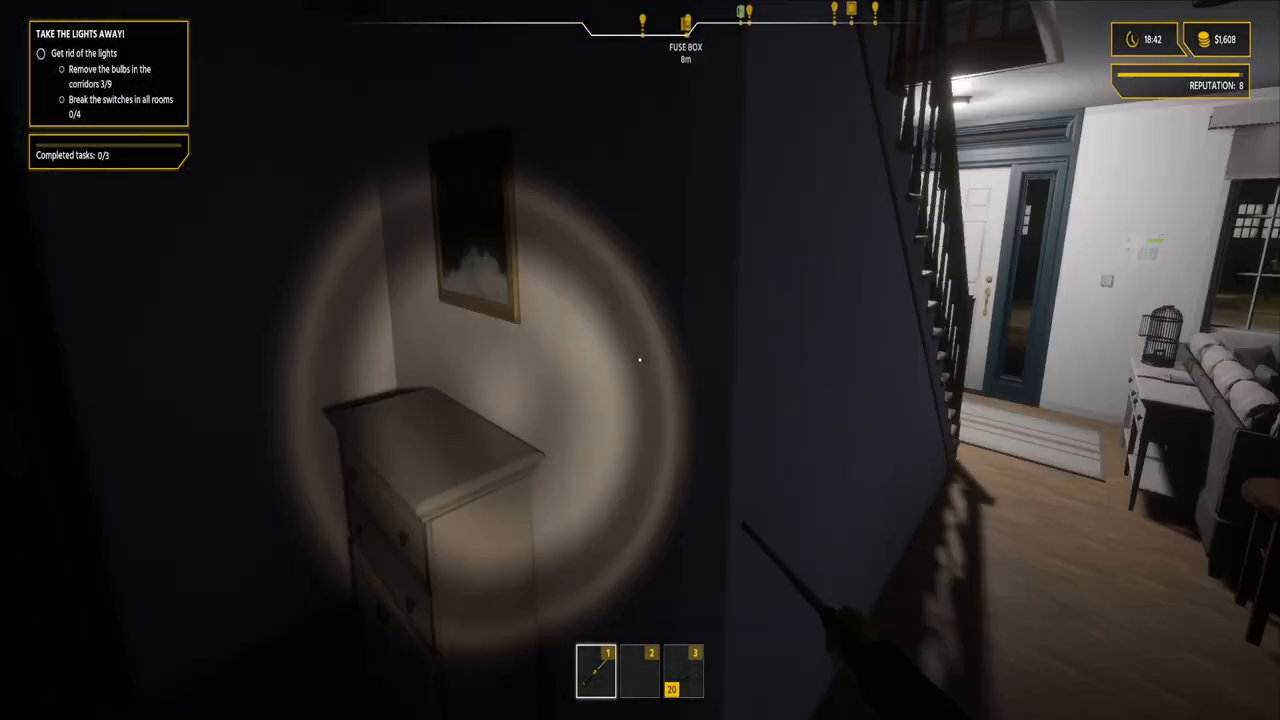
mouse_move(640, 360)
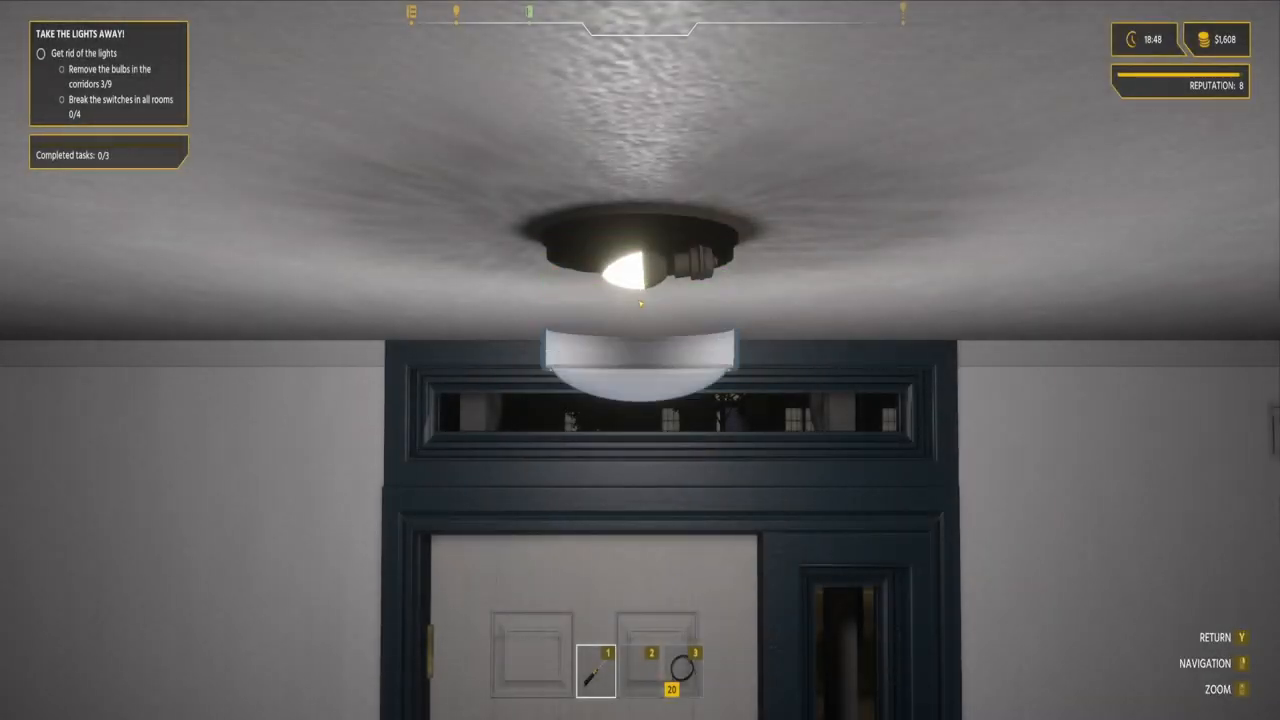
- Pull the bulb out of the corridor ceiling lamp
click(644, 270)
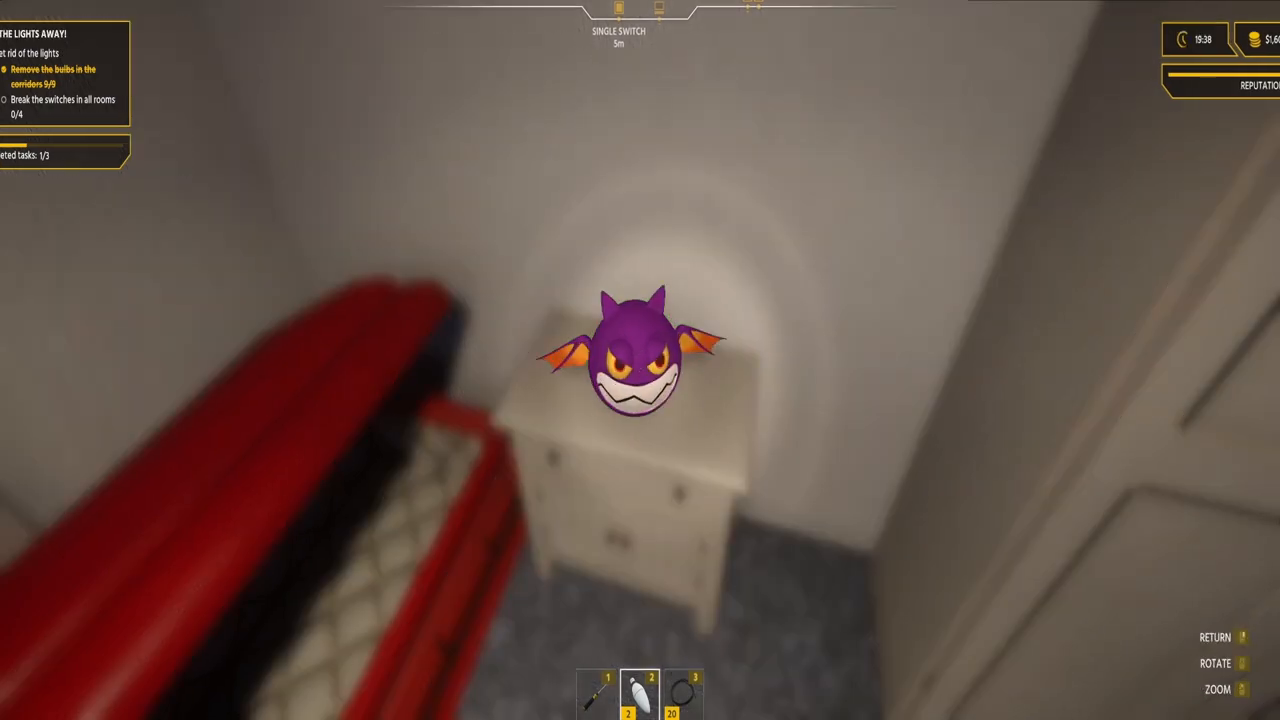
mouse_move(640, 360)
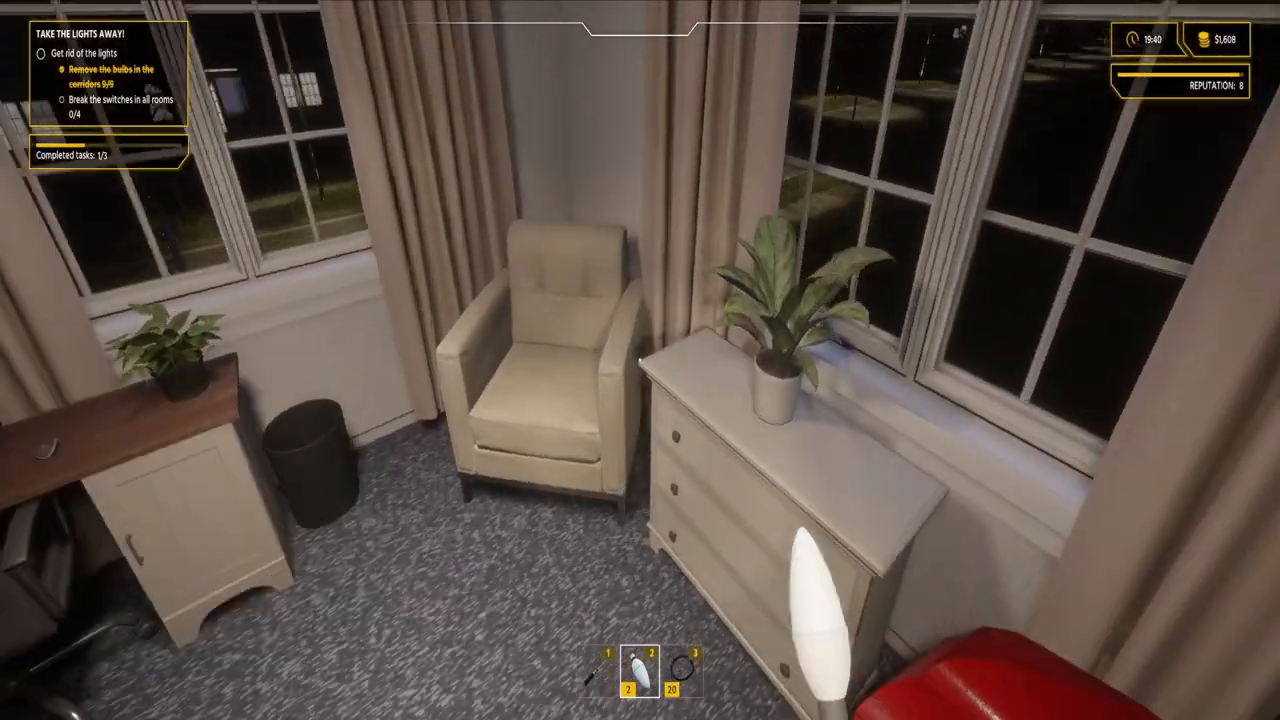
mouse_move(640, 360)
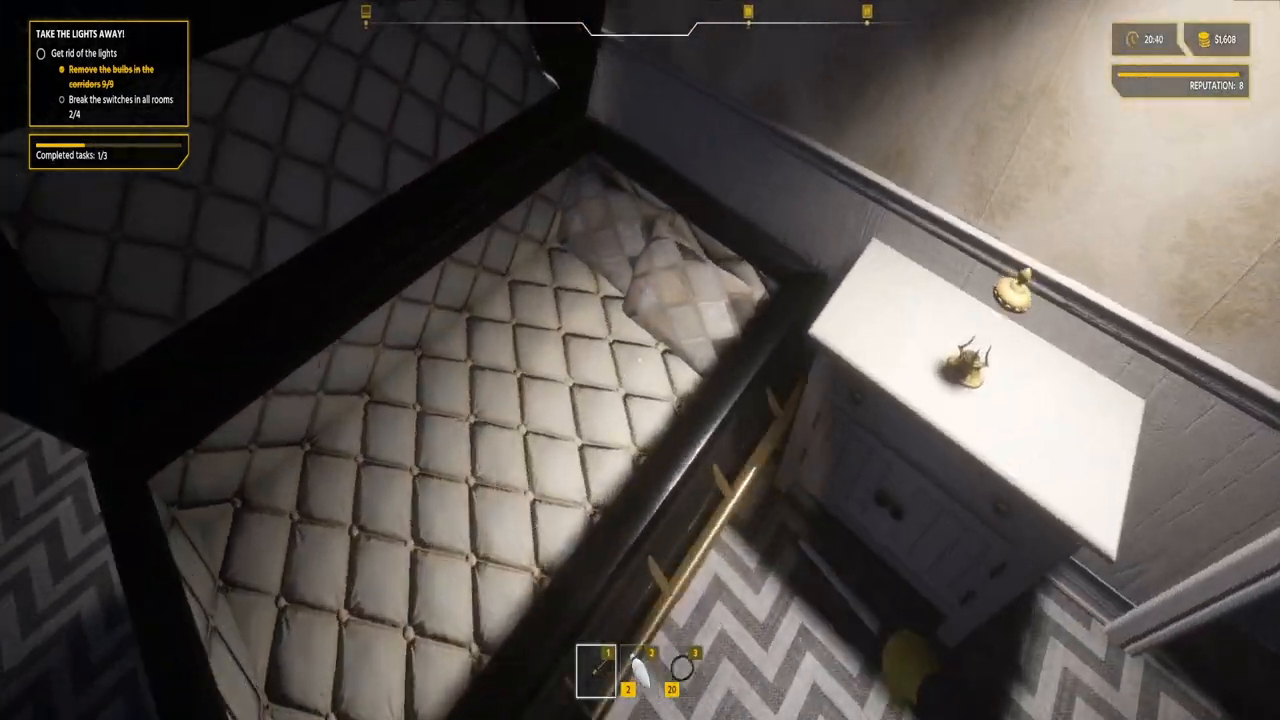
mouse_move(640, 360)
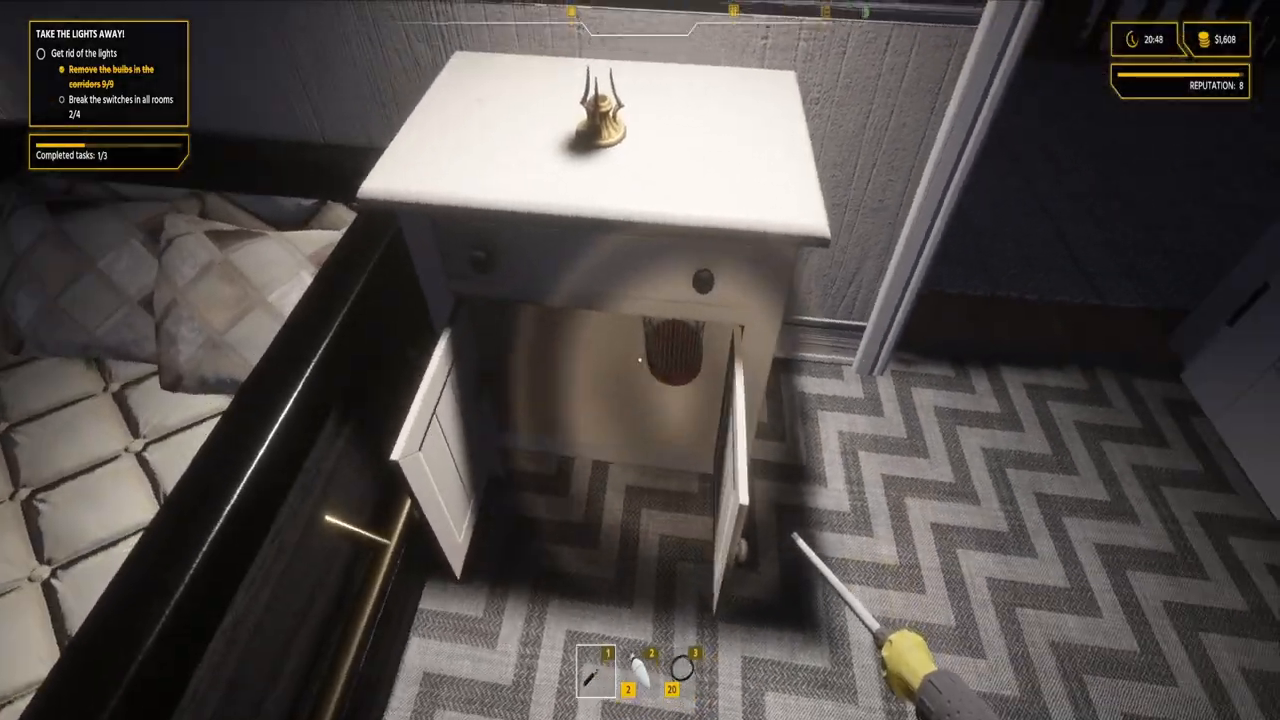
mouse_move(640, 360)
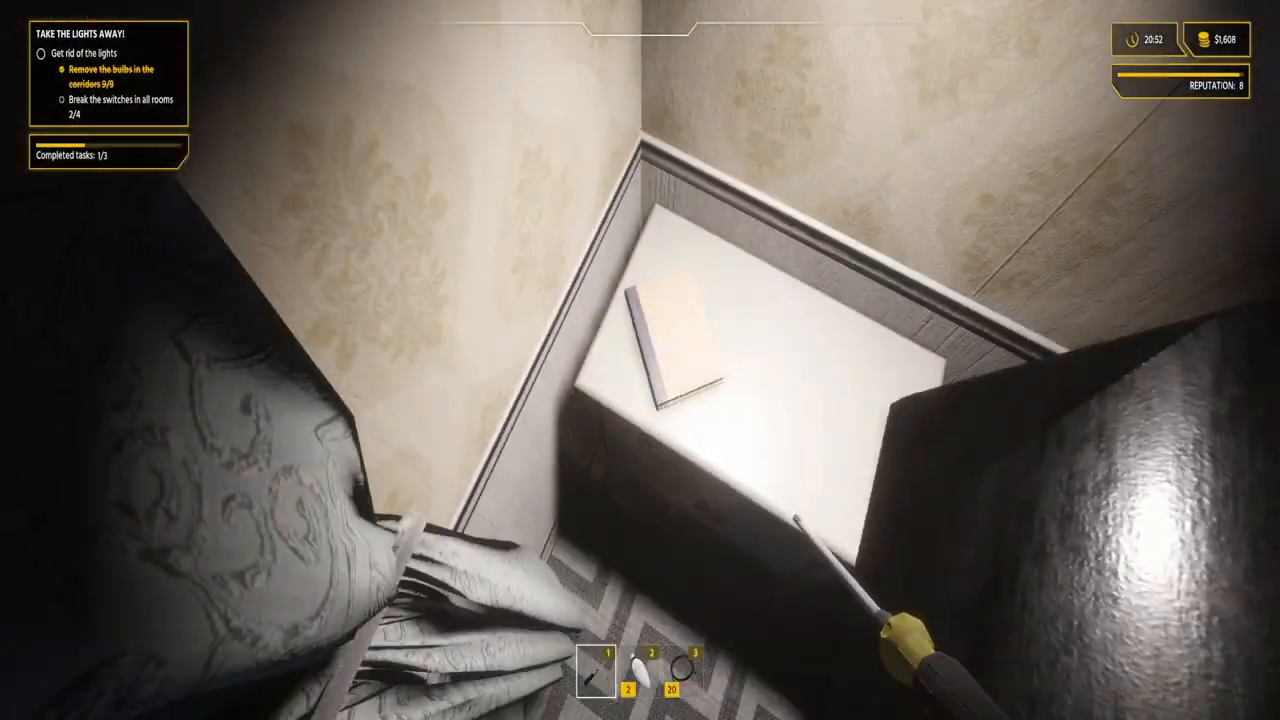
mouse_move(640, 360)
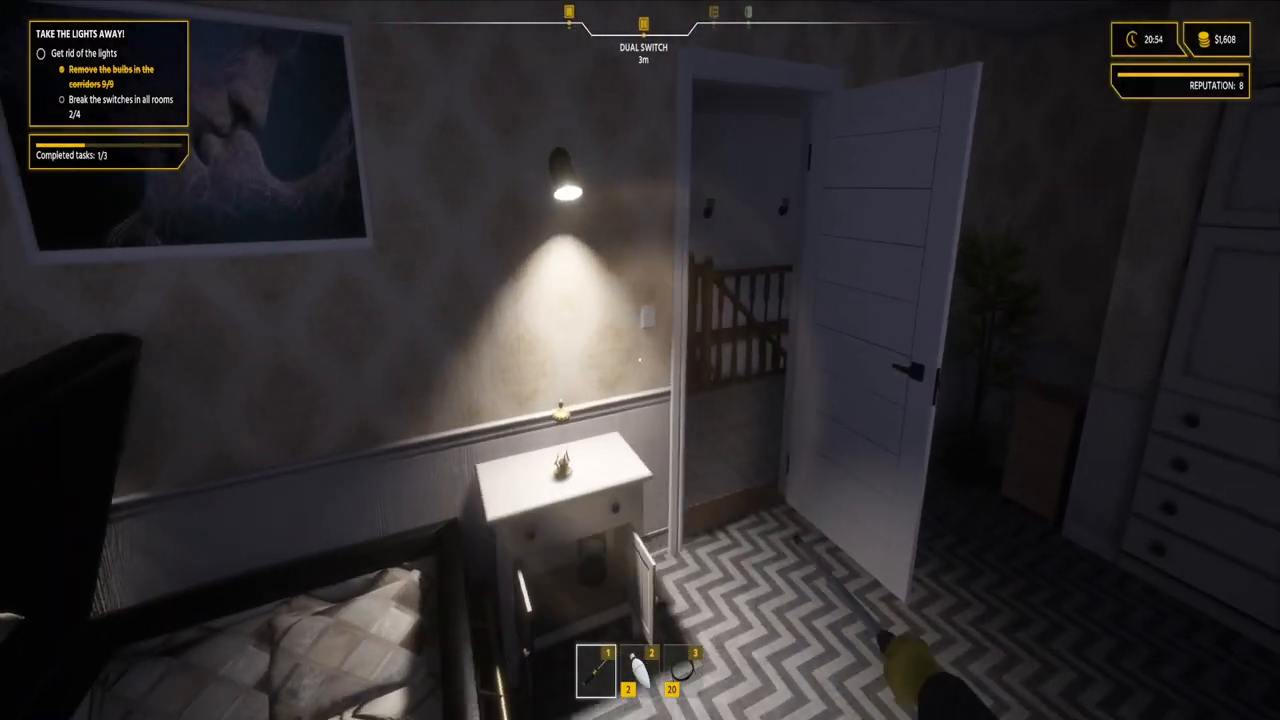
mouse_move(640, 360)
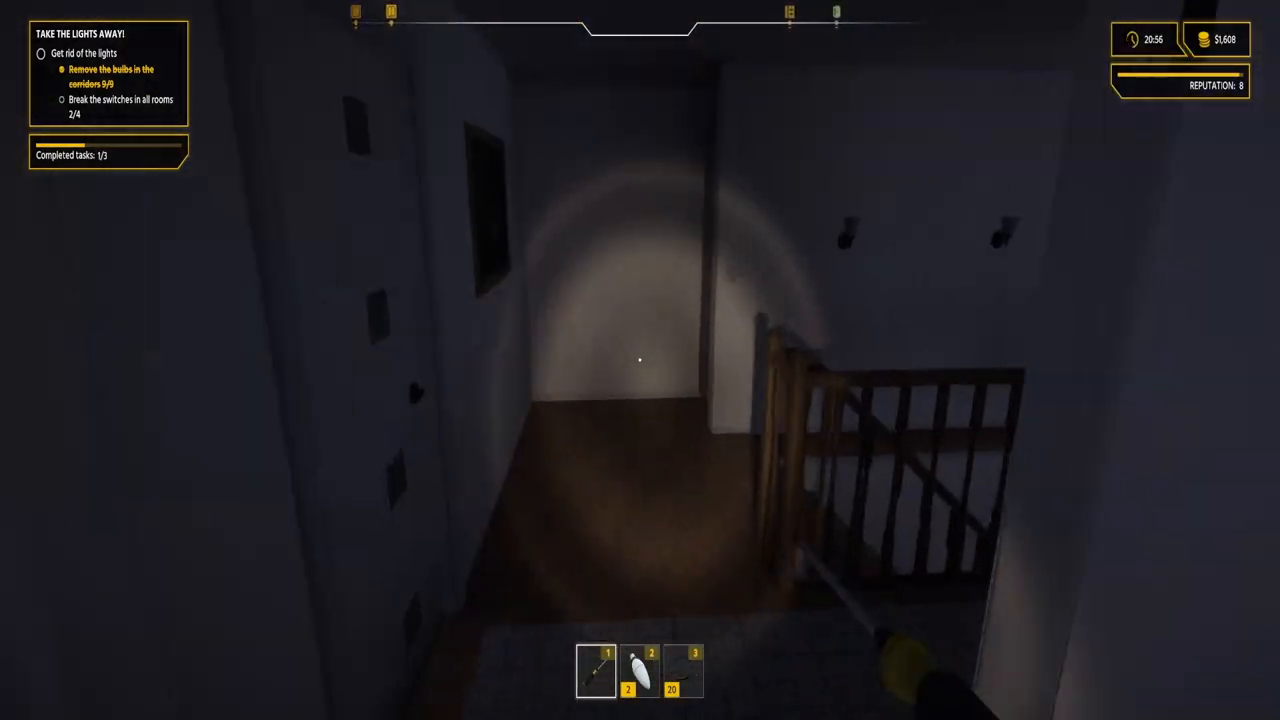
mouse_move(640, 360)
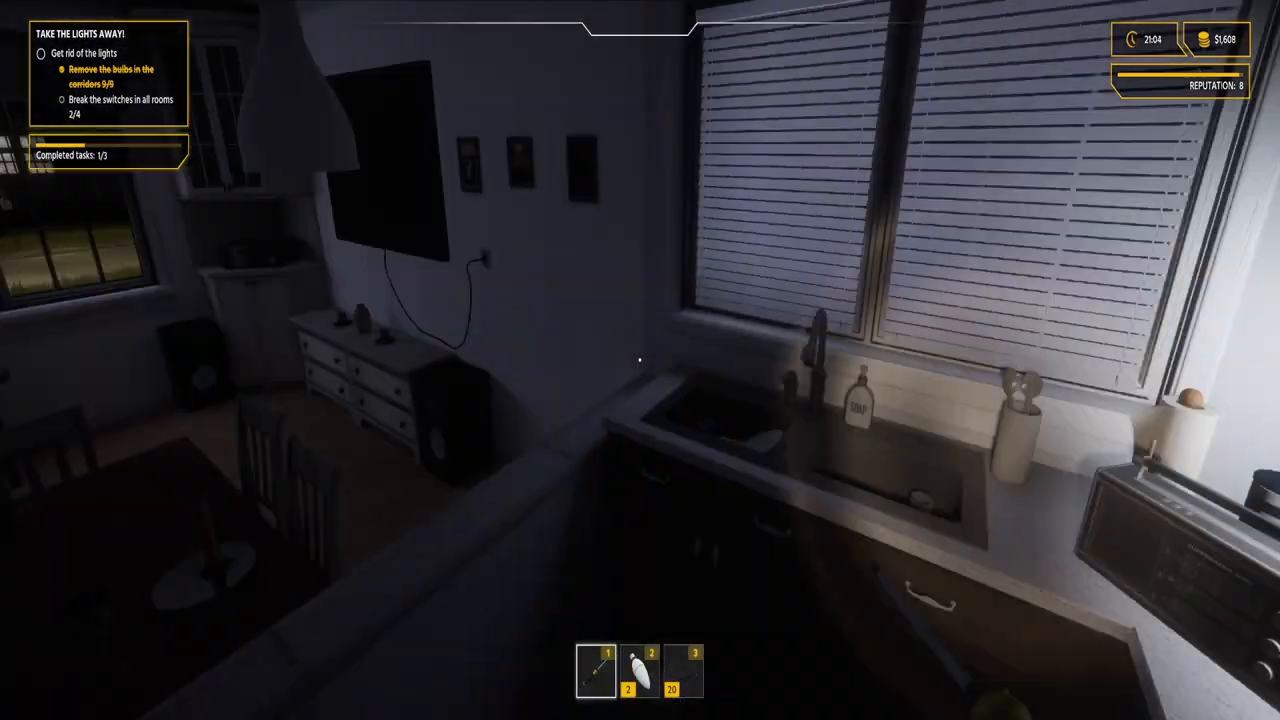
mouse_move(640, 360)
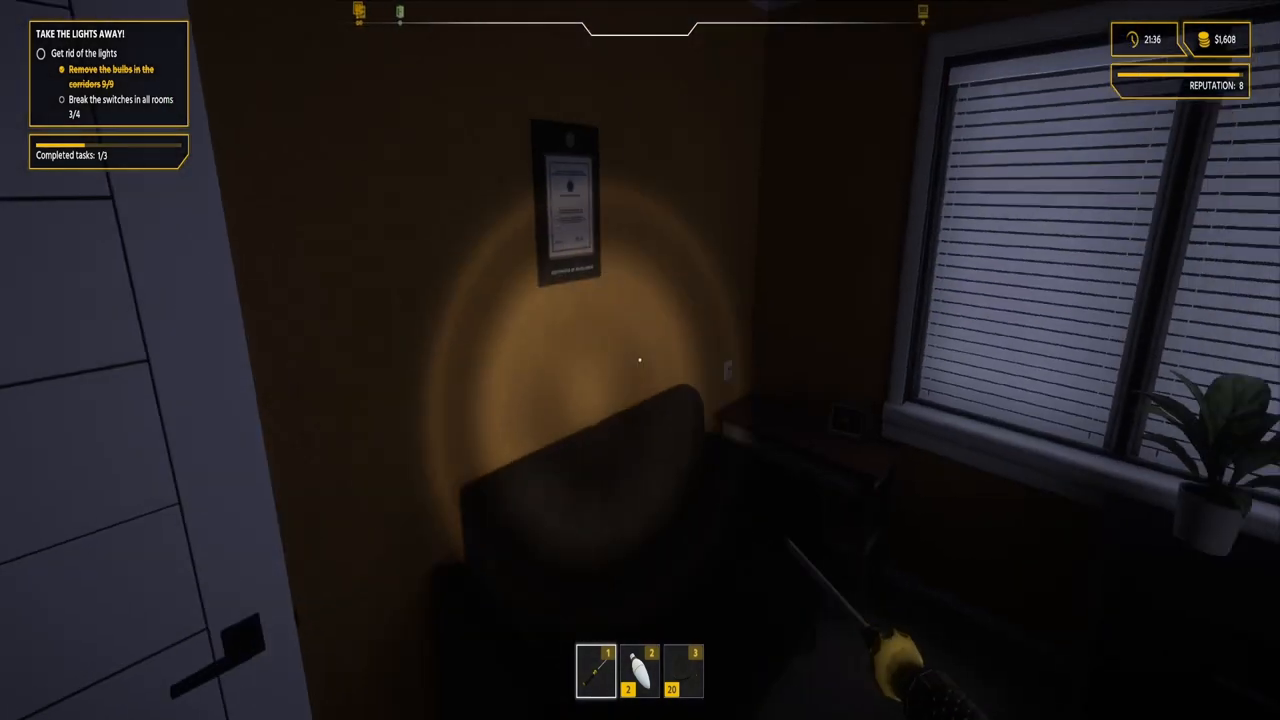
mouse_move(640, 360)
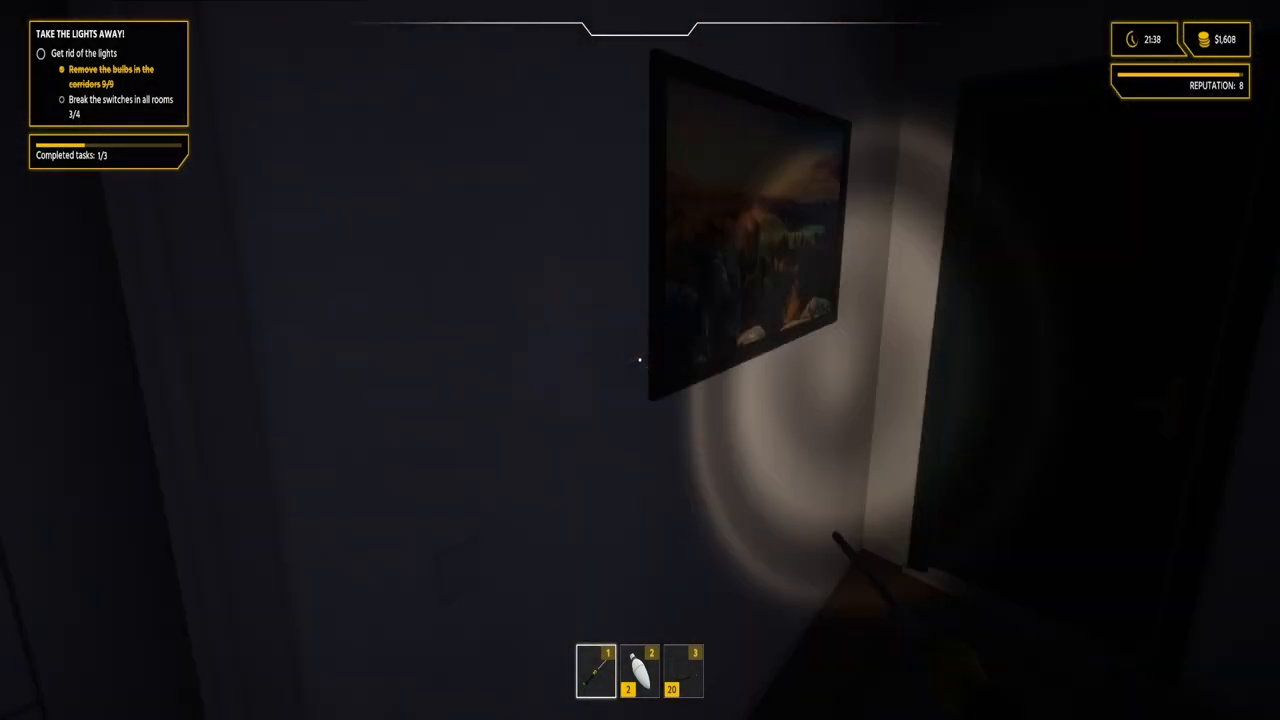
mouse_move(640, 360)
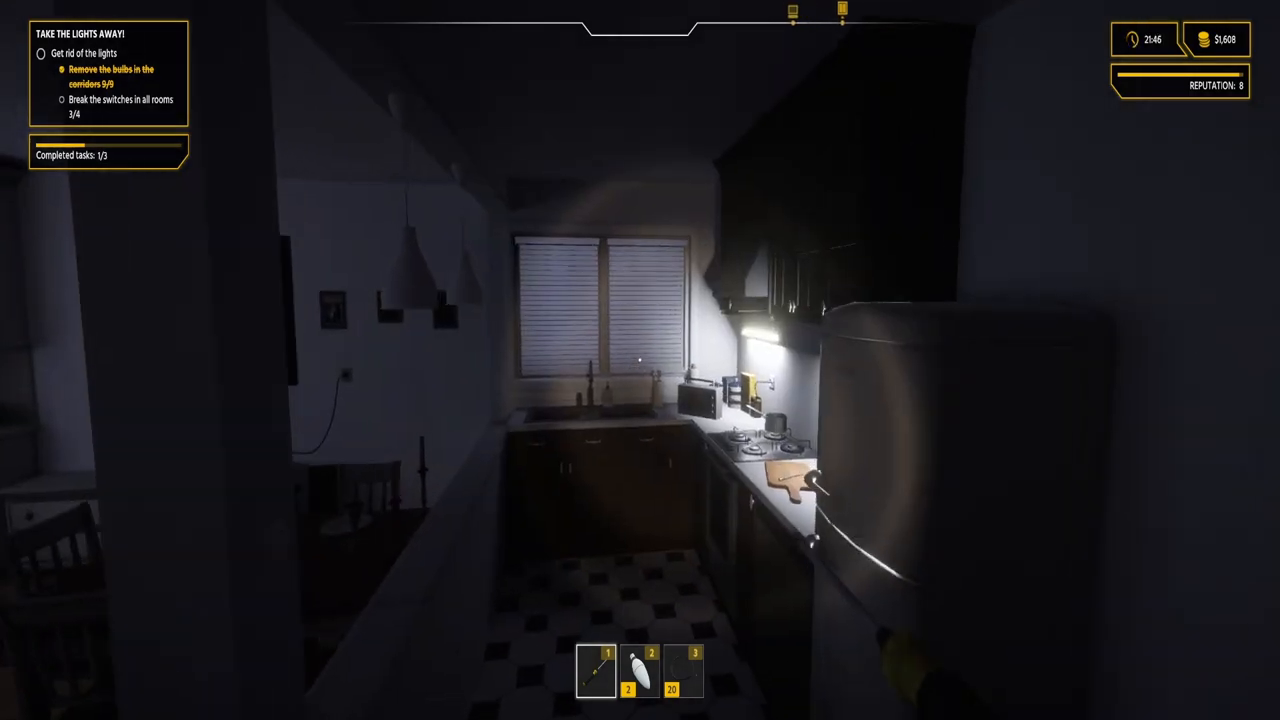
mouse_move(640, 360)
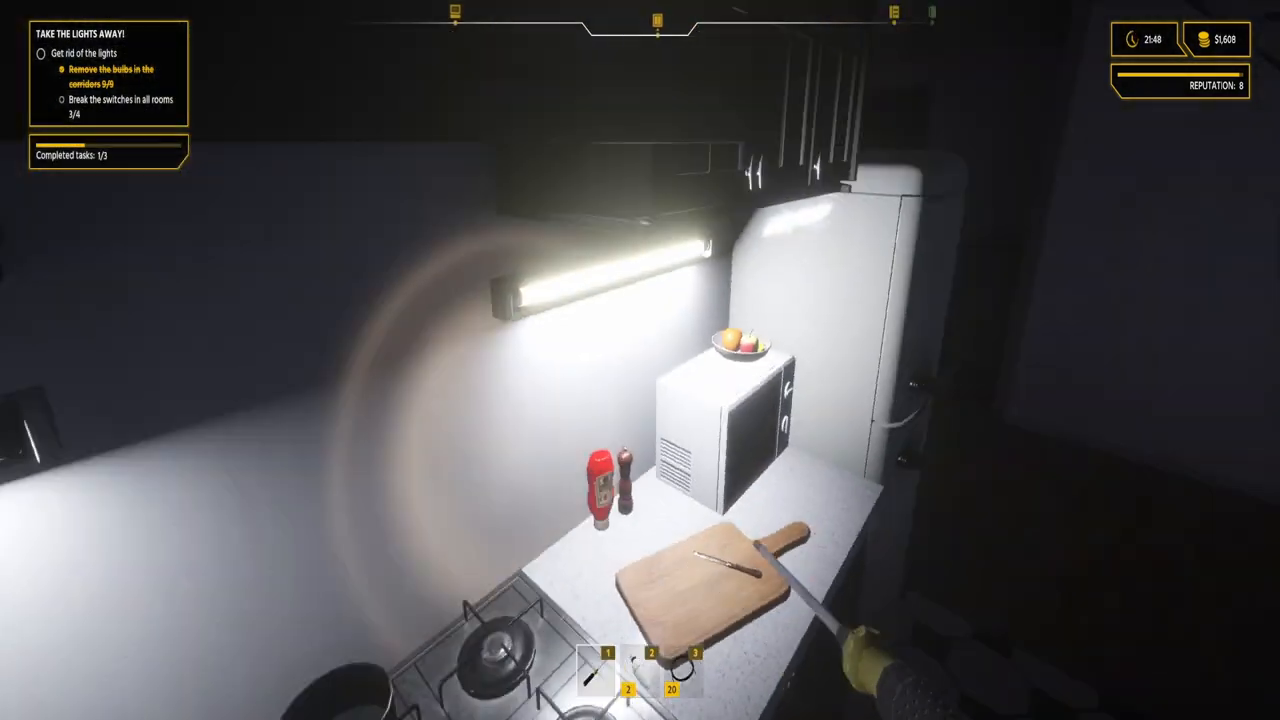
mouse_move(640, 360)
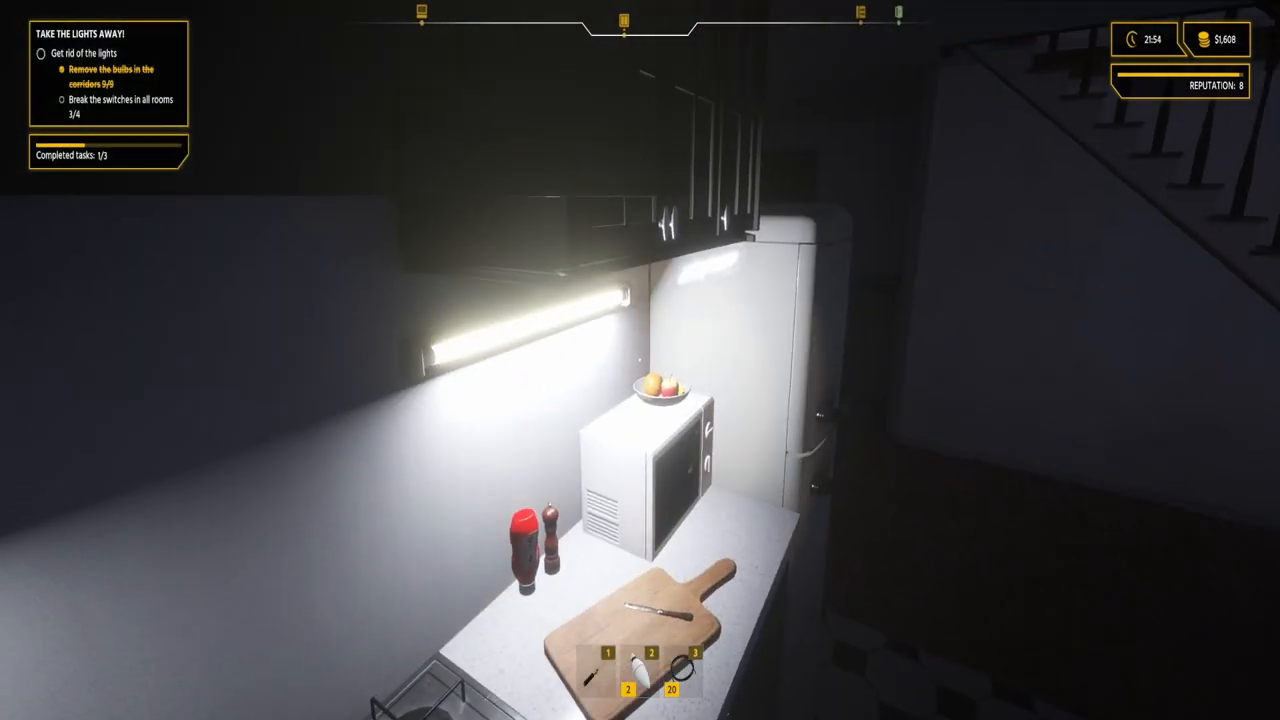
mouse_move(640, 360)
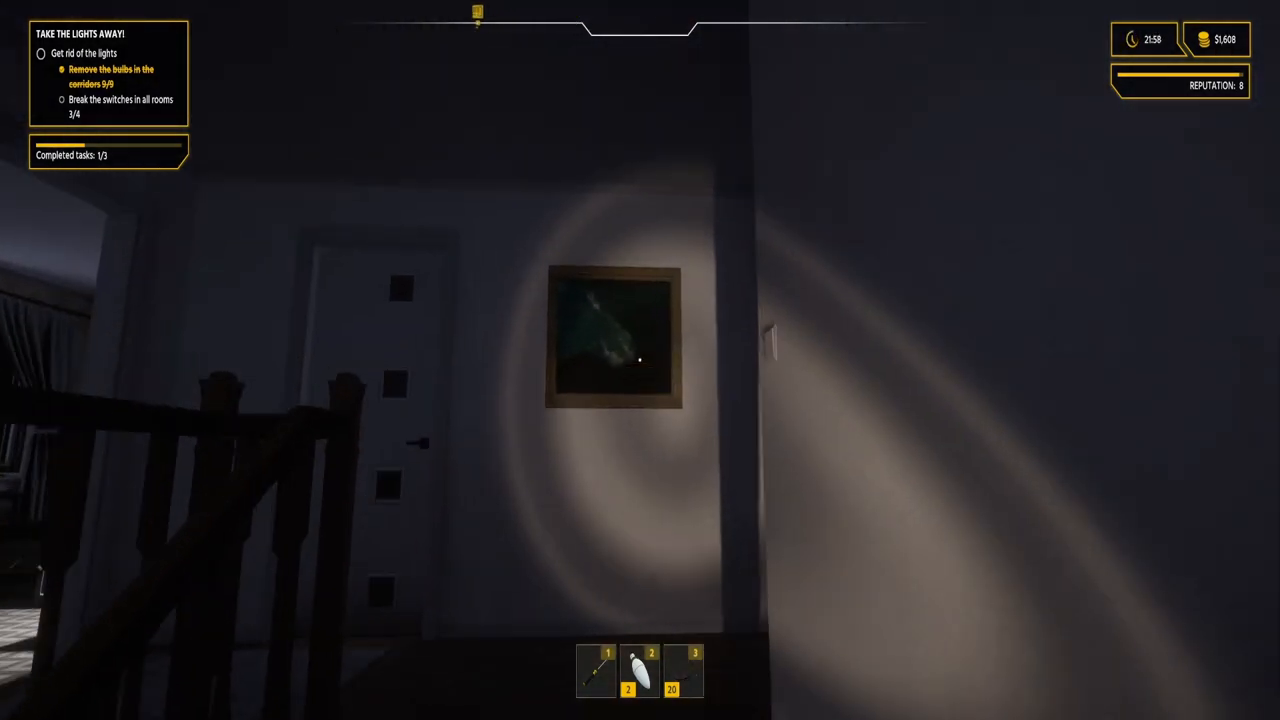
mouse_move(640, 360)
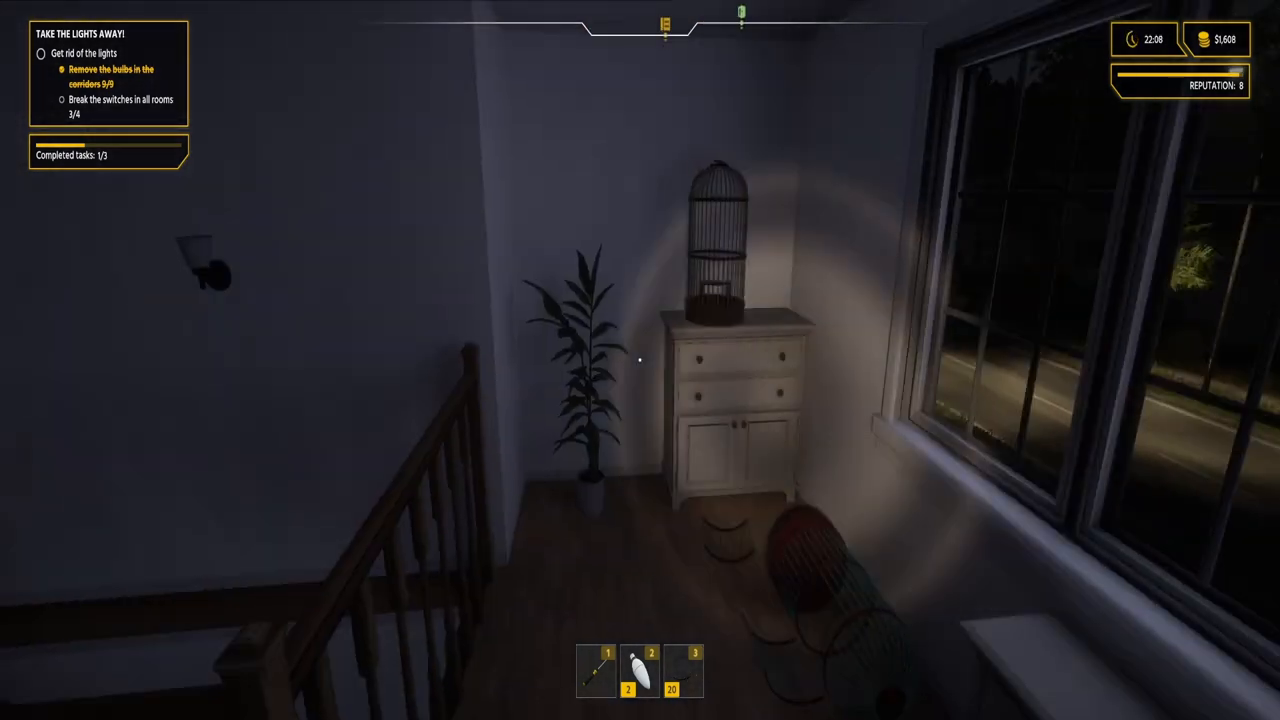
mouse_move(640, 360)
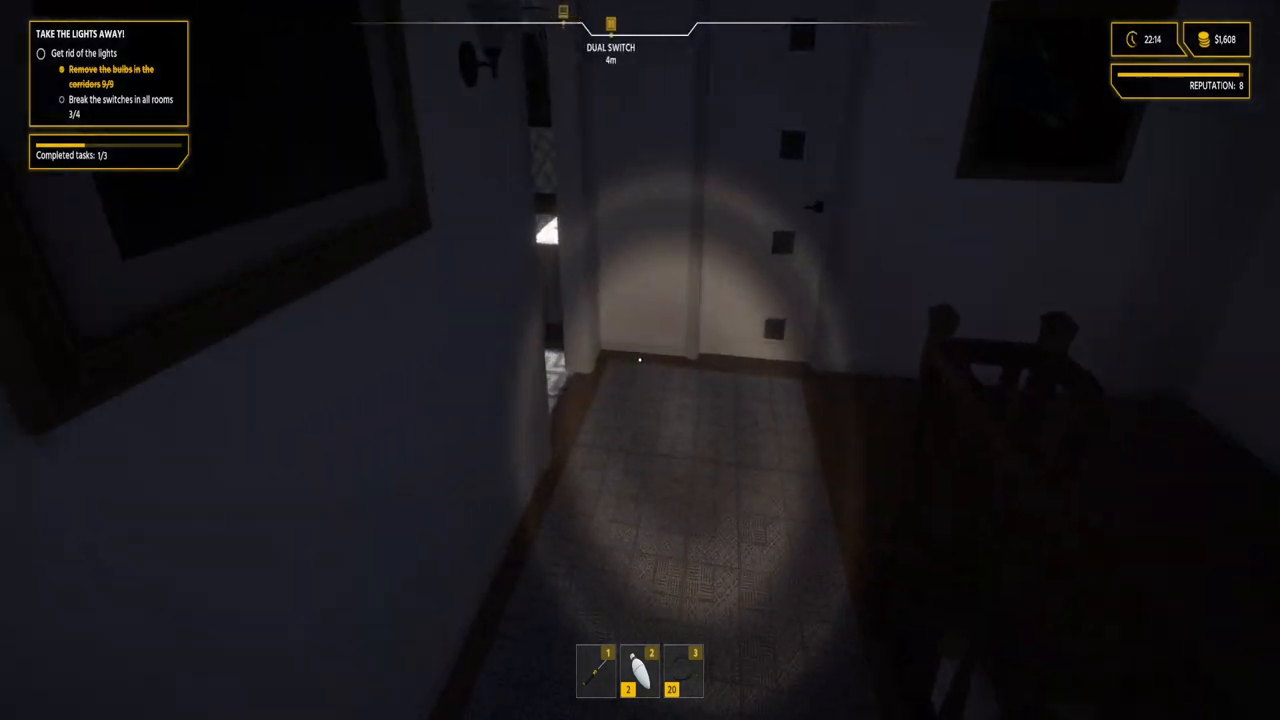
- Walk forward through the dark corridor toward the hallway dual switch
key(w)
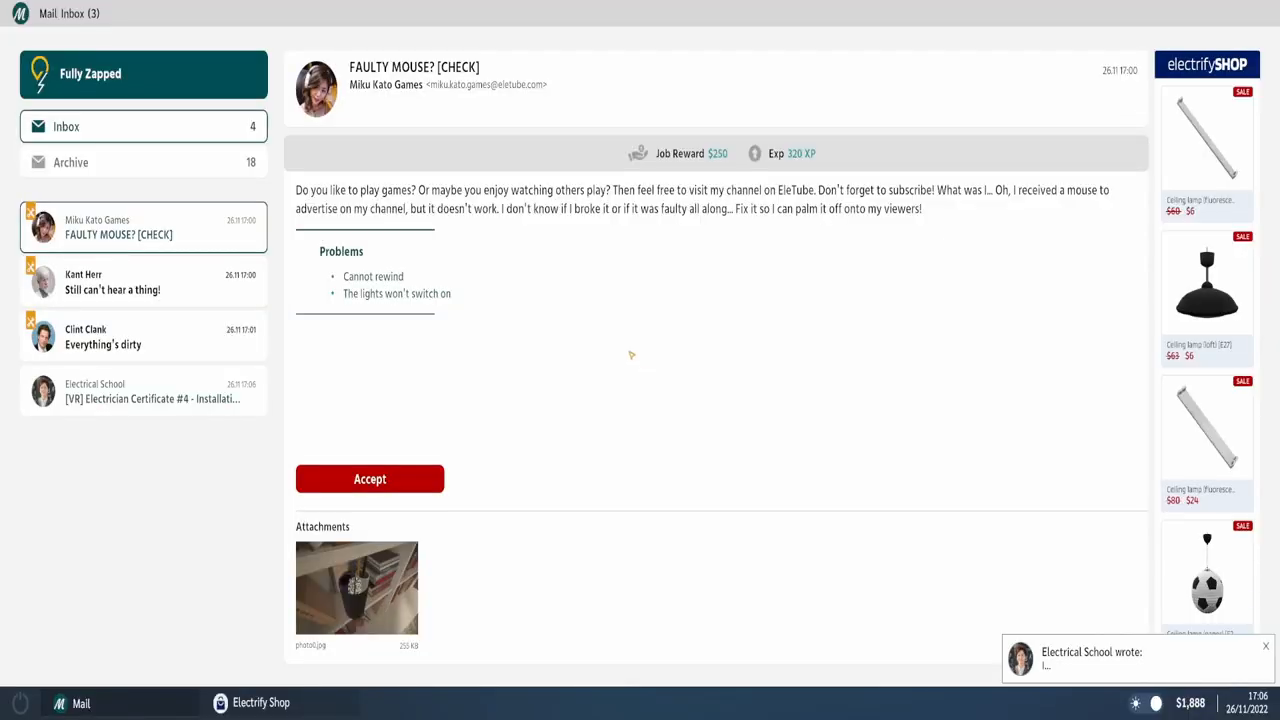
- Accept the VR Electrician Certificate #4 - Installations job from its email
click(144, 390)
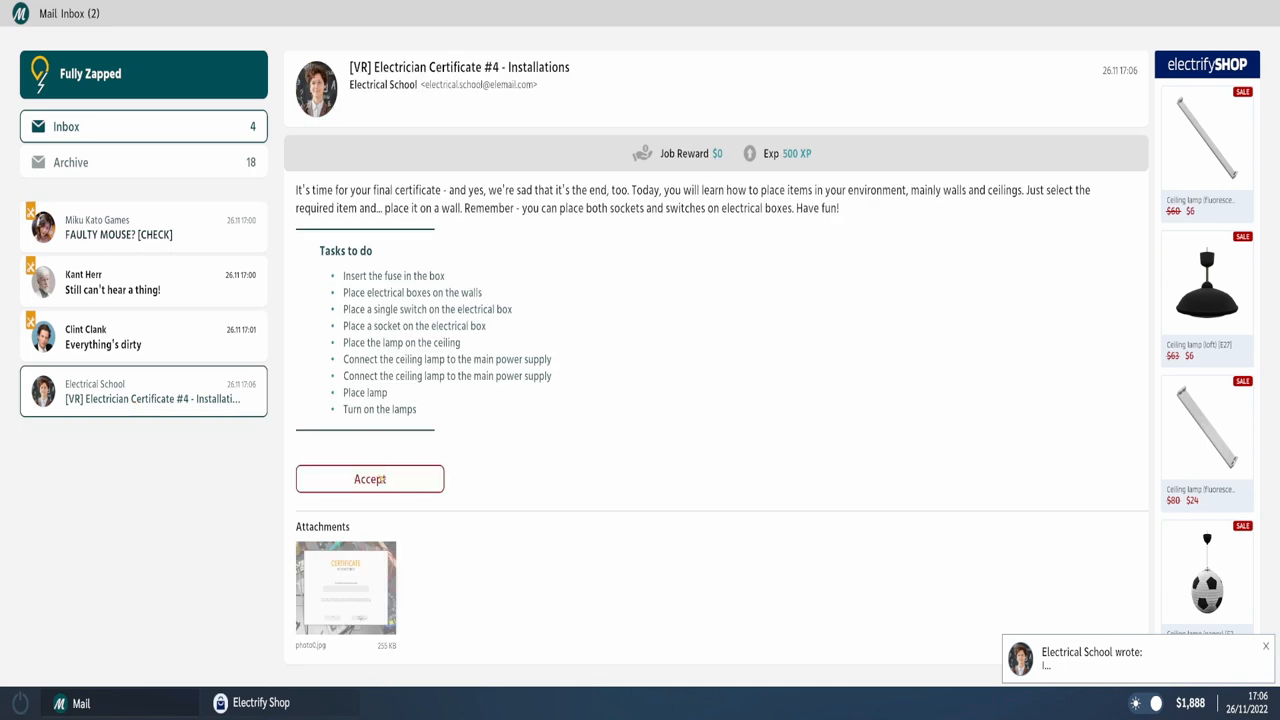
click(368, 478)
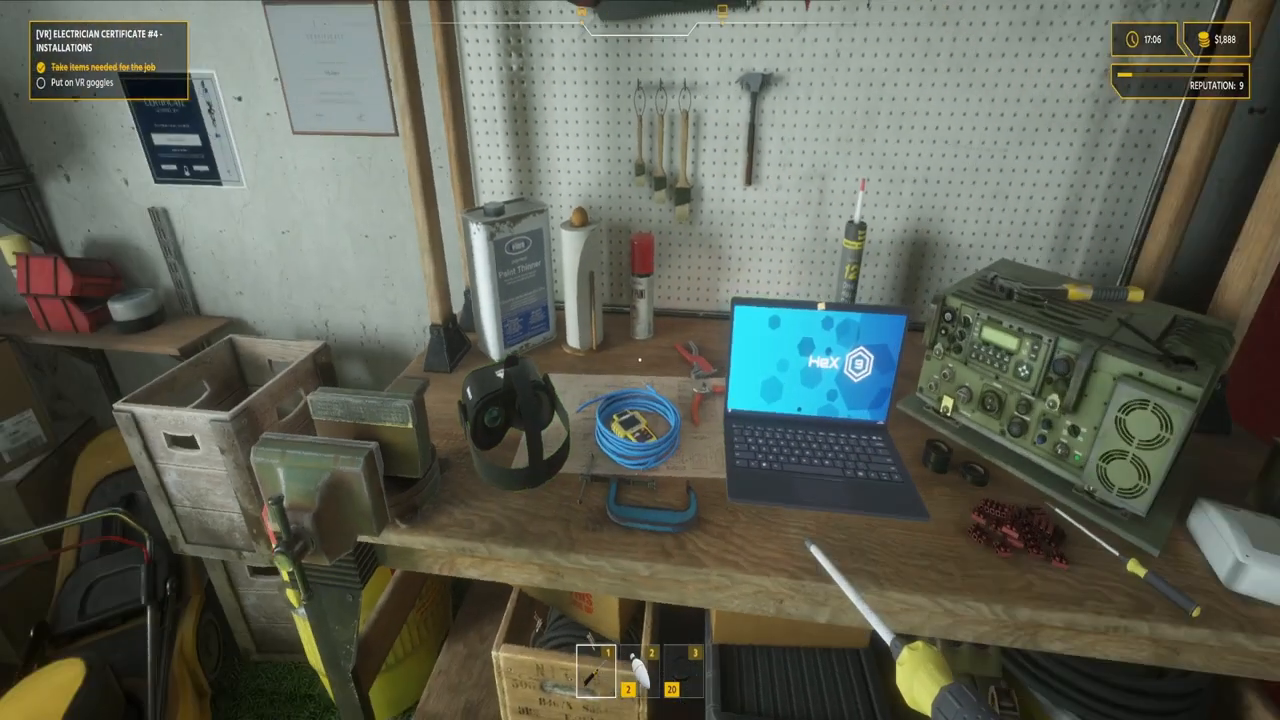
mouse_move(640, 360)
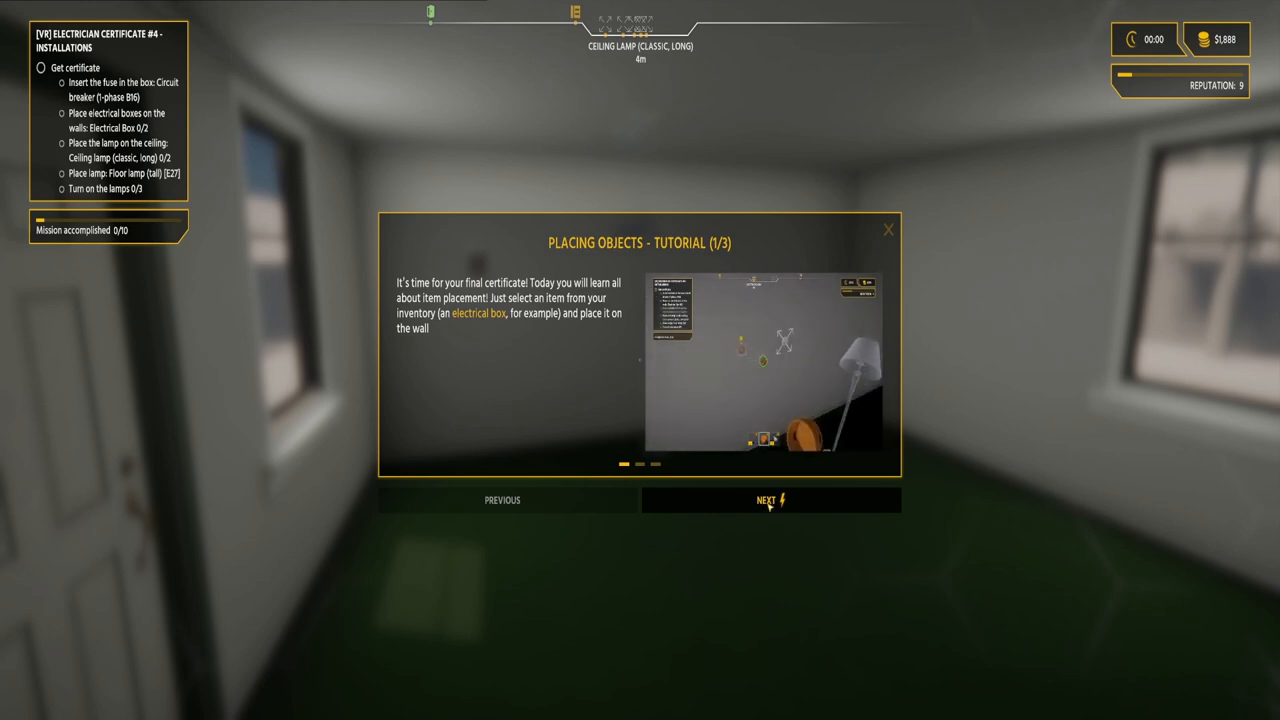
- Read through all three Placing Objects tutorial pages and dismiss it
click(764, 500)
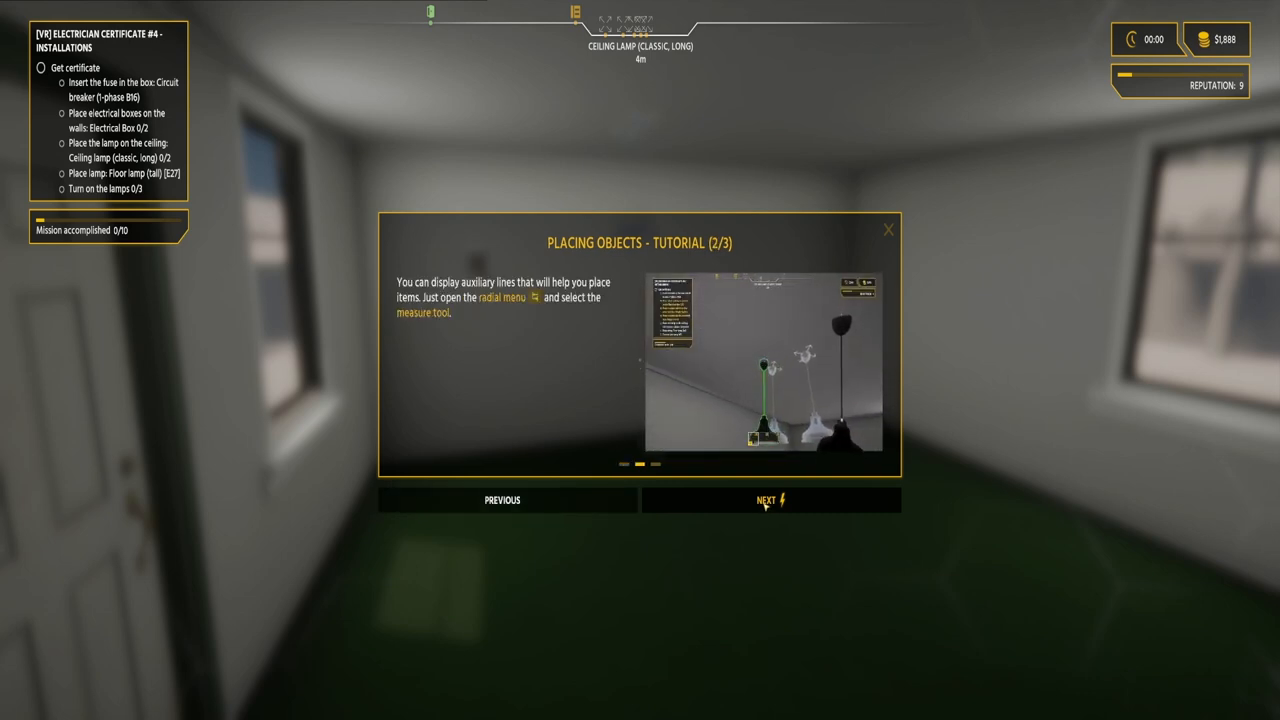
click(764, 500)
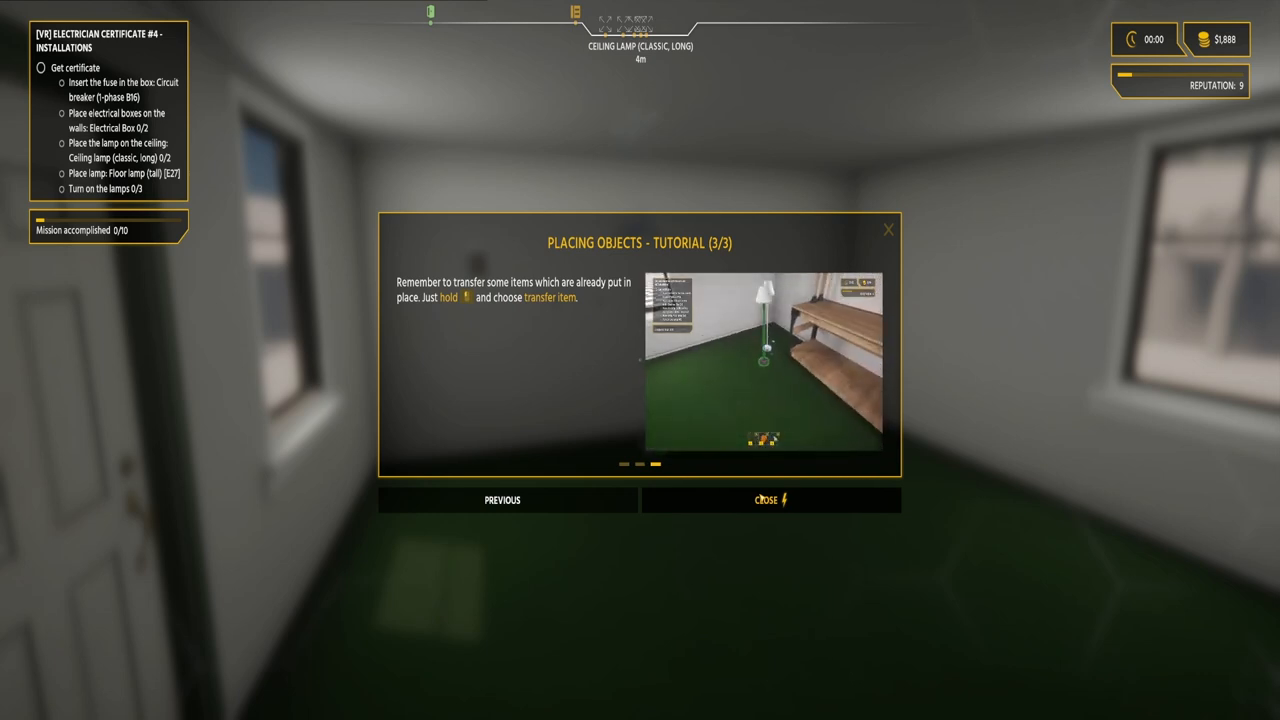
click(766, 500)
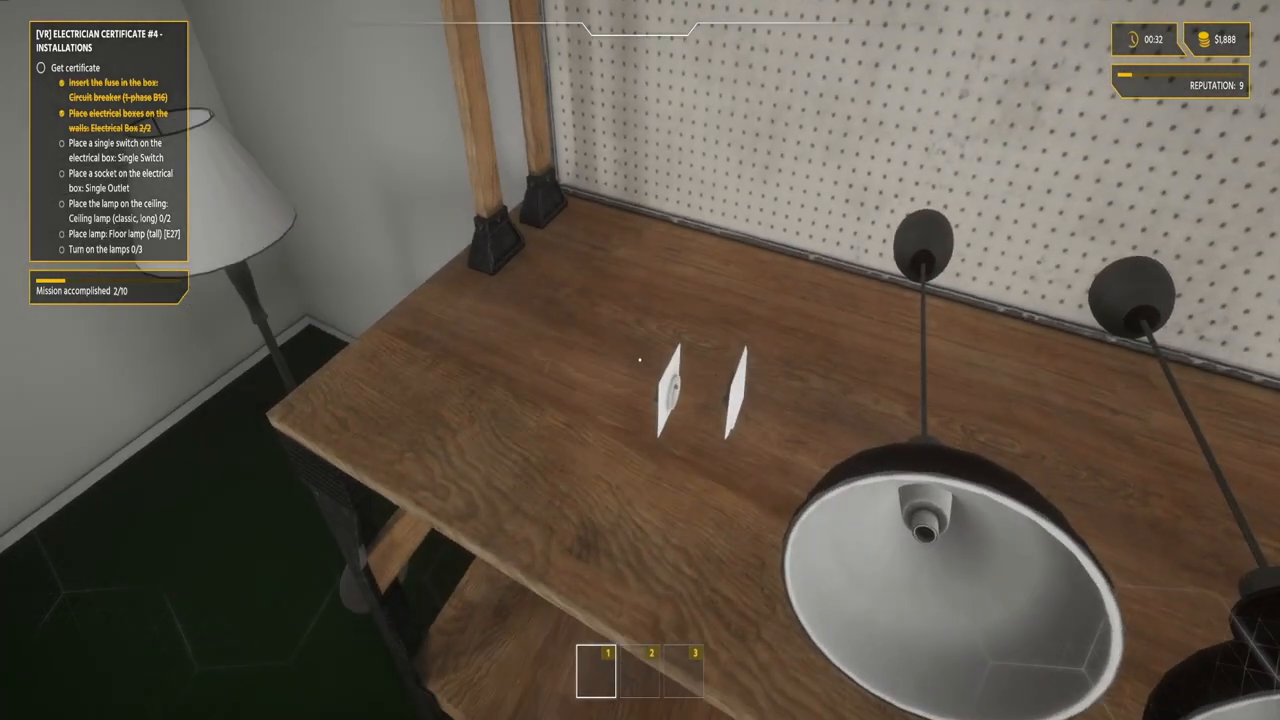
mouse_move(640, 360)
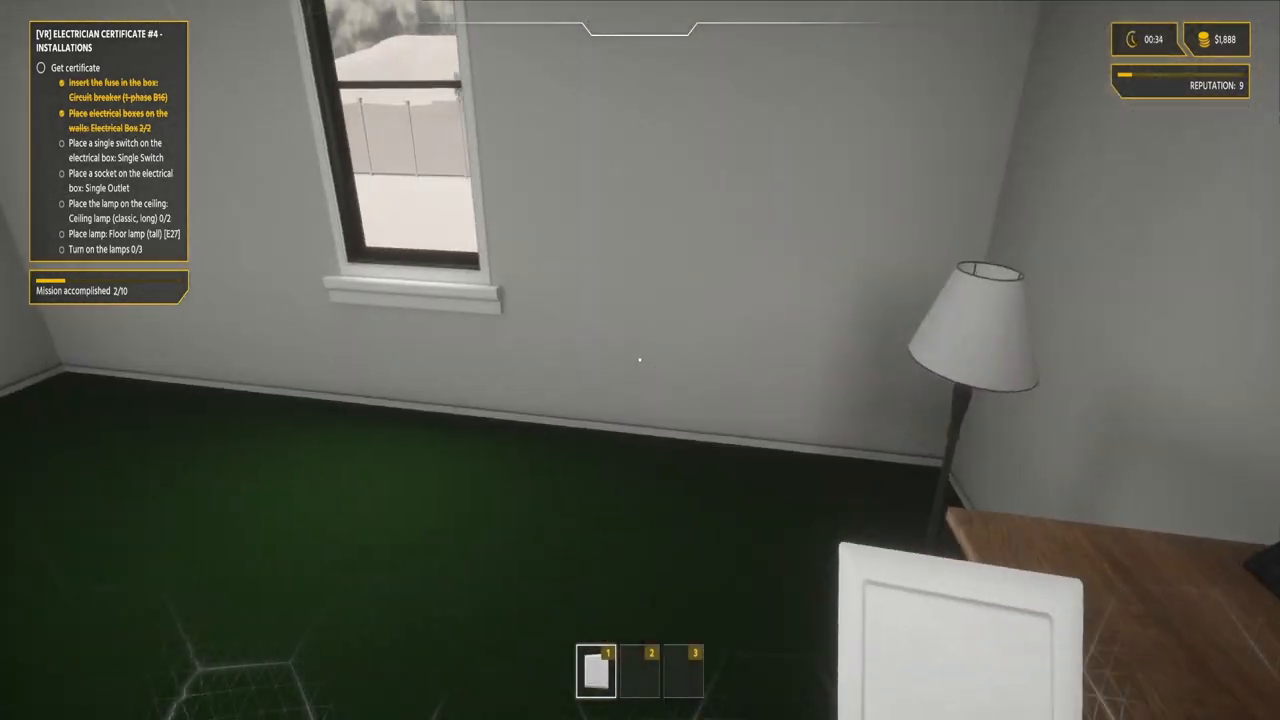
mouse_move(640, 360)
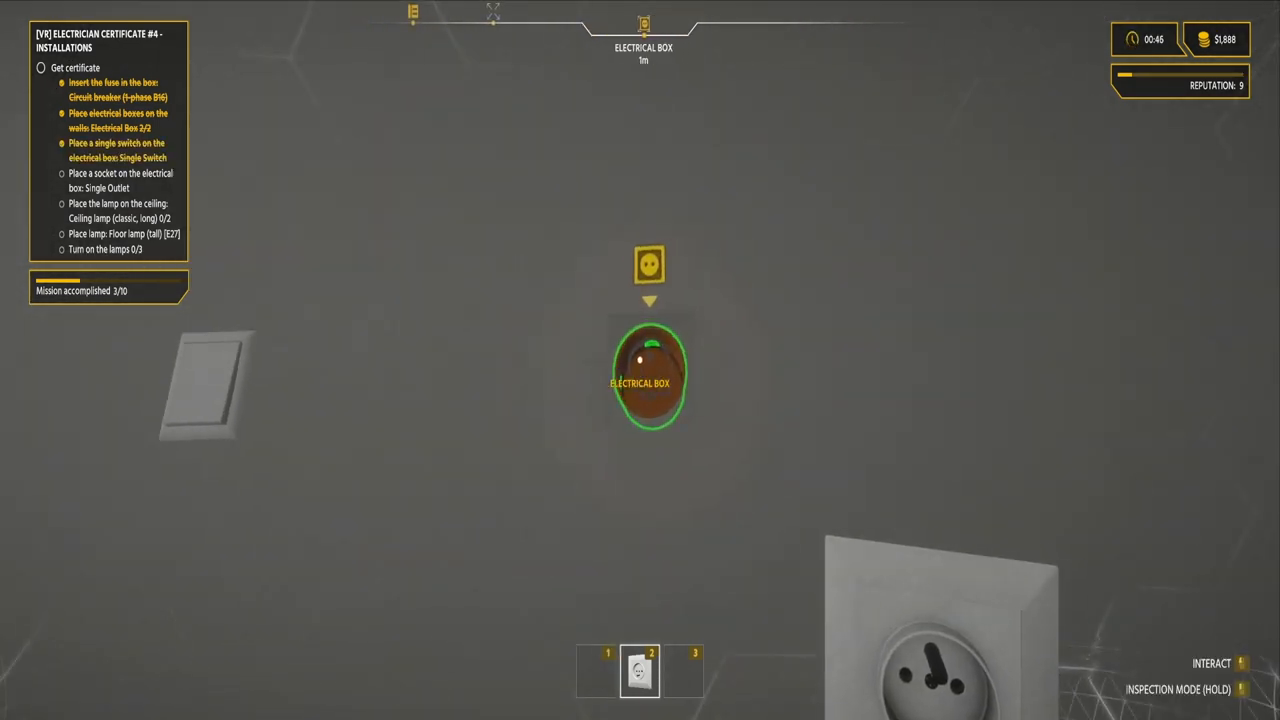
- Fit the socket onto its electrical box on the wall
click(648, 376)
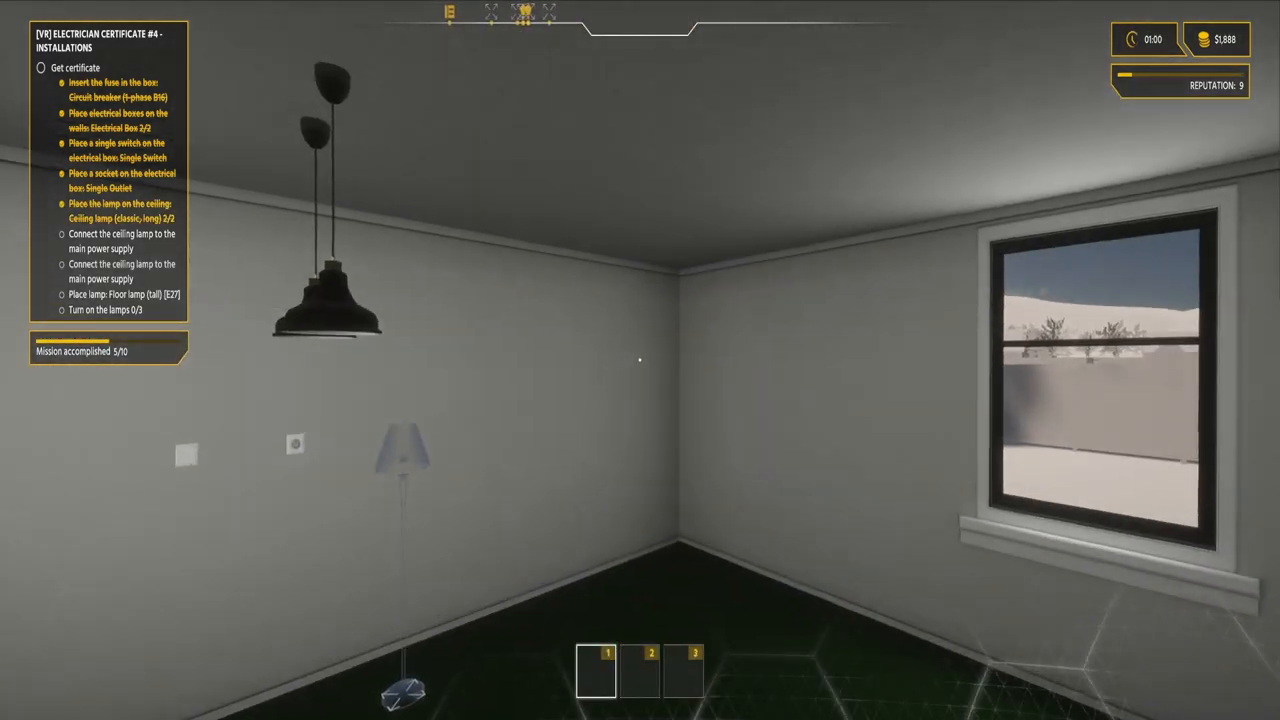
mouse_move(640, 360)
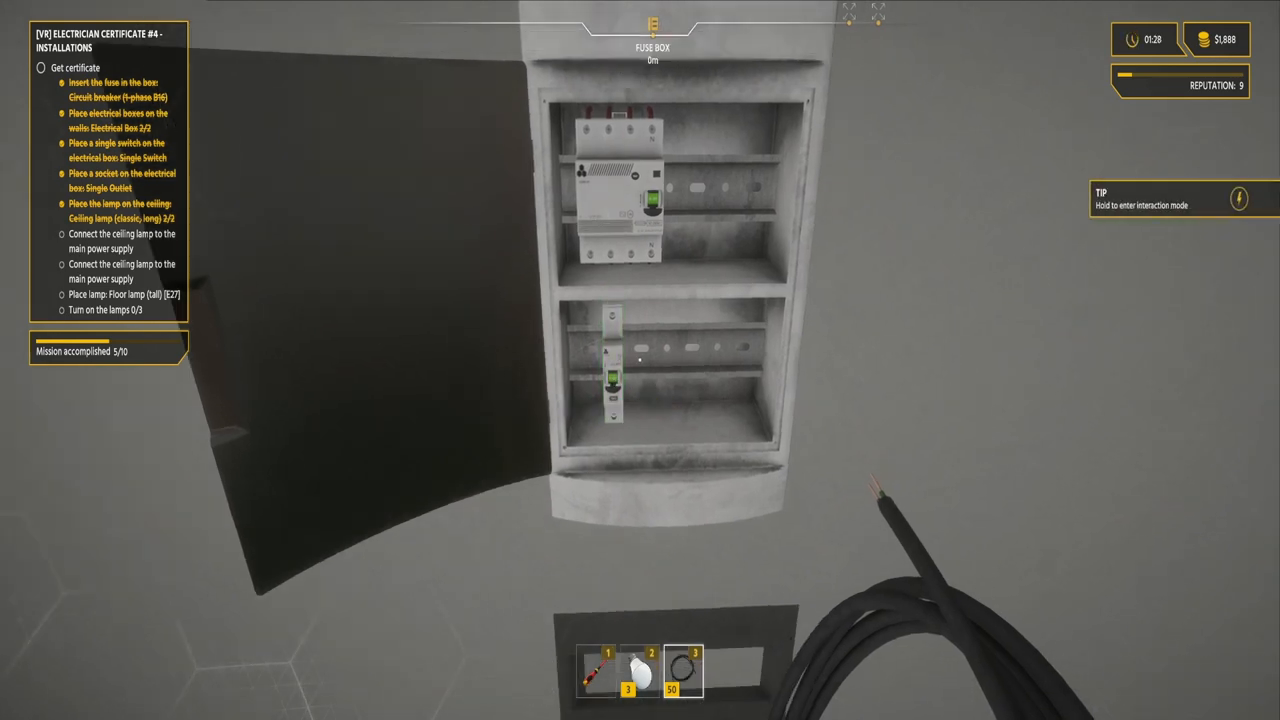
mouse_move(640, 360)
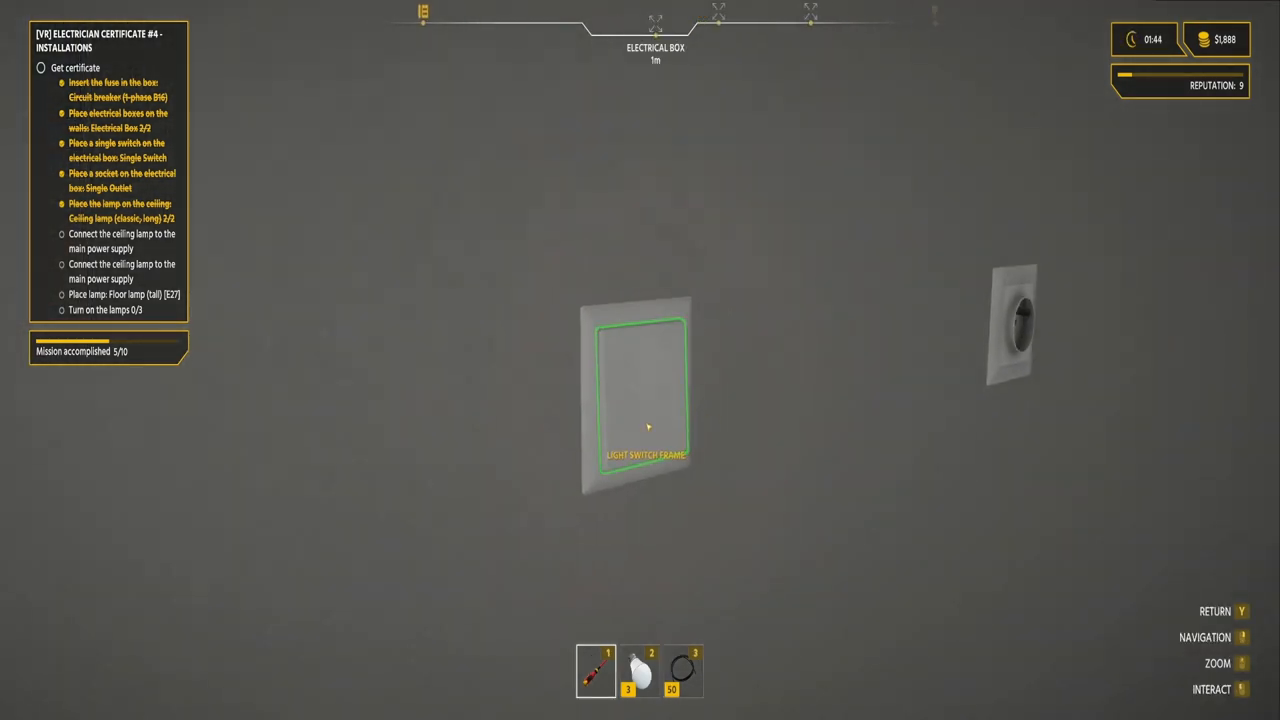
- Enter interaction mode on the single switch box to start wiring
click(644, 396)
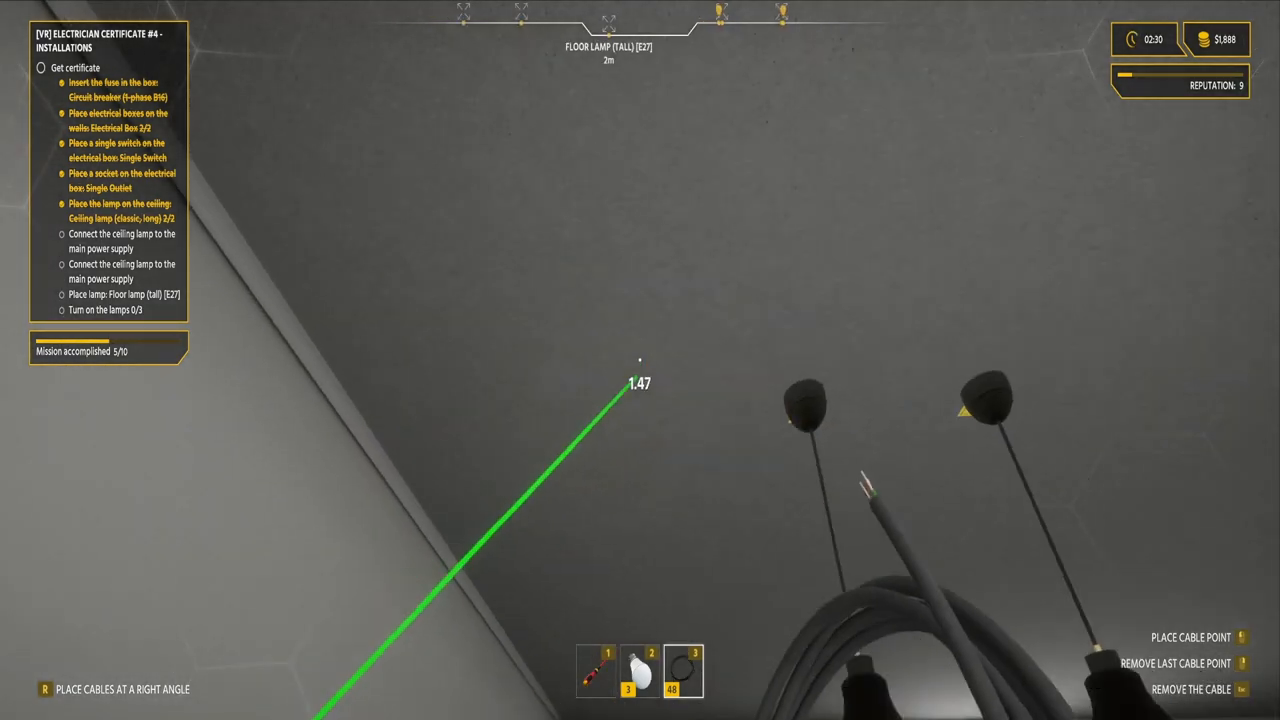
mouse_move(640, 360)
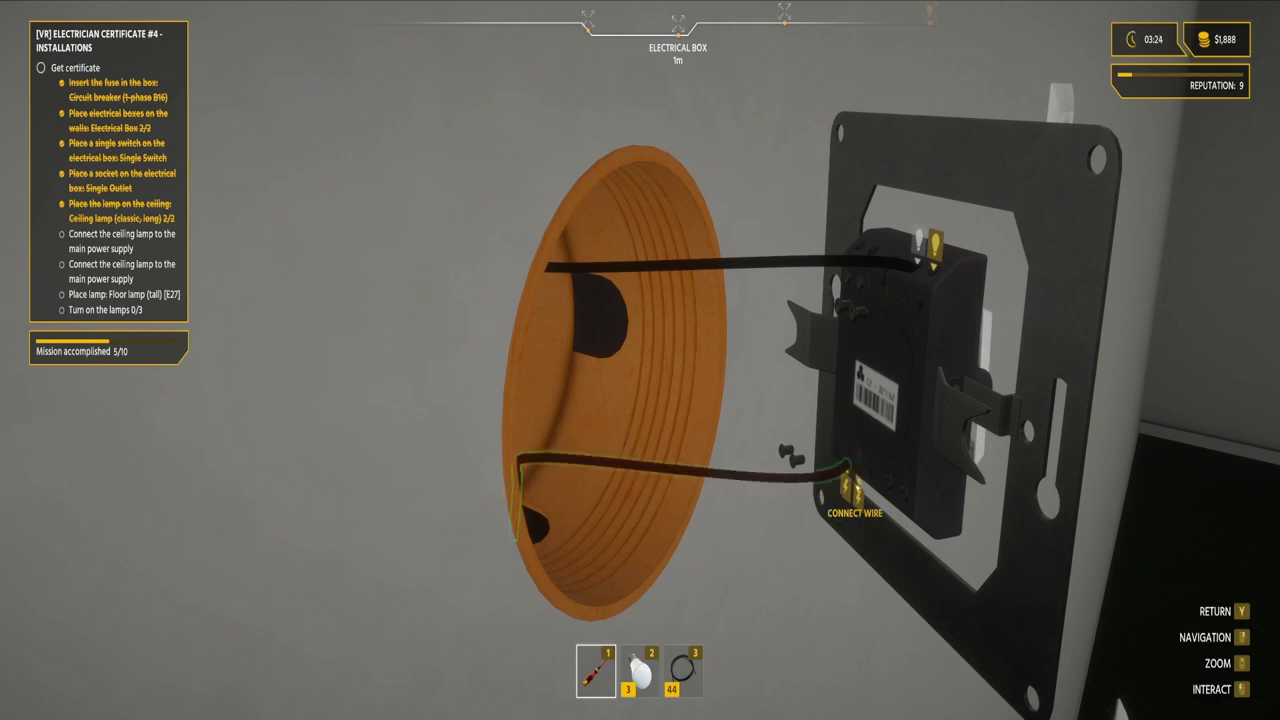
- Connect a wire to a terminal of the single switch
click(844, 490)
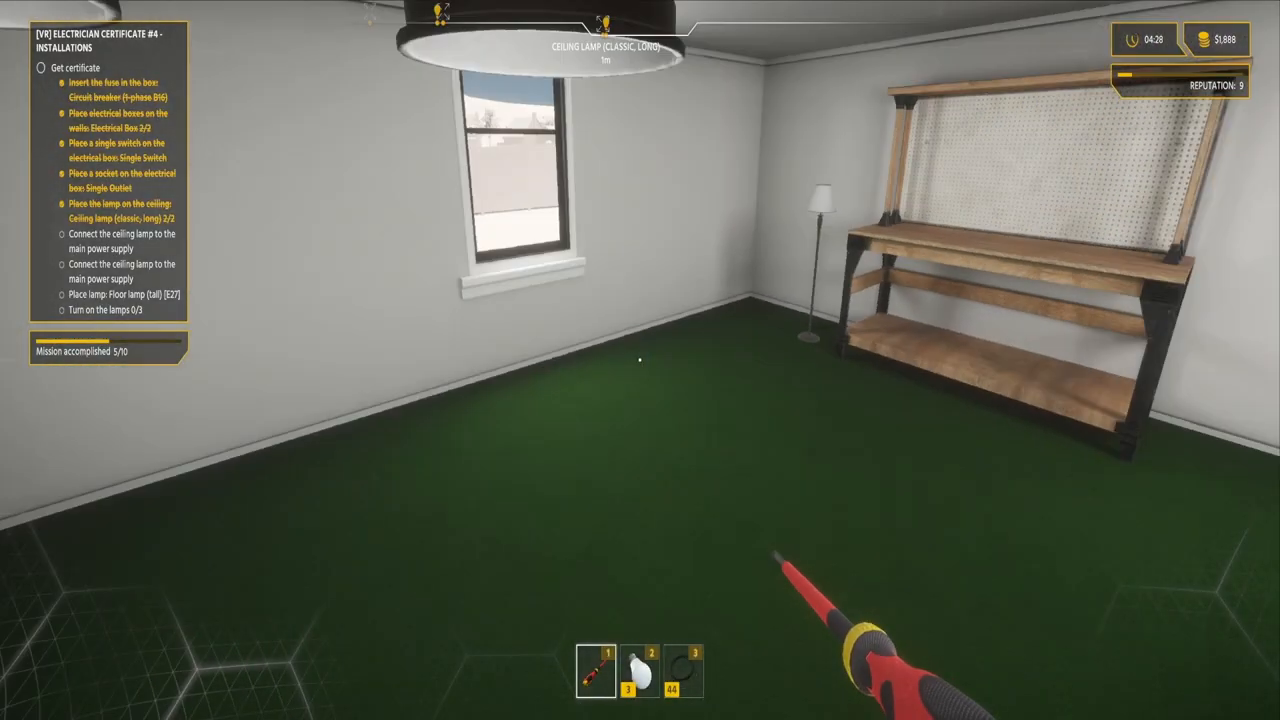
mouse_move(640, 360)
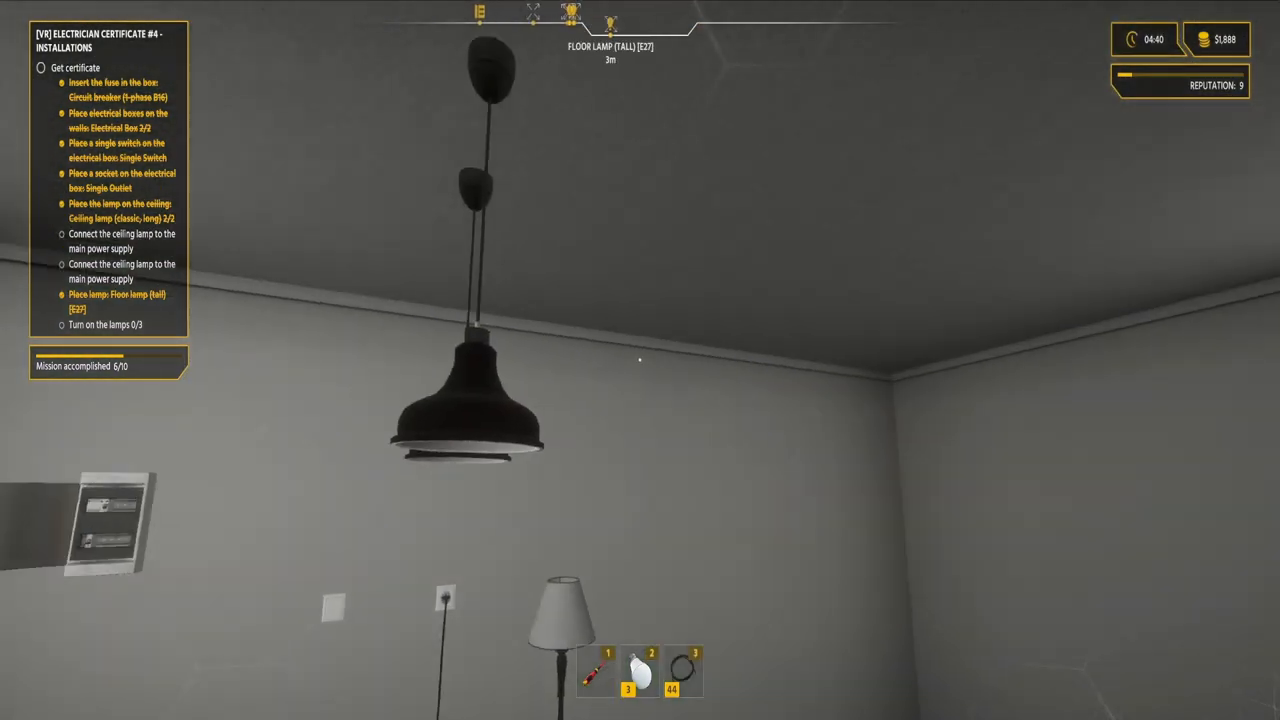
mouse_move(640, 360)
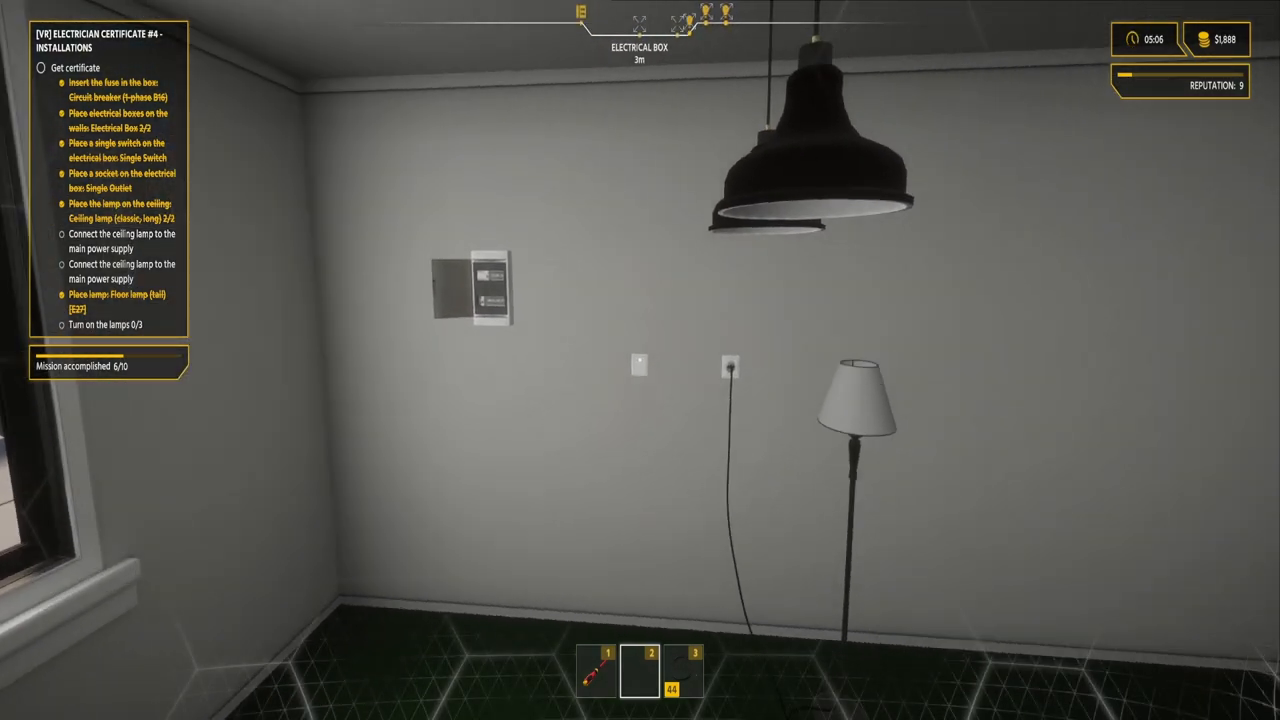
mouse_move(640, 360)
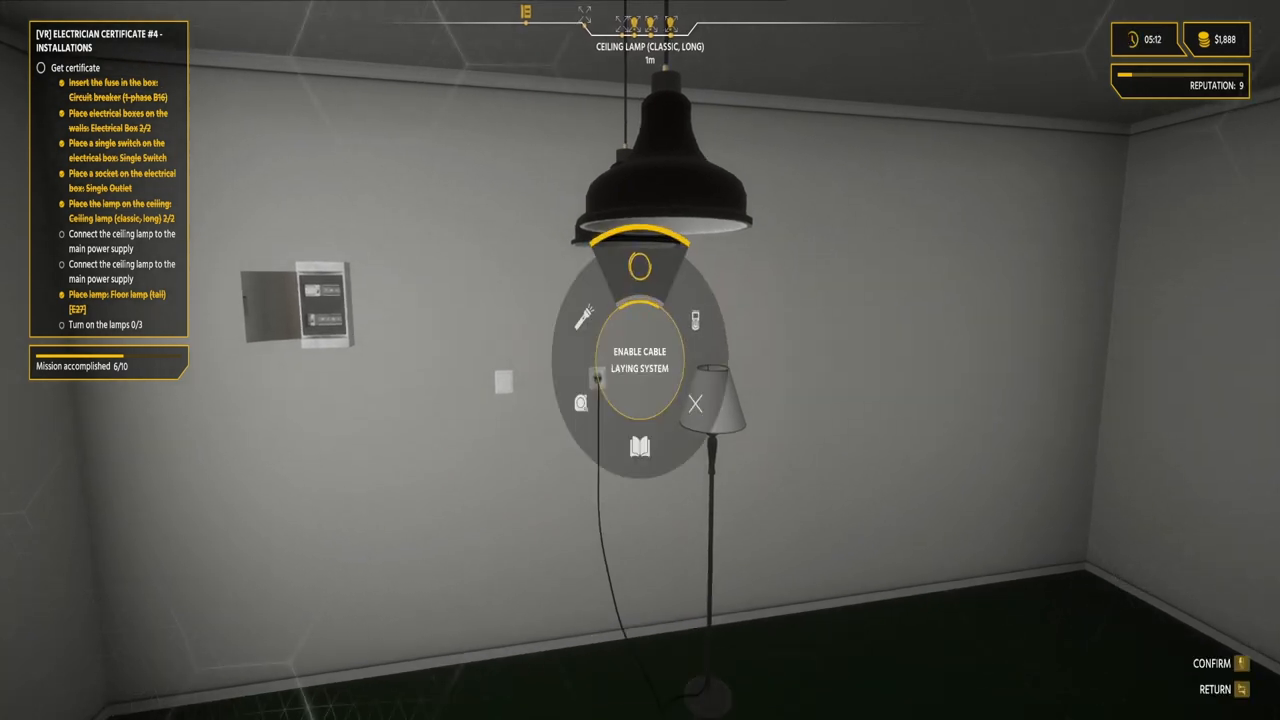
- Enable the Cable Laying System from the radial tool wheel
click(640, 360)
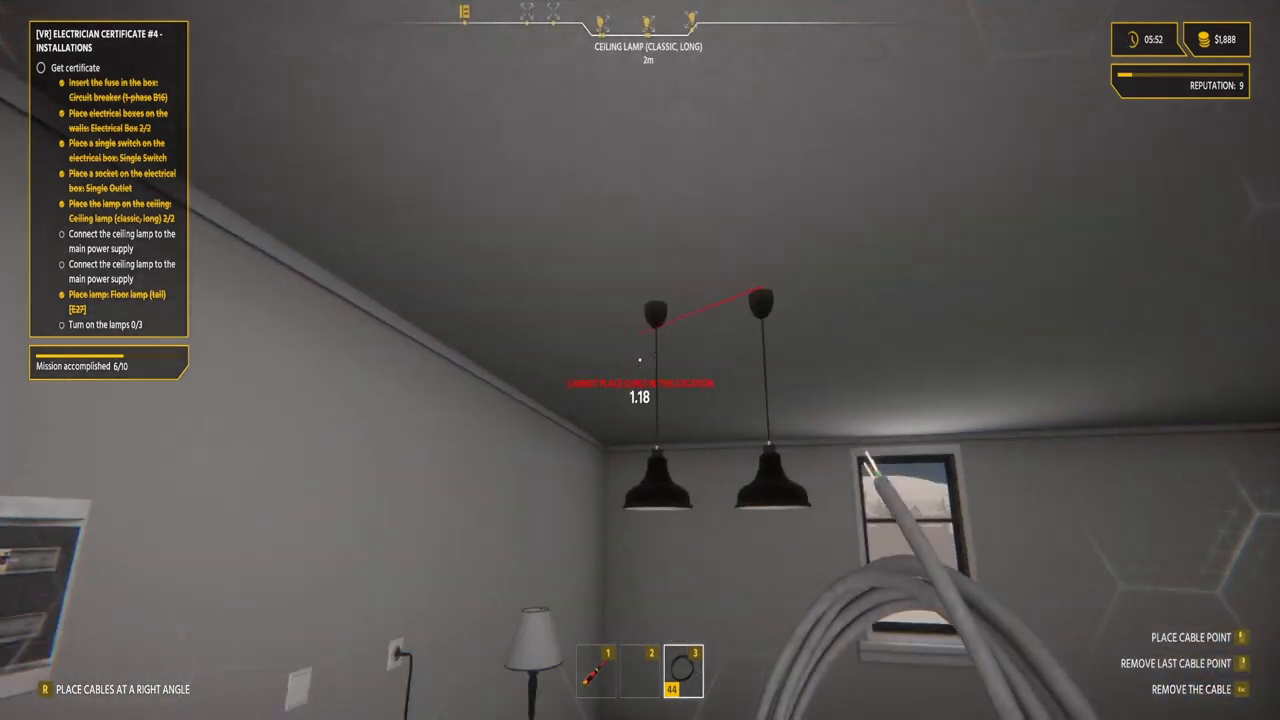
mouse_move(640, 360)
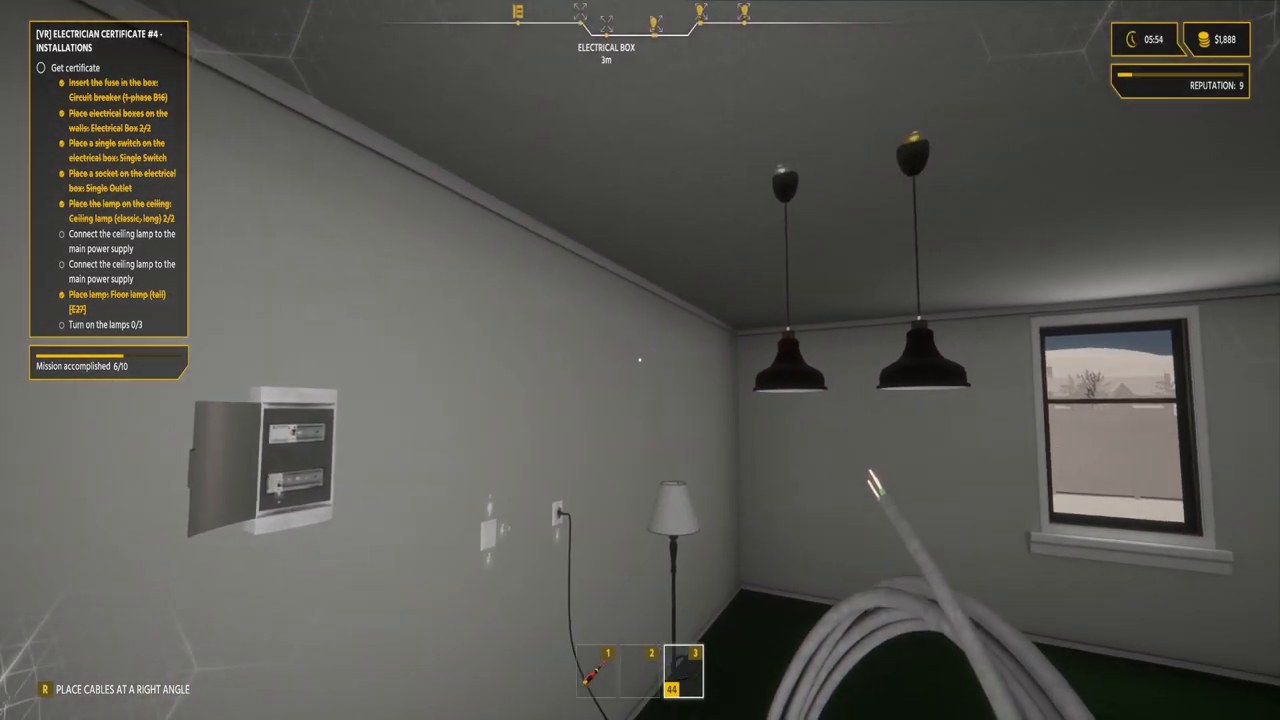
mouse_move(640, 360)
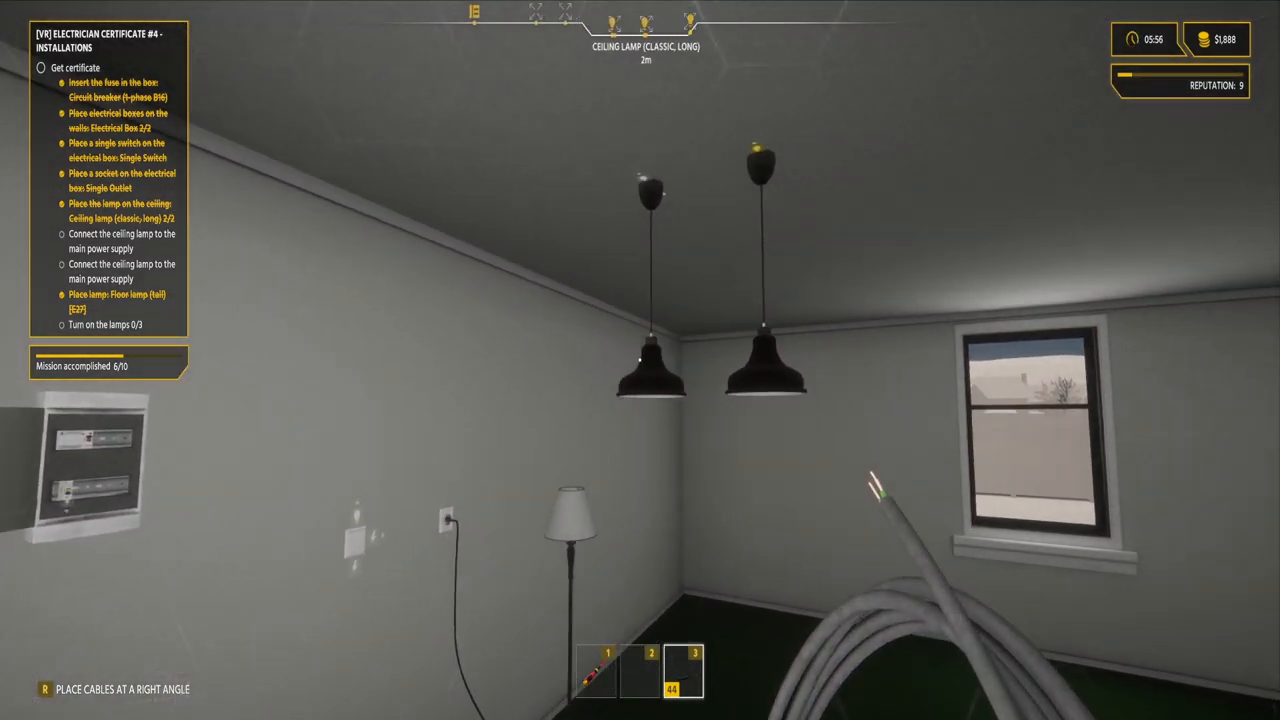
mouse_move(640, 360)
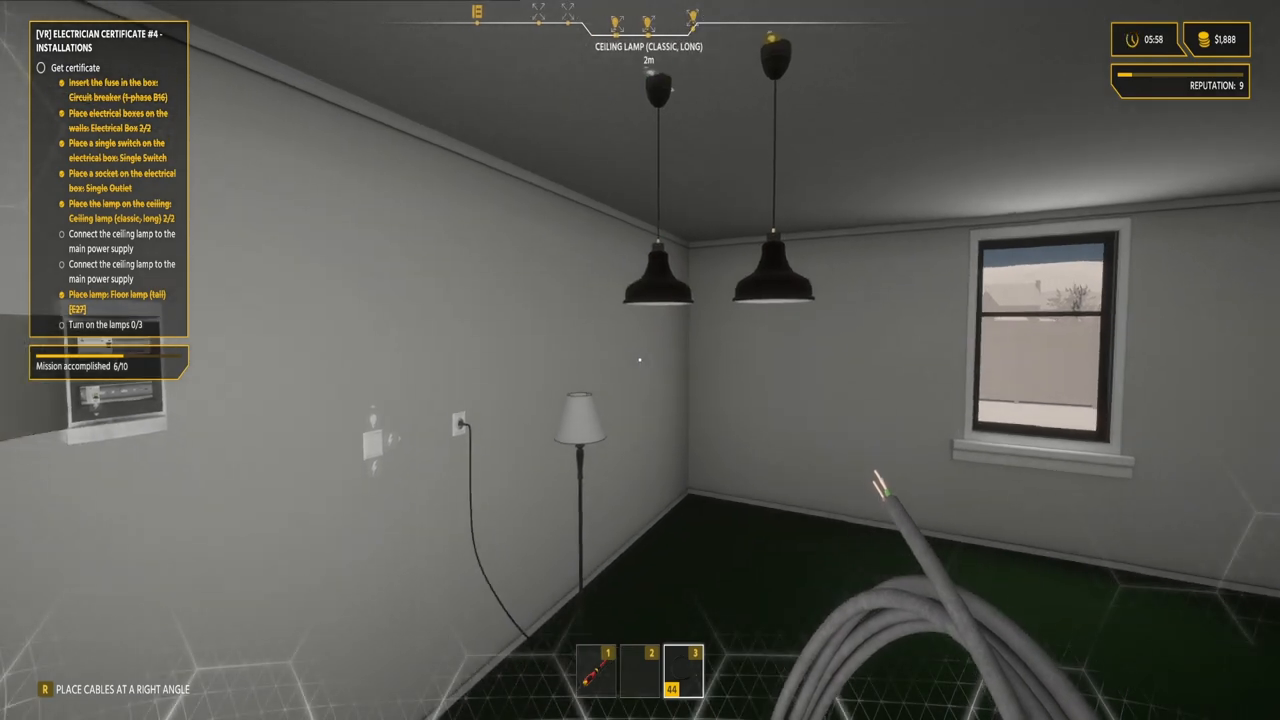
mouse_move(640, 360)
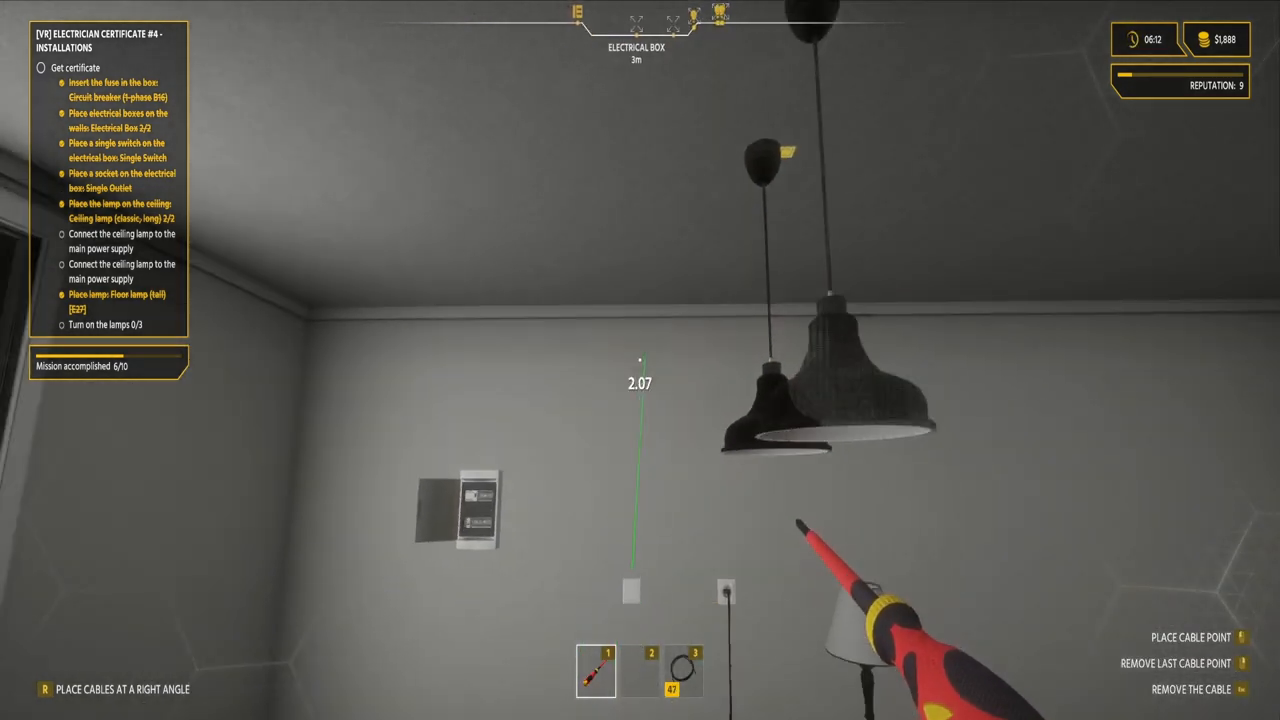
mouse_move(640, 360)
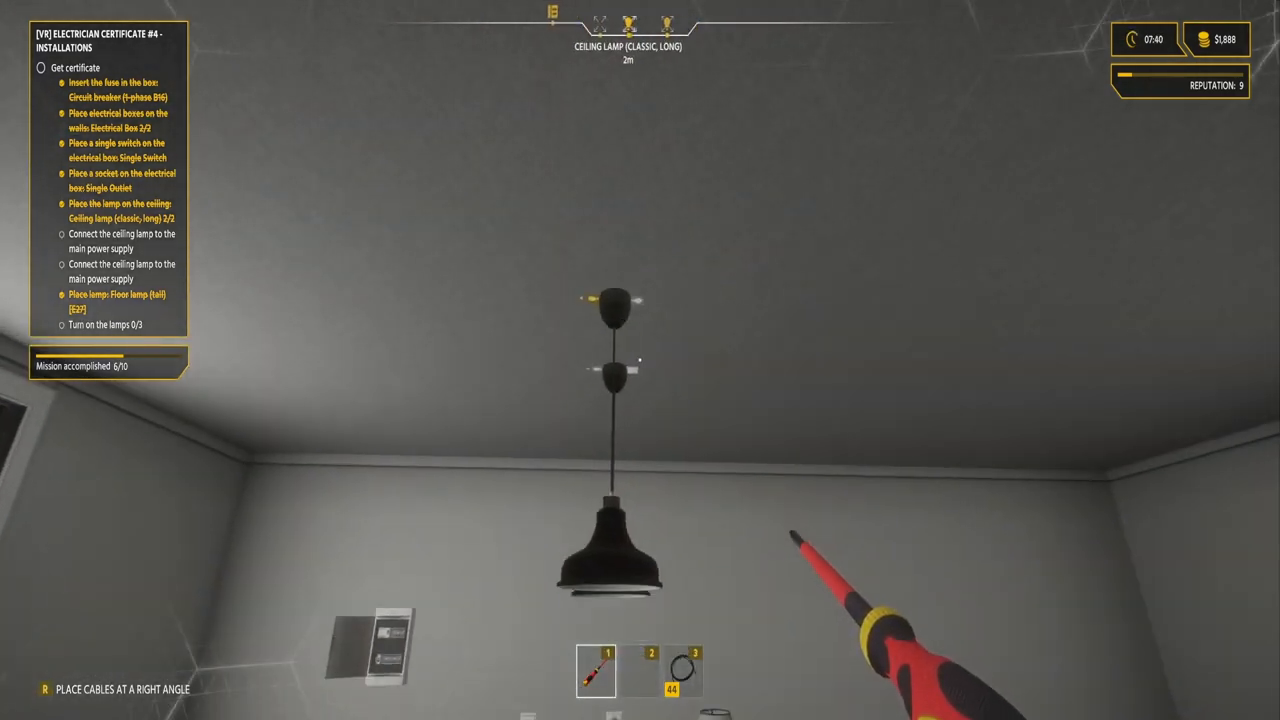
- Place a cable point at the ceiling lamp to finish the cable run
click(684, 670)
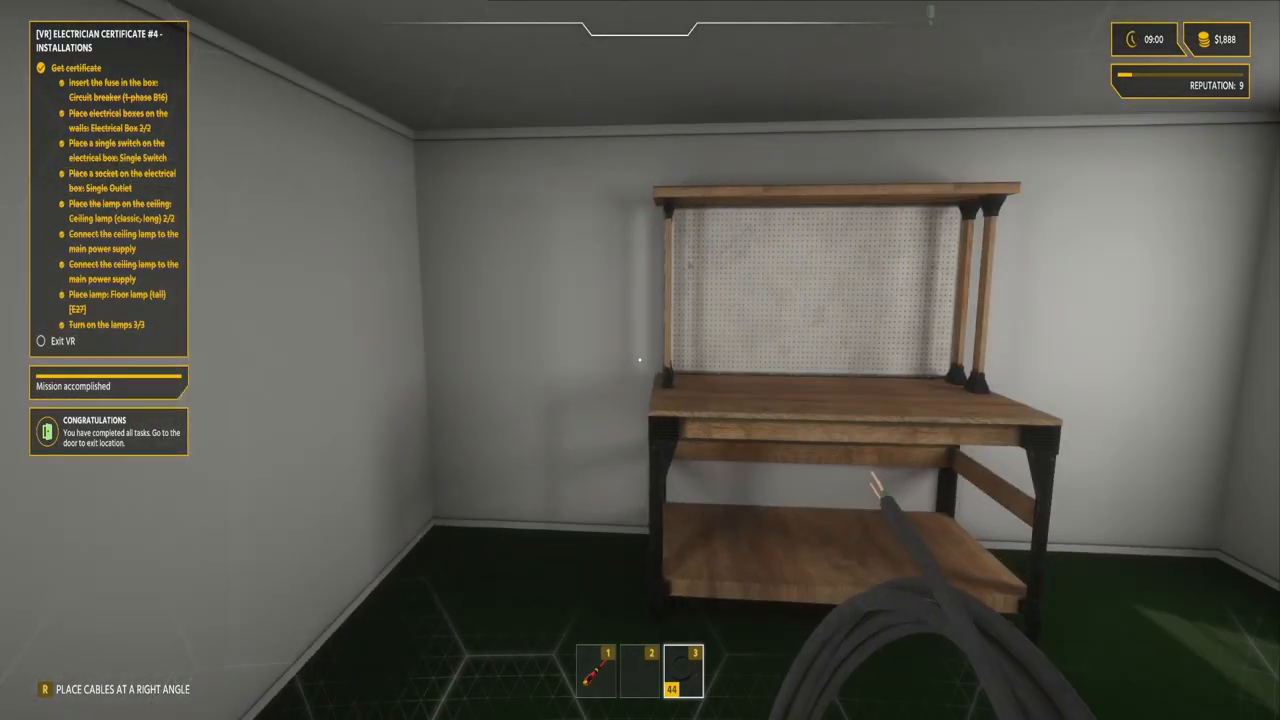
mouse_move(640, 360)
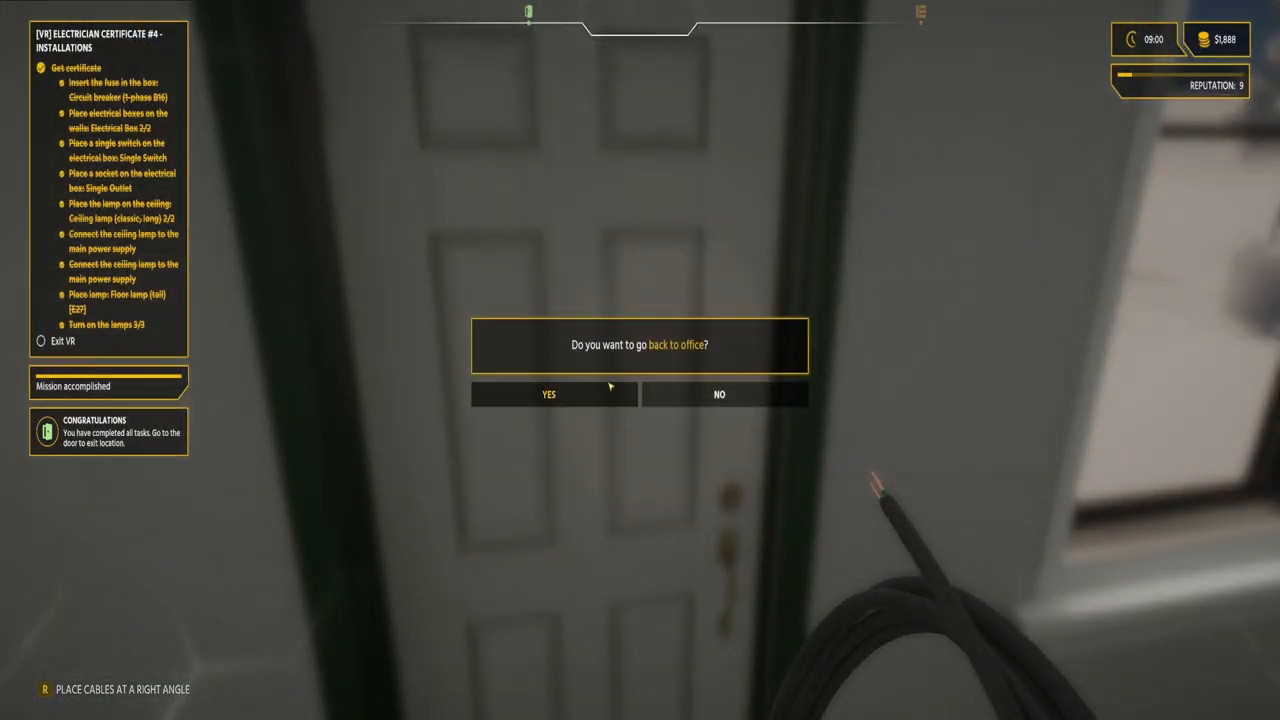
- Confirm YES at the exit door to return to the office
click(548, 392)
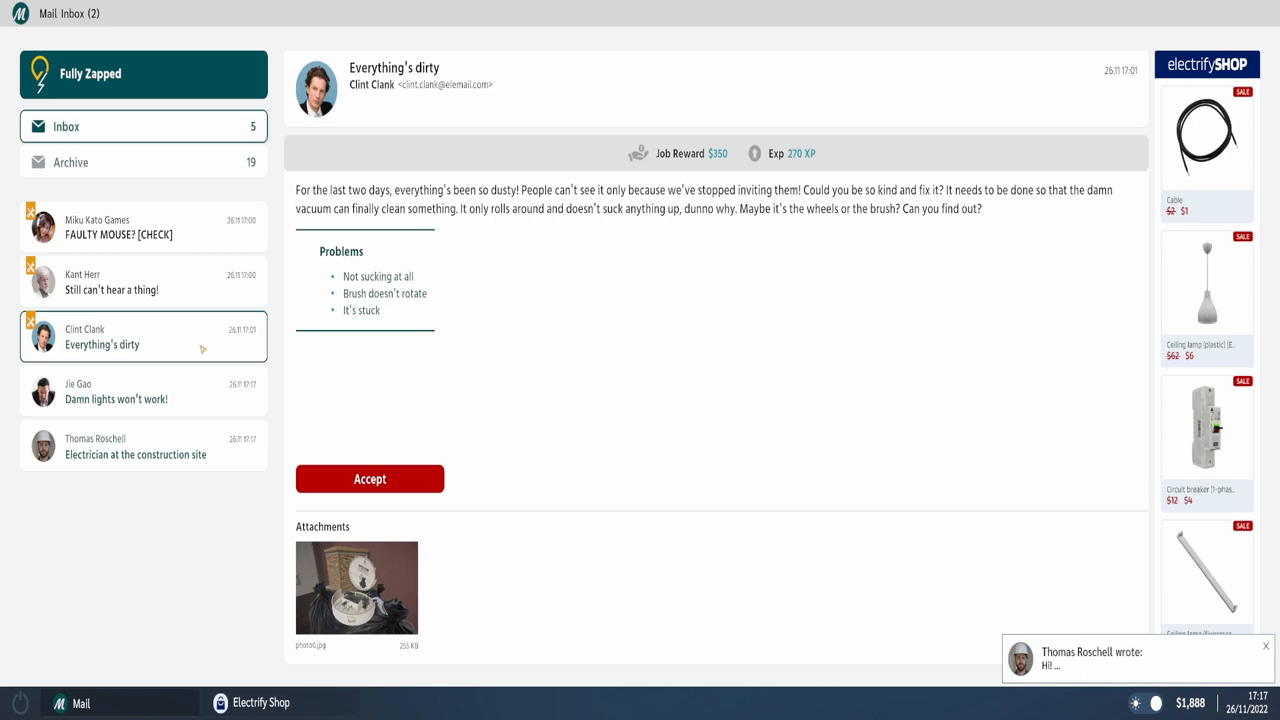
- Read the Damn lights won't work!, construction site and New old house job emails
click(120, 390)
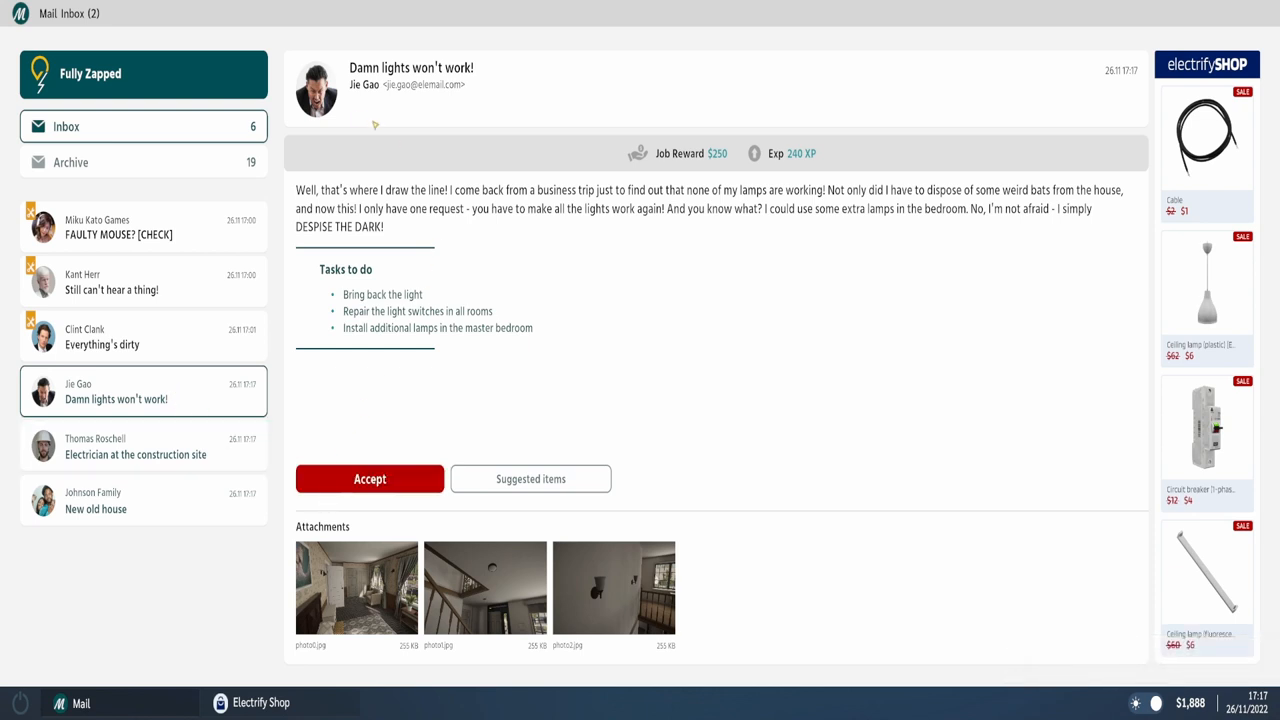
mouse_move(676, 244)
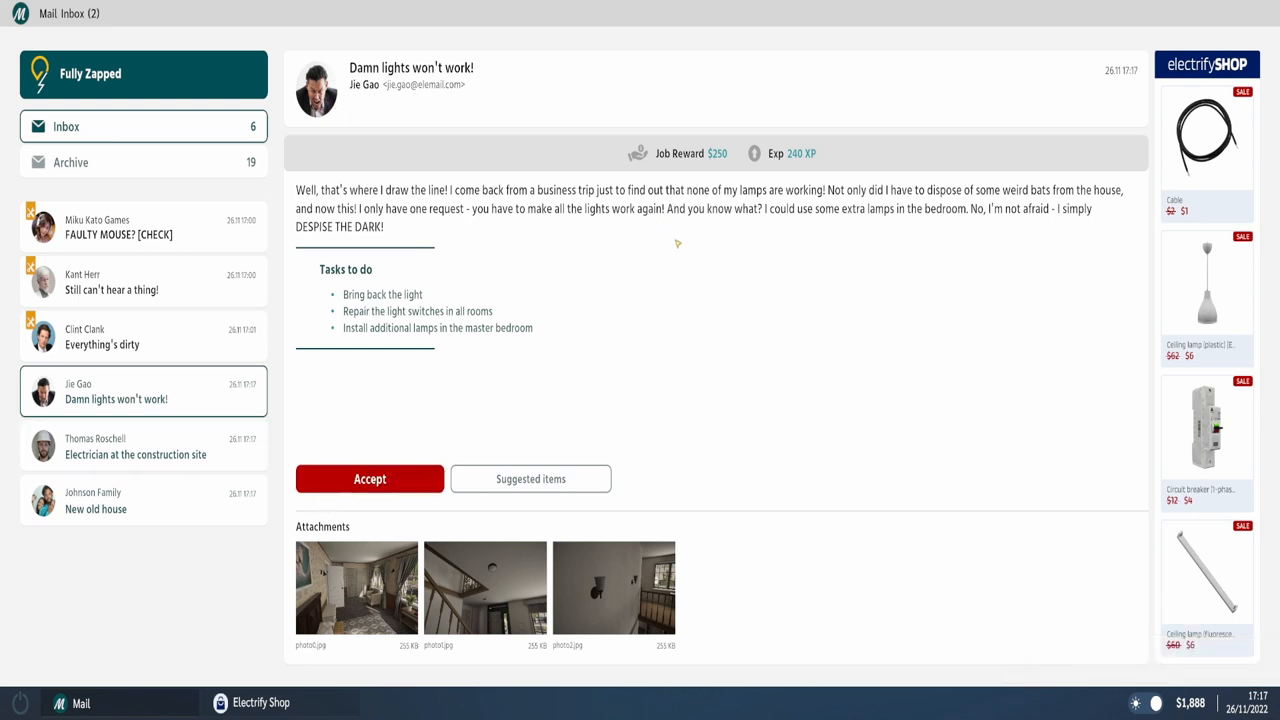
mouse_move(684, 260)
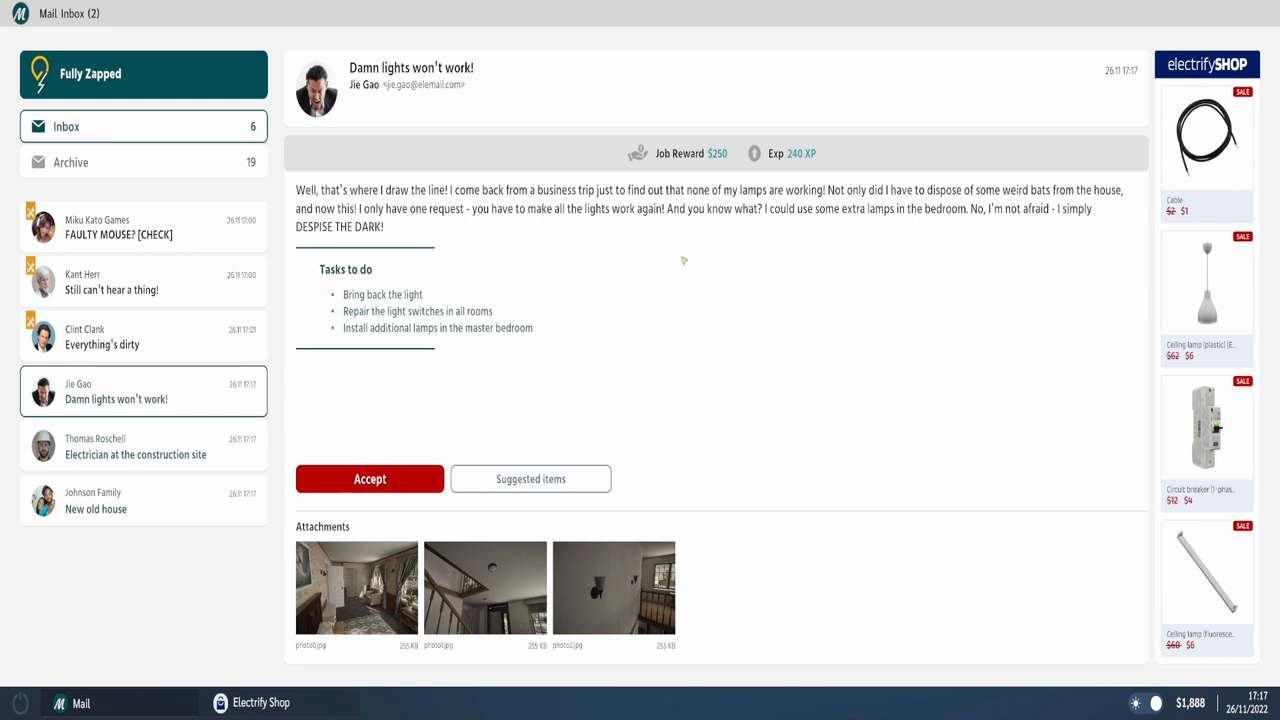
mouse_move(218, 392)
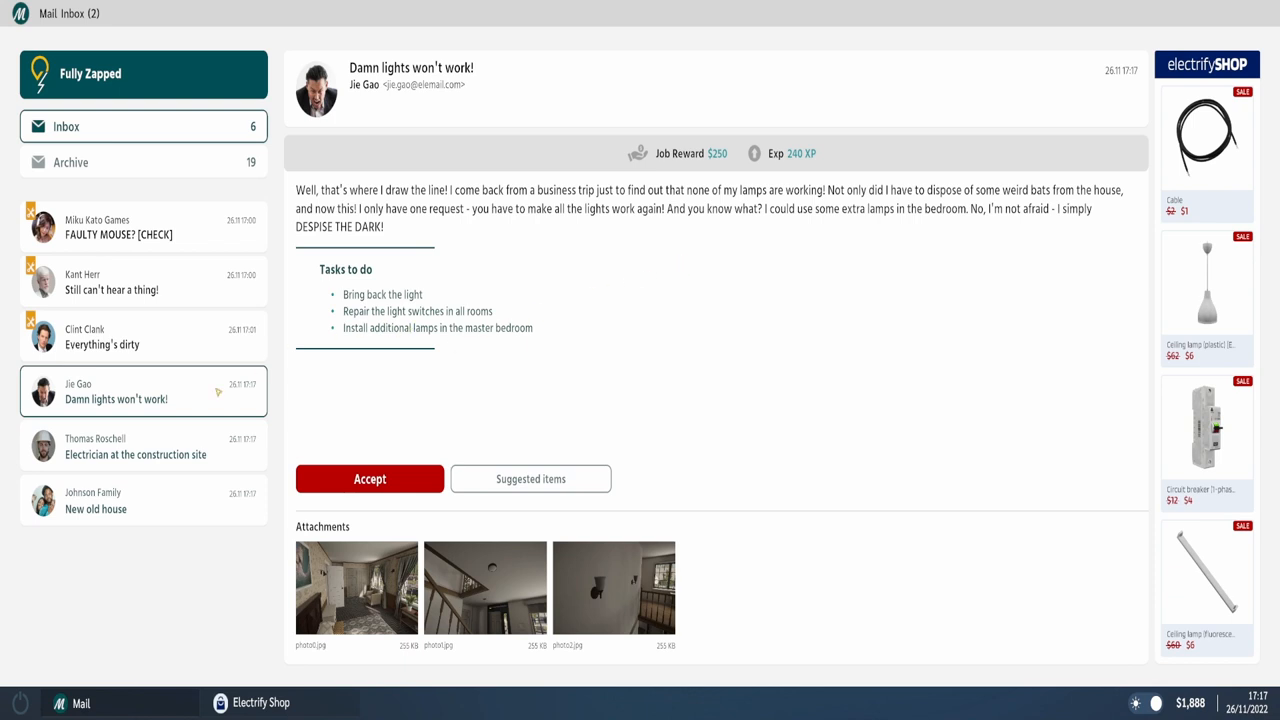
click(136, 446)
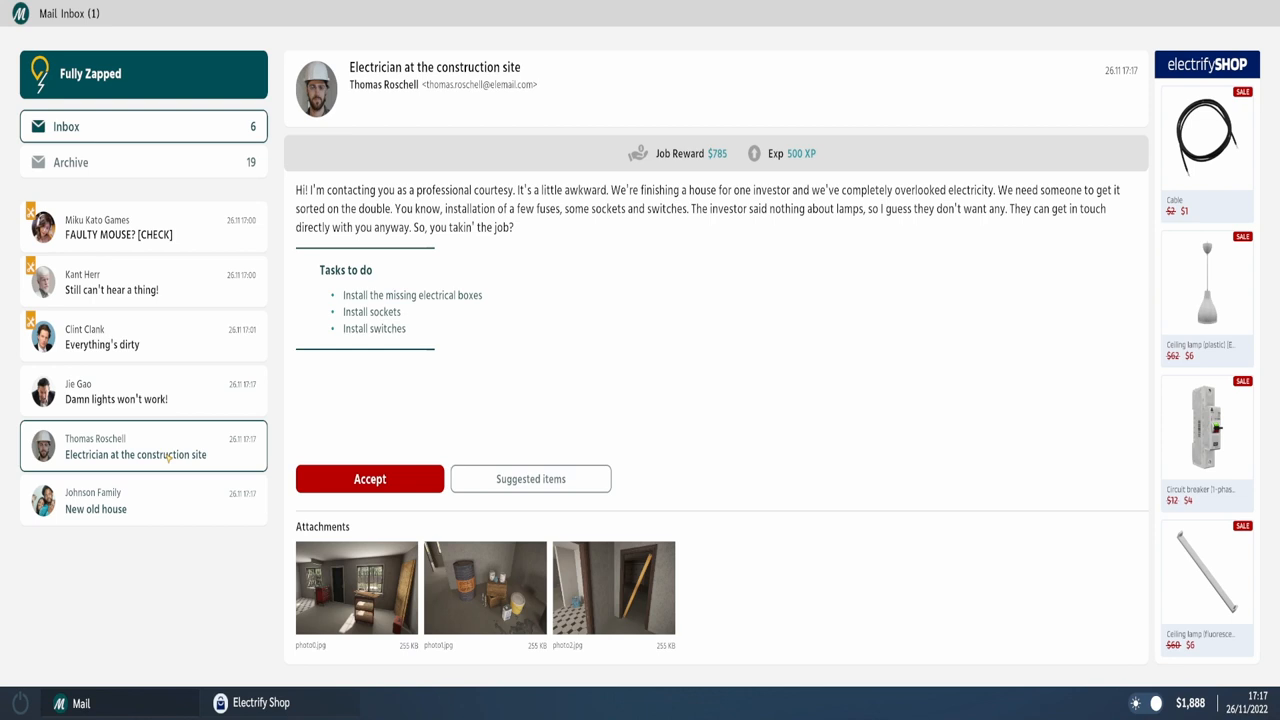
mouse_move(636, 292)
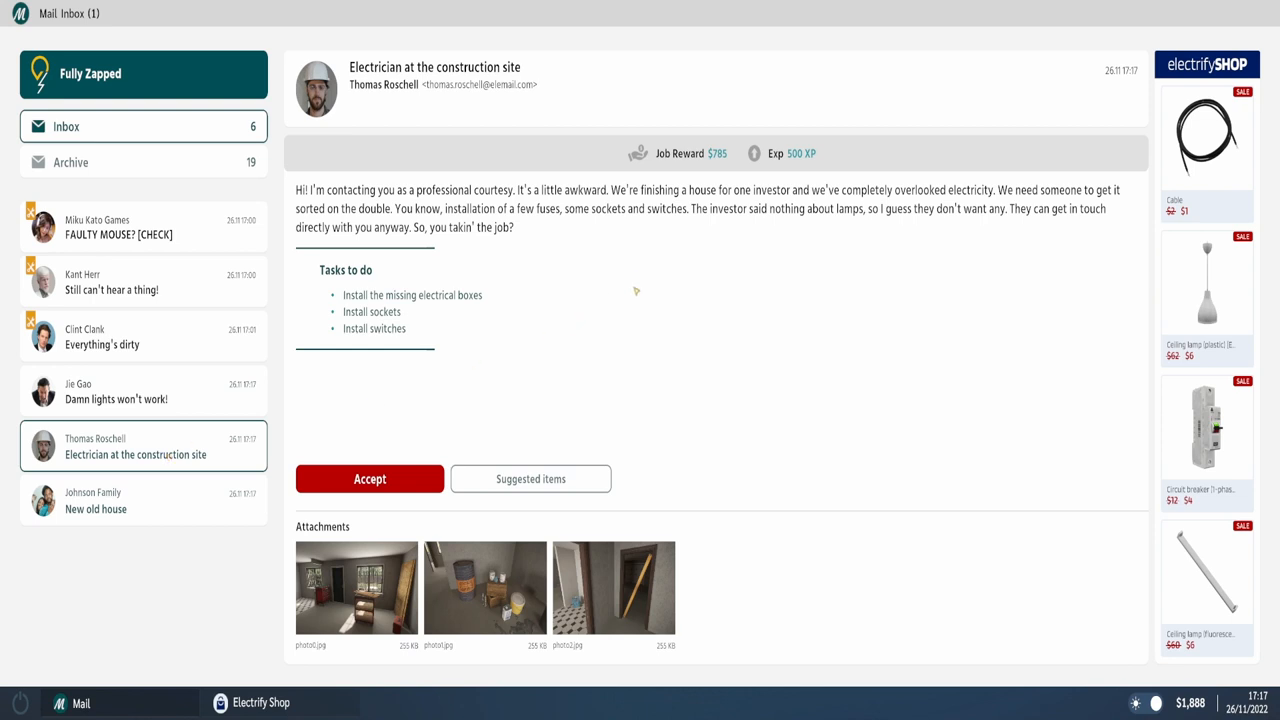
click(144, 500)
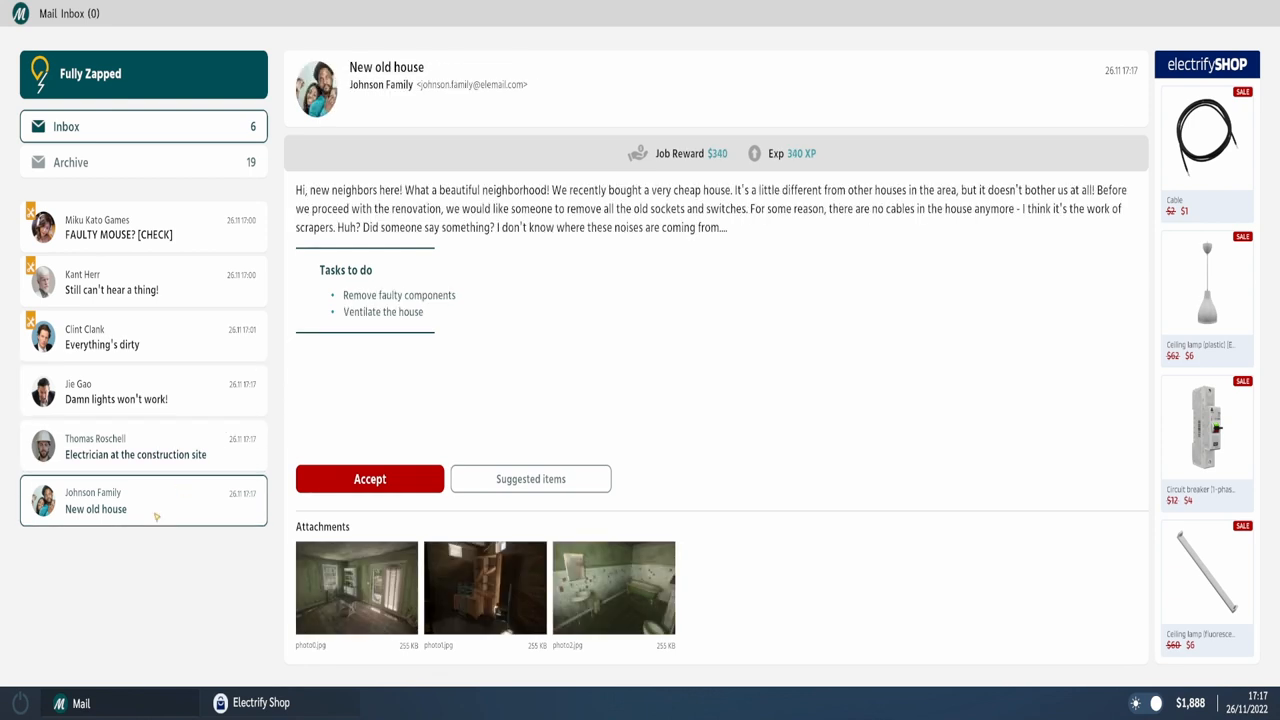
mouse_move(460, 362)
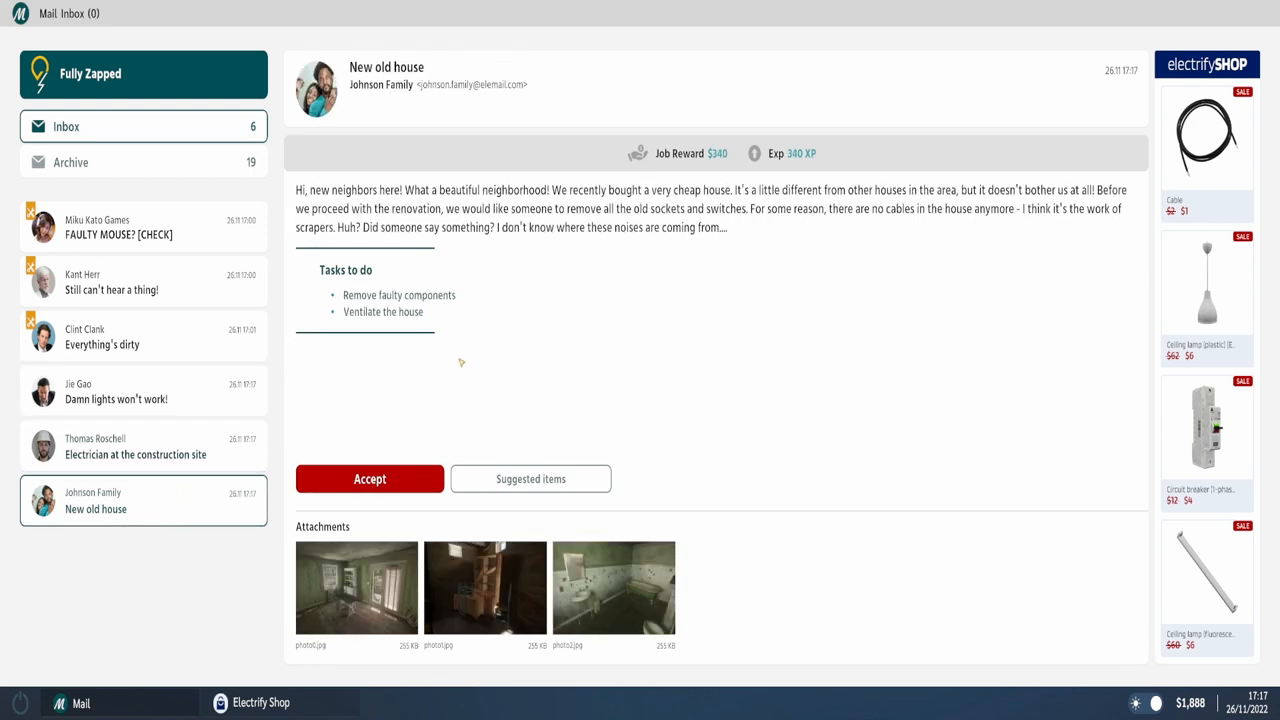